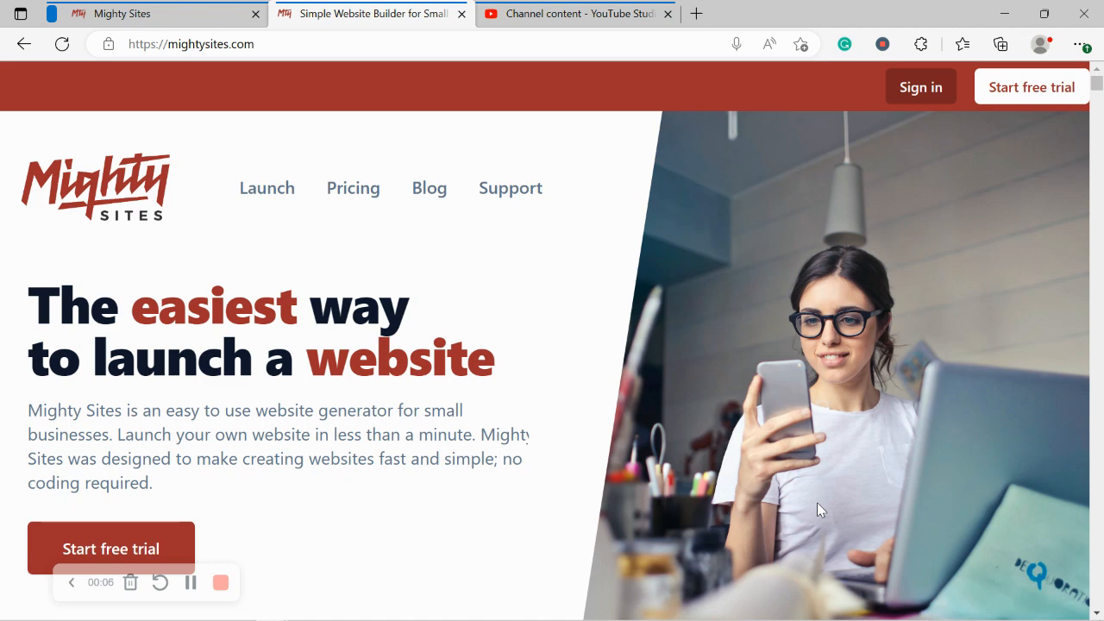
Scroll through the Mighty Sites market gallery and select the one-page website headline.
{"action": "scroll", "scroll_direction": "down", "scroll_amount": 3}
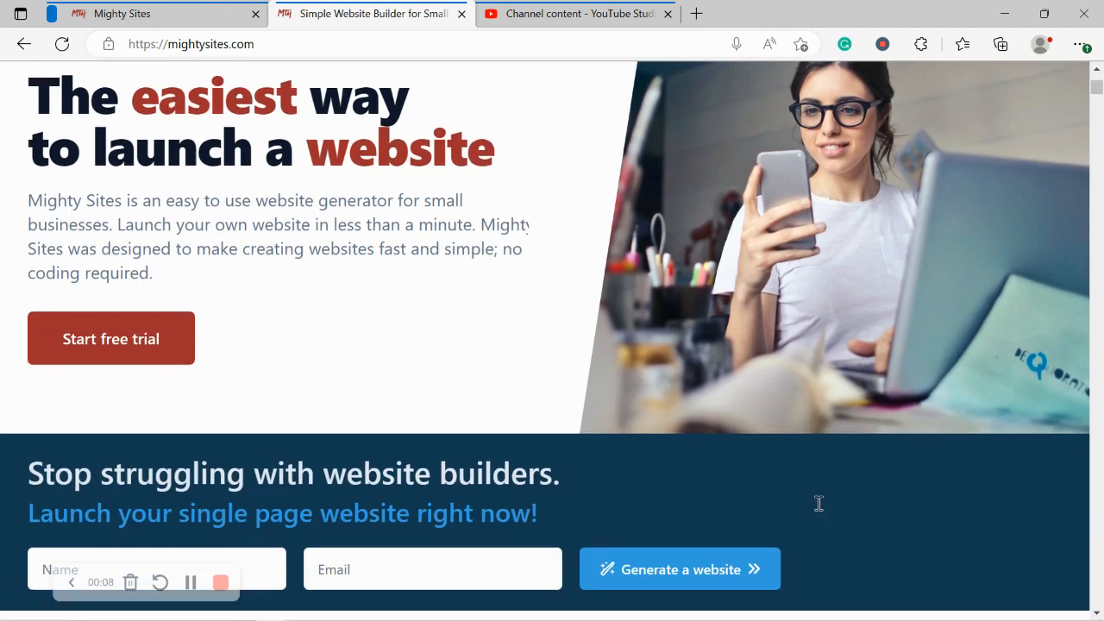
{"action": "scroll", "scroll_direction": "down", "scroll_amount": 3}
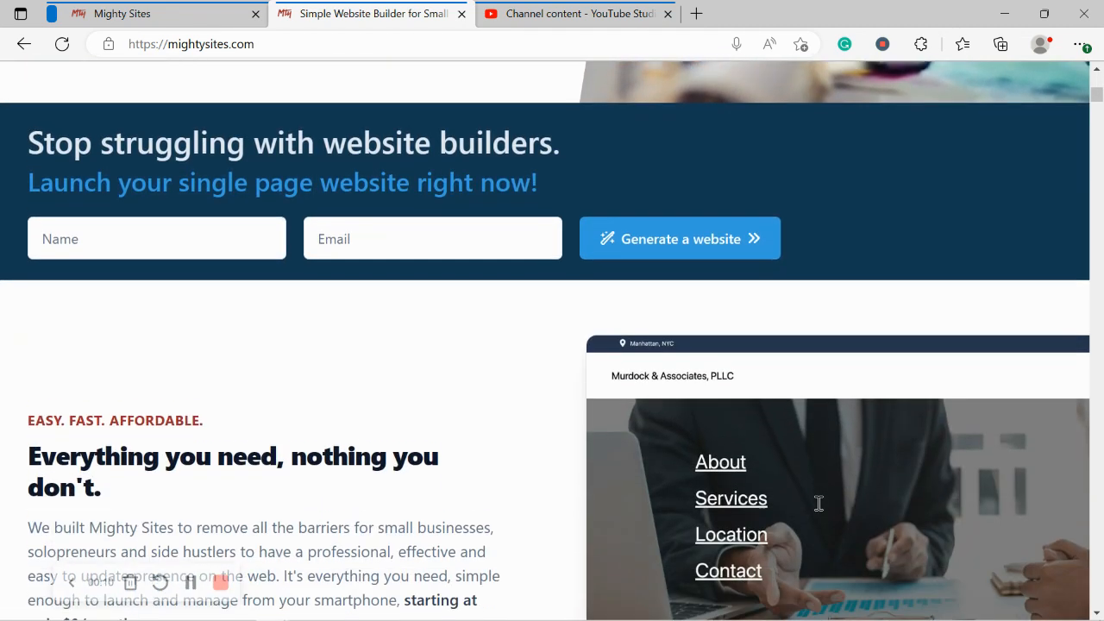
{"action": "scroll", "scroll_direction": "down", "scroll_amount": 3}
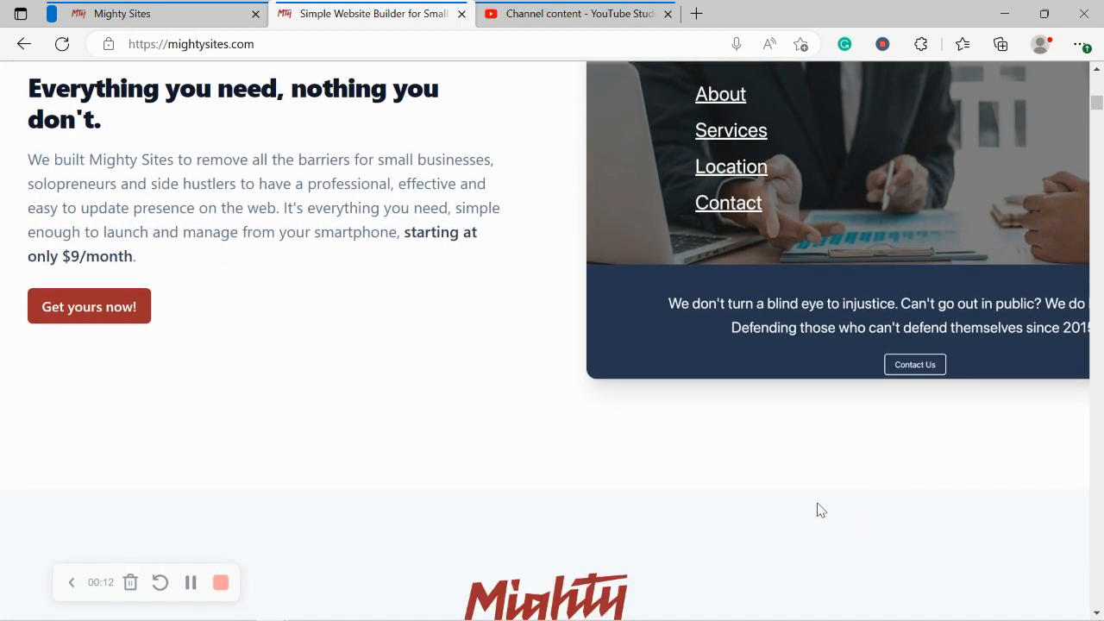
{"action": "scroll", "scroll_direction": "down", "scroll_amount": 3}
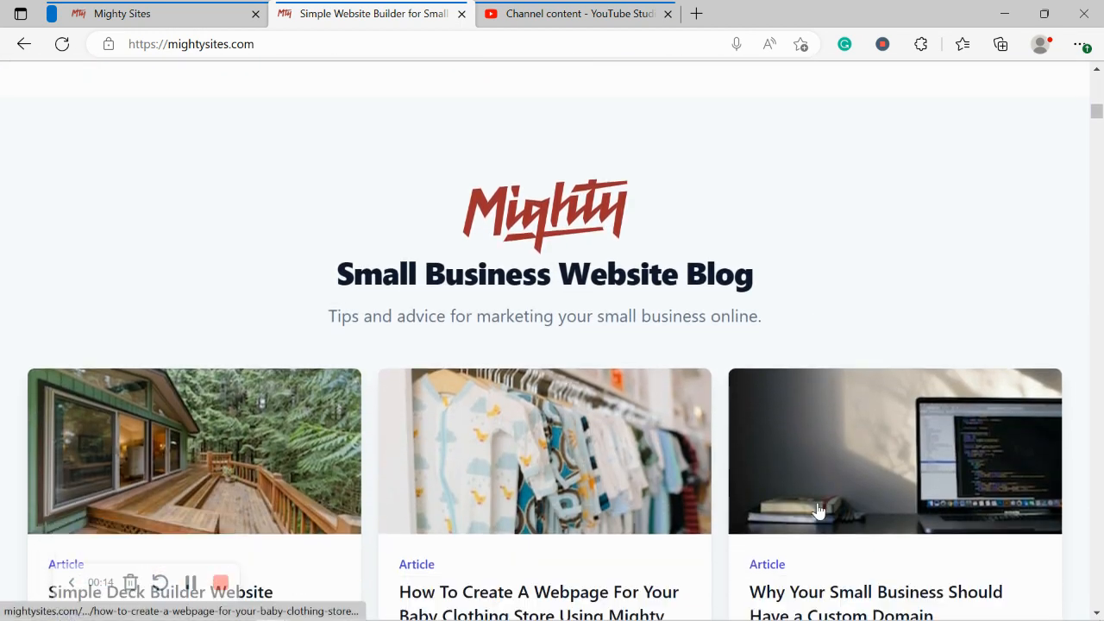
{"action": "scroll", "scroll_direction": "down", "scroll_amount": 3}
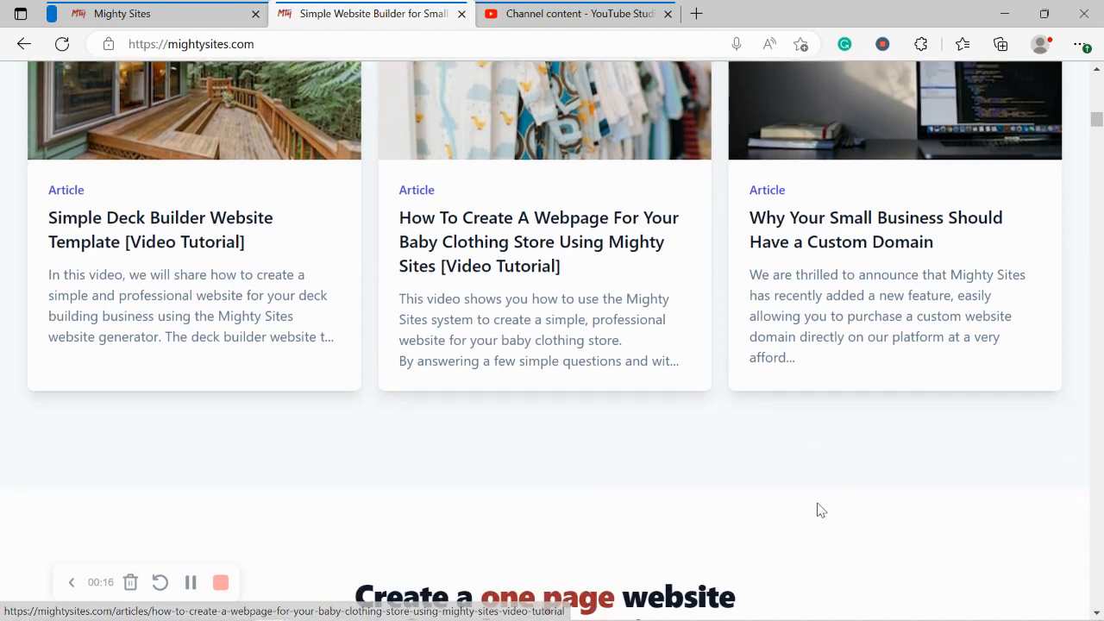
{"action": "scroll", "scroll_direction": "down", "scroll_amount": 3}
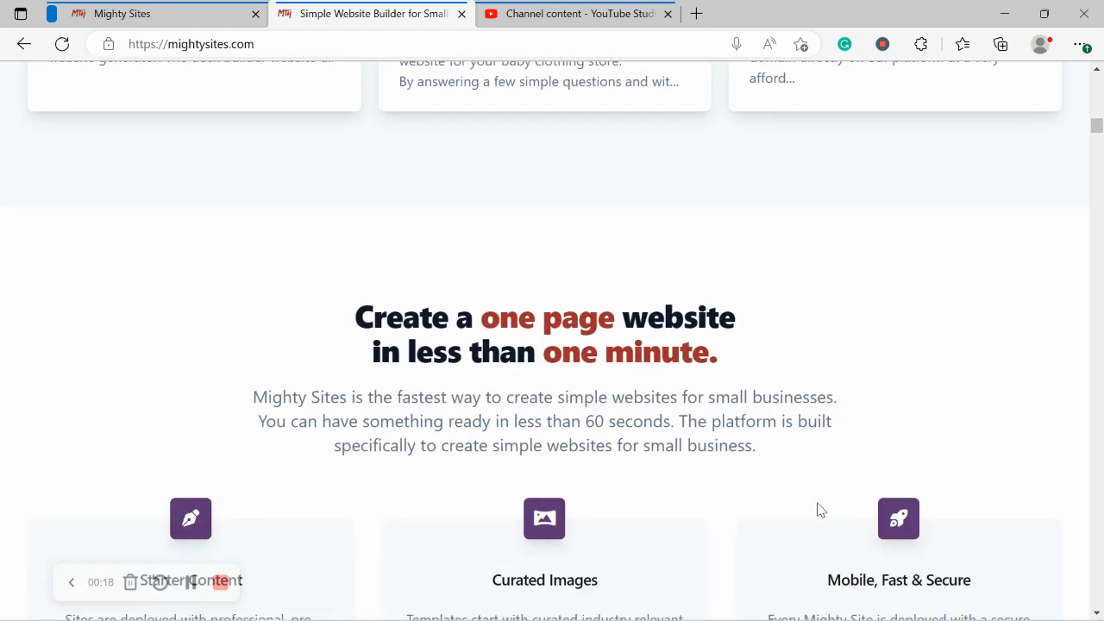
{"action": "scroll", "scroll_direction": "down", "scroll_amount": 3}
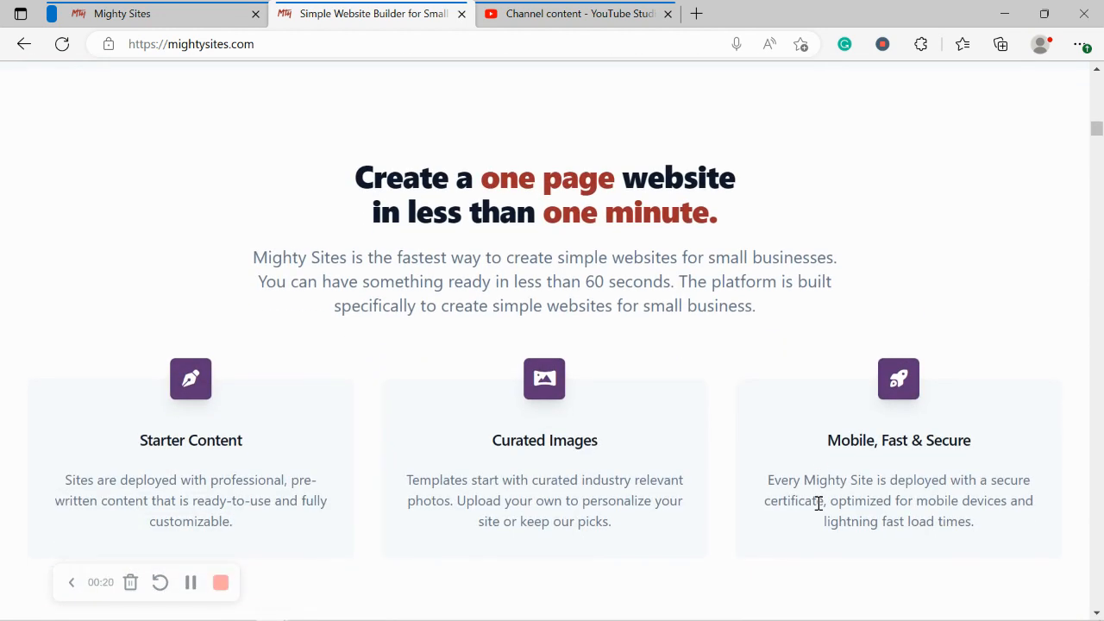
{"action": "mouse_move", "coordinate": [286, 169]}
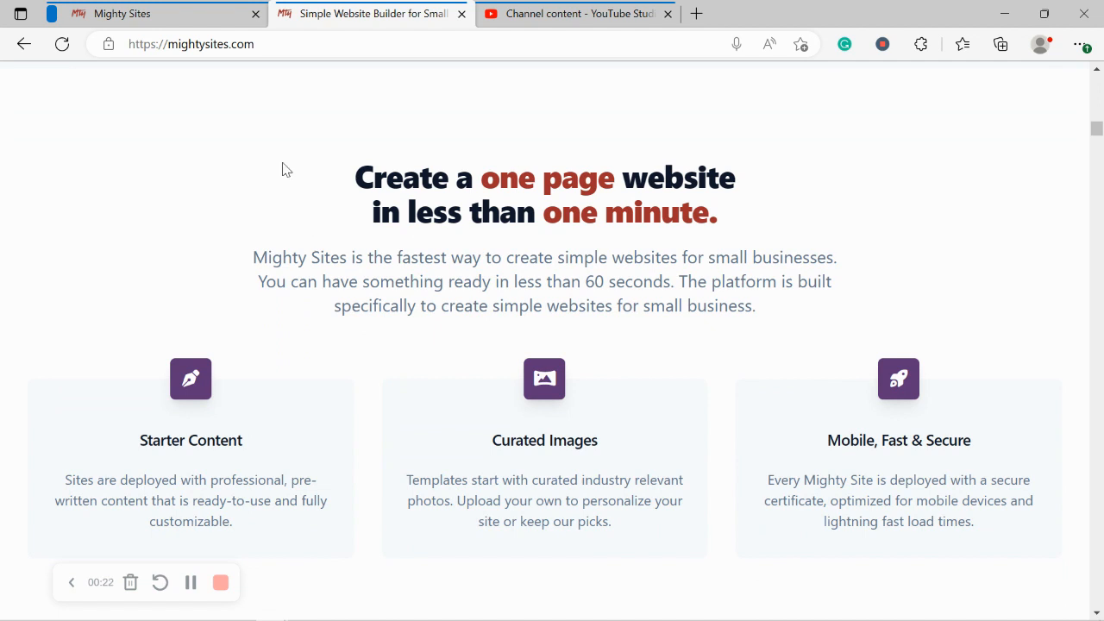
{"action": "left_click_drag", "start_coordinate": [353, 177], "coordinate": [715, 214]}
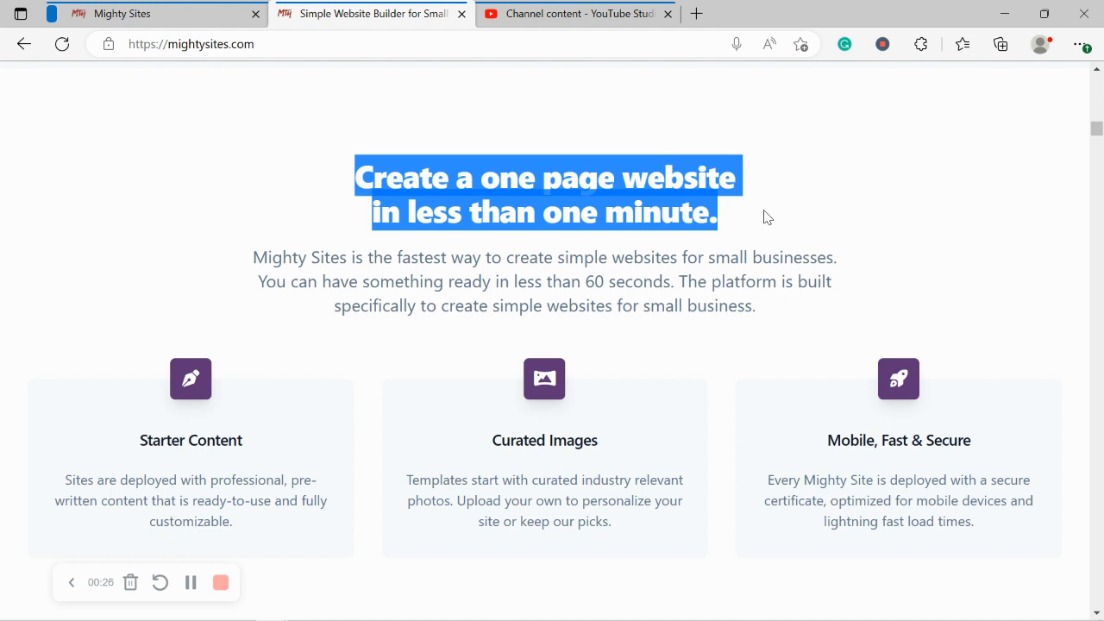
{"action": "scroll", "scroll_direction": "down", "scroll_amount": 3}
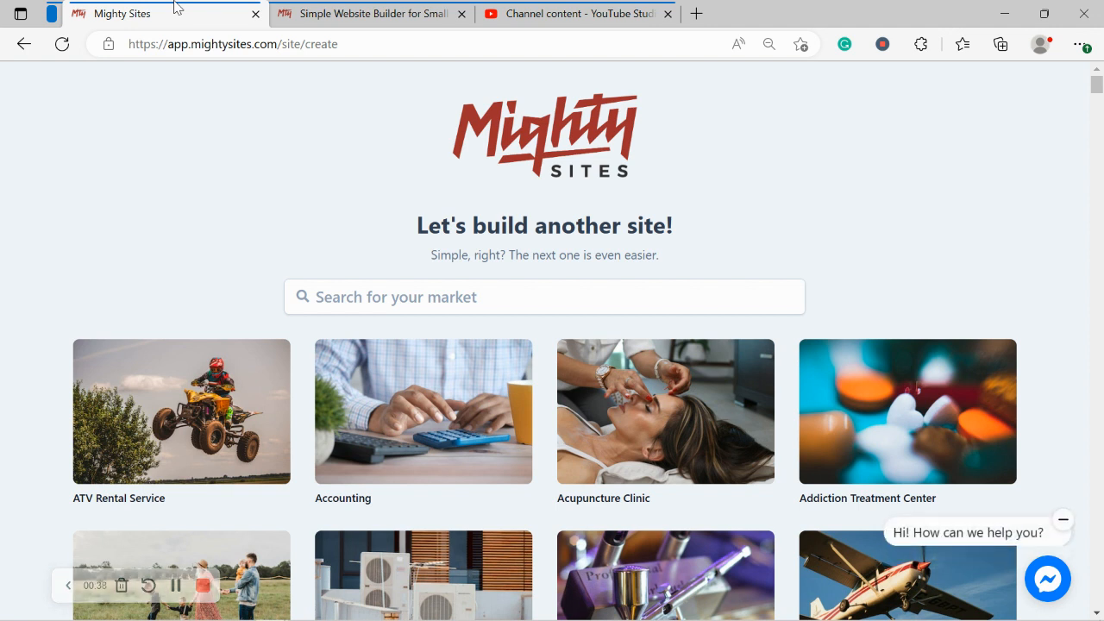
{"action": "mouse_move", "coordinate": [486, 263]}
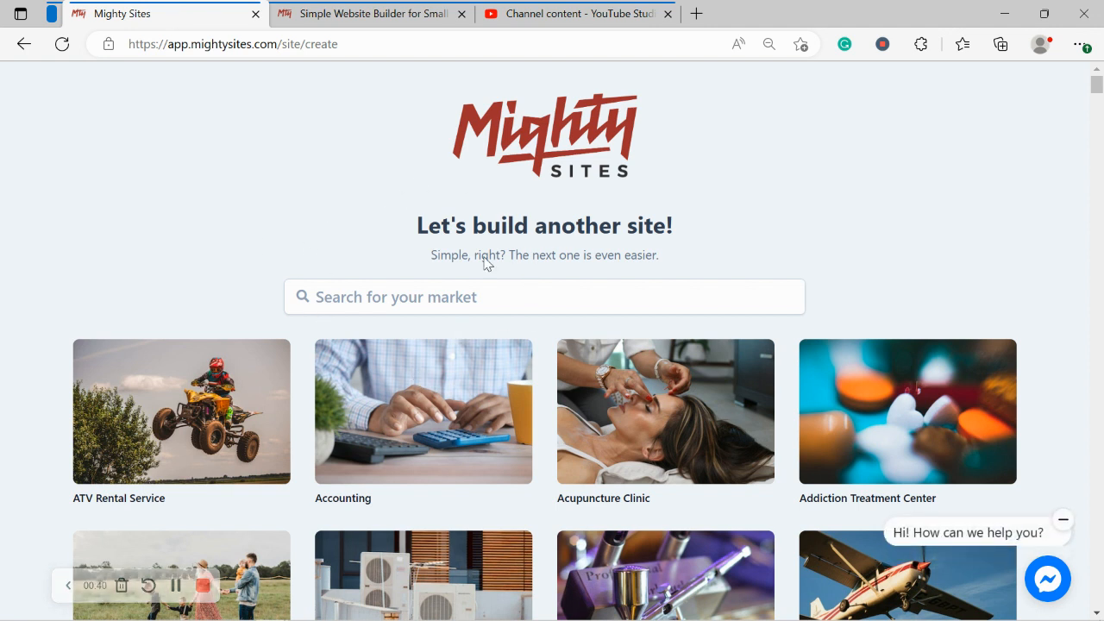
{"action": "mouse_move", "coordinate": [360, 225]}
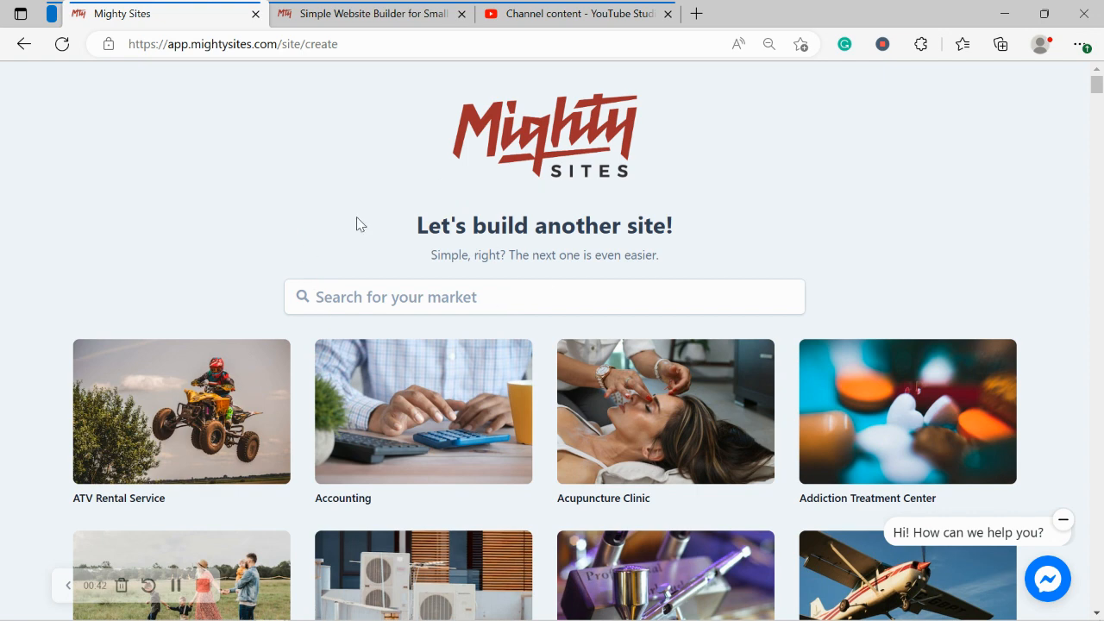
Scroll the market list further, then search for 'dry cl'.
{"action": "scroll", "scroll_direction": "down", "scroll_amount": 3}
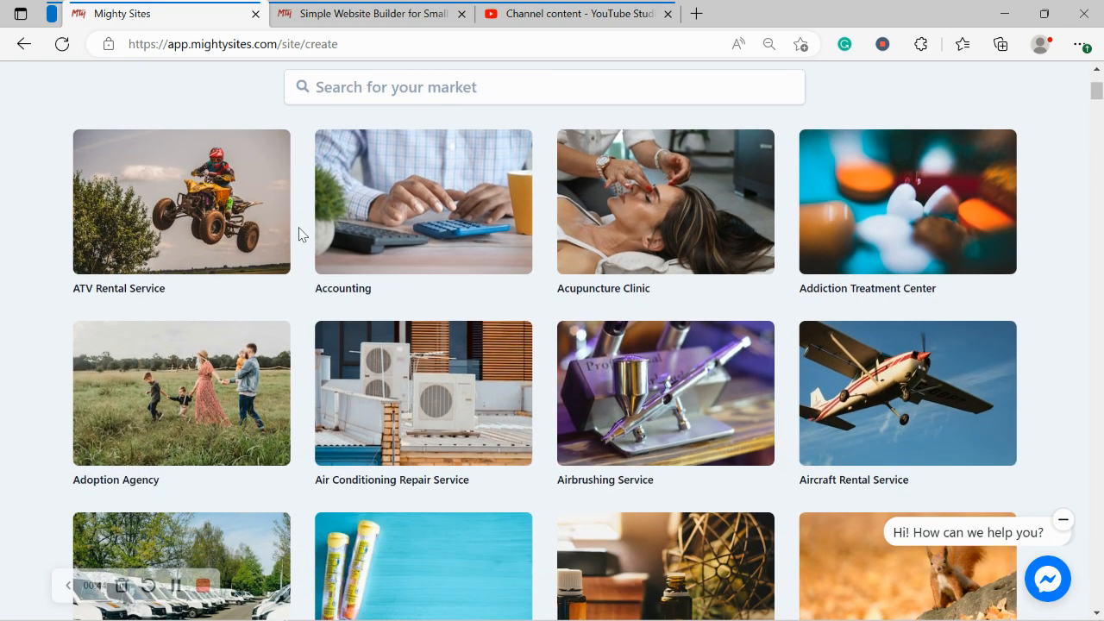
{"action": "scroll", "scroll_direction": "down", "scroll_amount": 3}
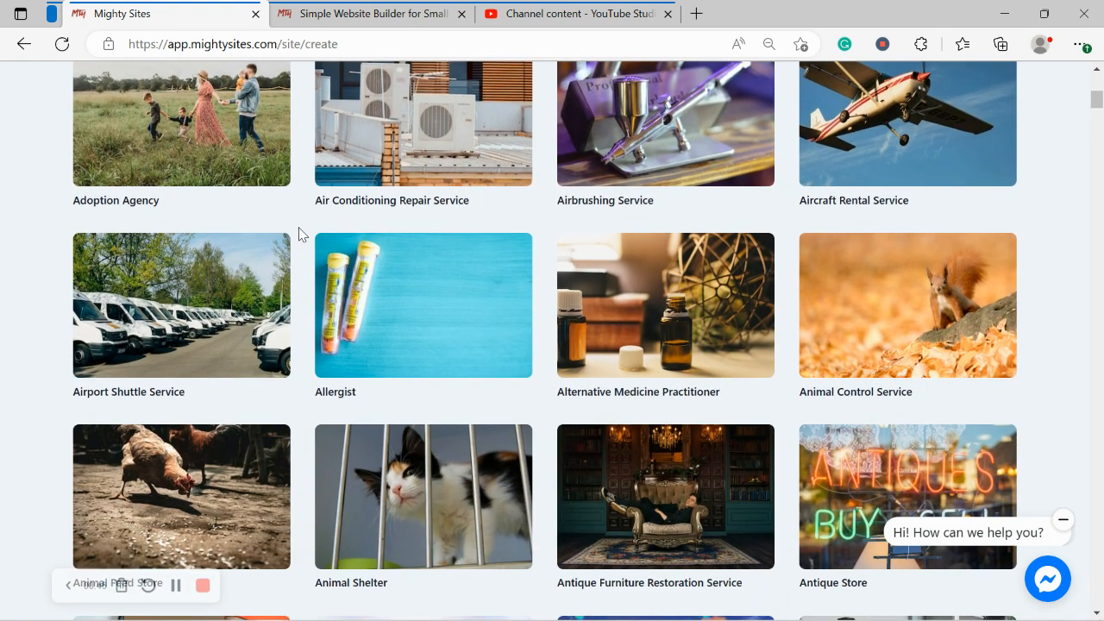
{"action": "scroll", "scroll_direction": "down", "scroll_amount": 3}
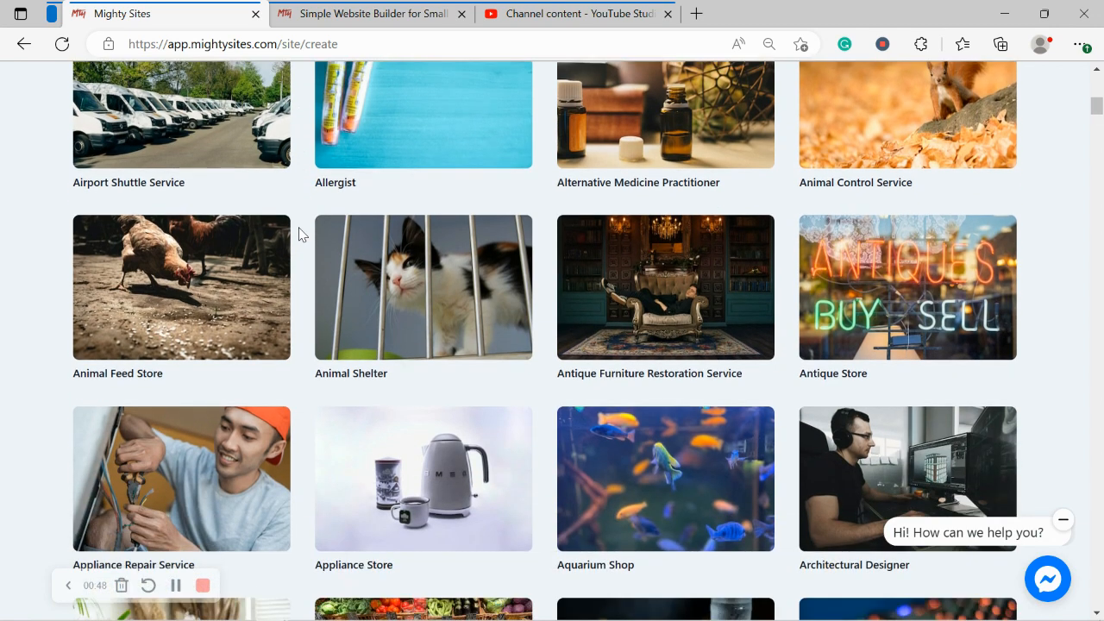
{"action": "scroll", "scroll_direction": "down", "scroll_amount": 3}
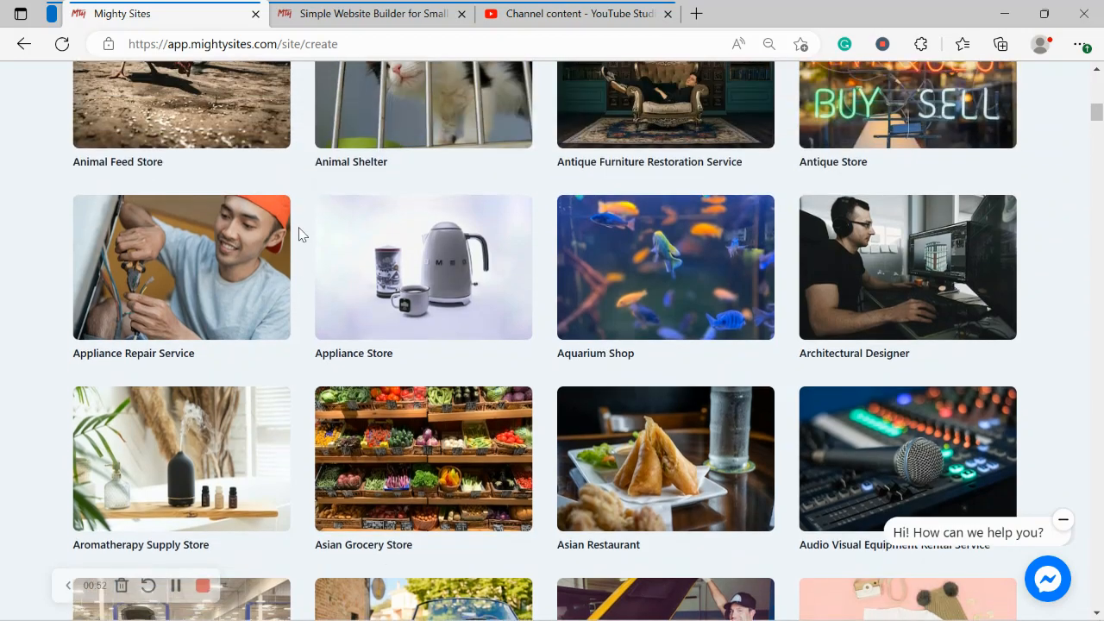
{"action": "scroll", "scroll_direction": "up", "scroll_amount": 3}
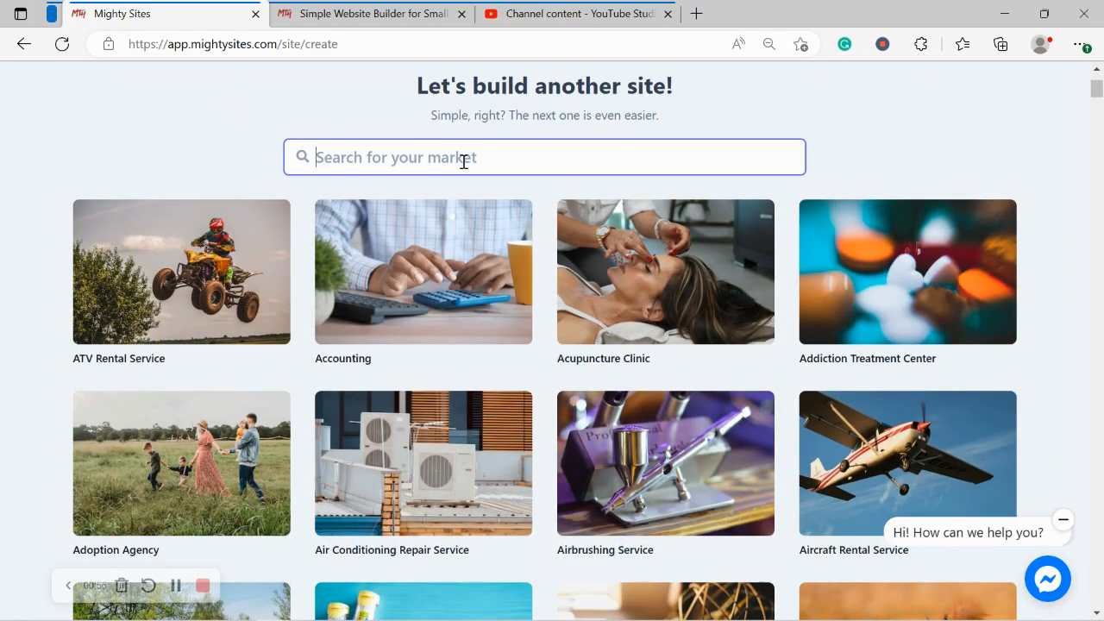
{"action": "type", "text": "dry cl"}
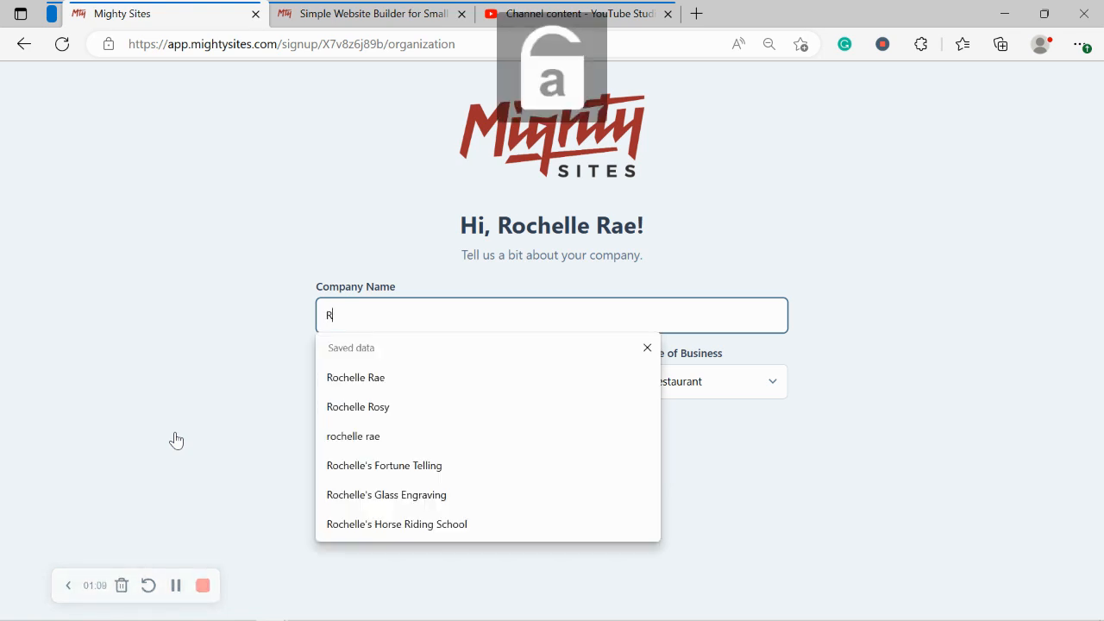
Submit company 'Rochelle's Dry Cle…' in Denver, Colorado as a Service business.
{"action": "type", "text": "Rochelle's Dry Cleaning Service"}
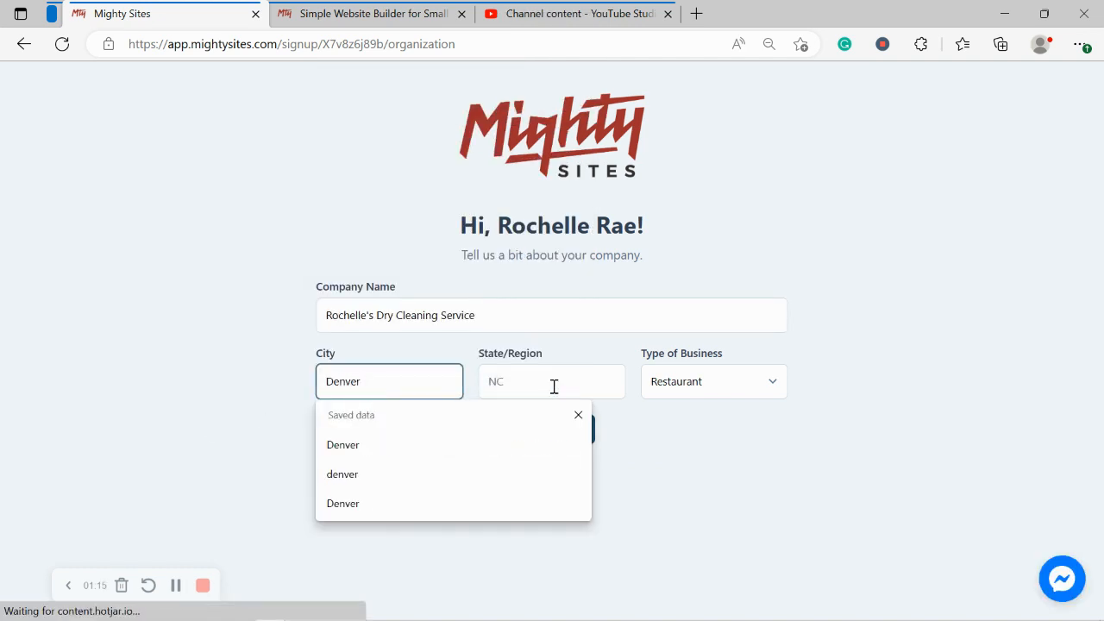
{"action": "type", "text": "Colorado"}
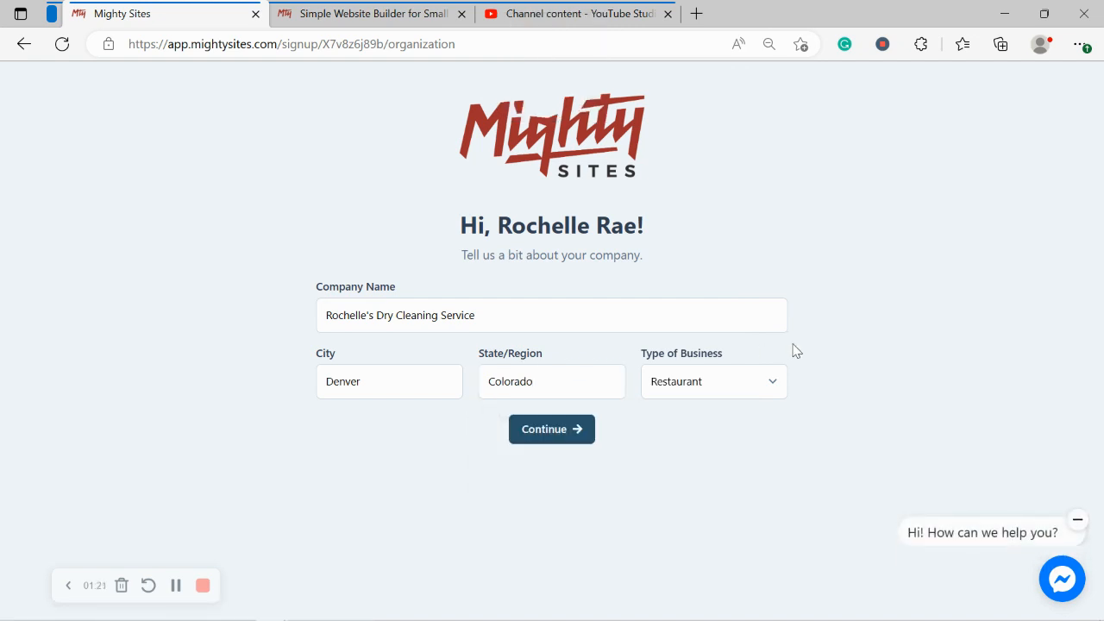
{"action": "left_click", "coordinate": [713, 381]}
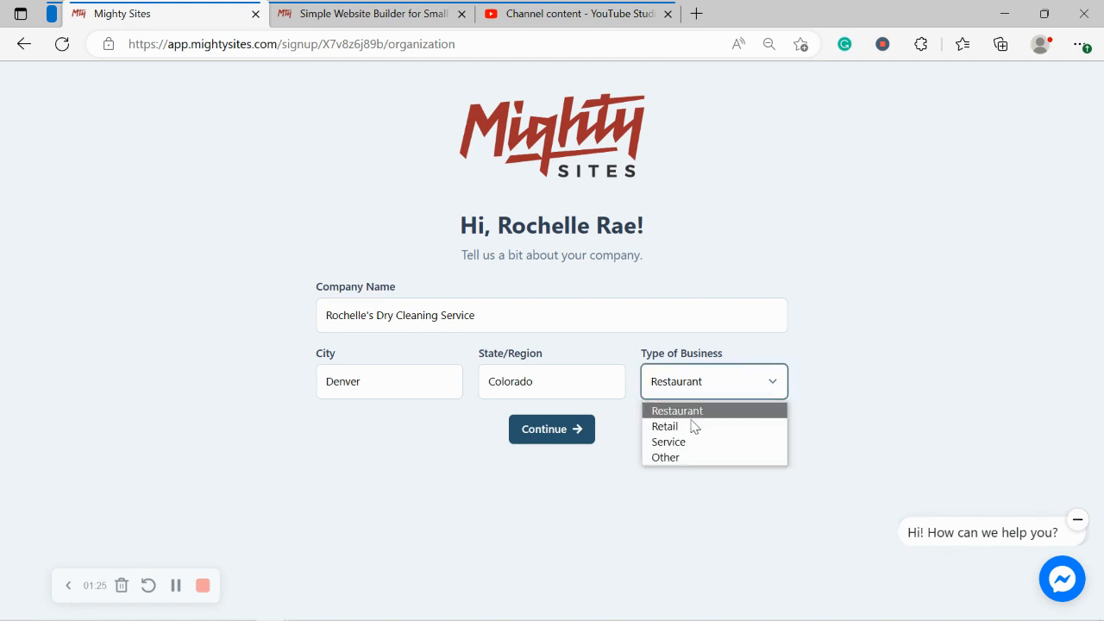
{"action": "left_click", "coordinate": [668, 441]}
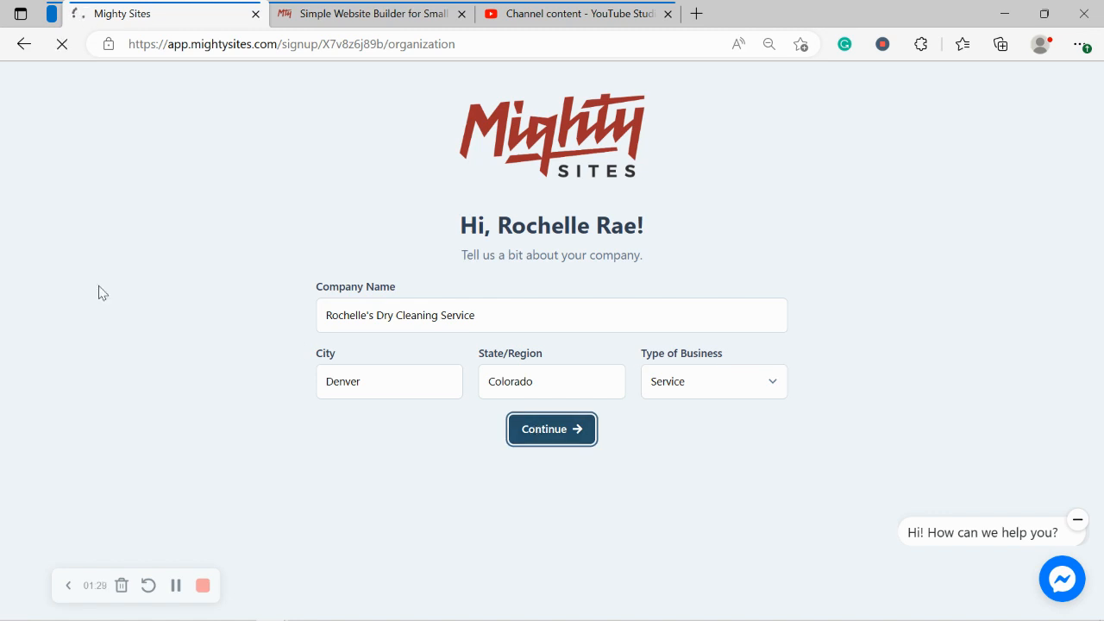
{"action": "left_click", "coordinate": [551, 428]}
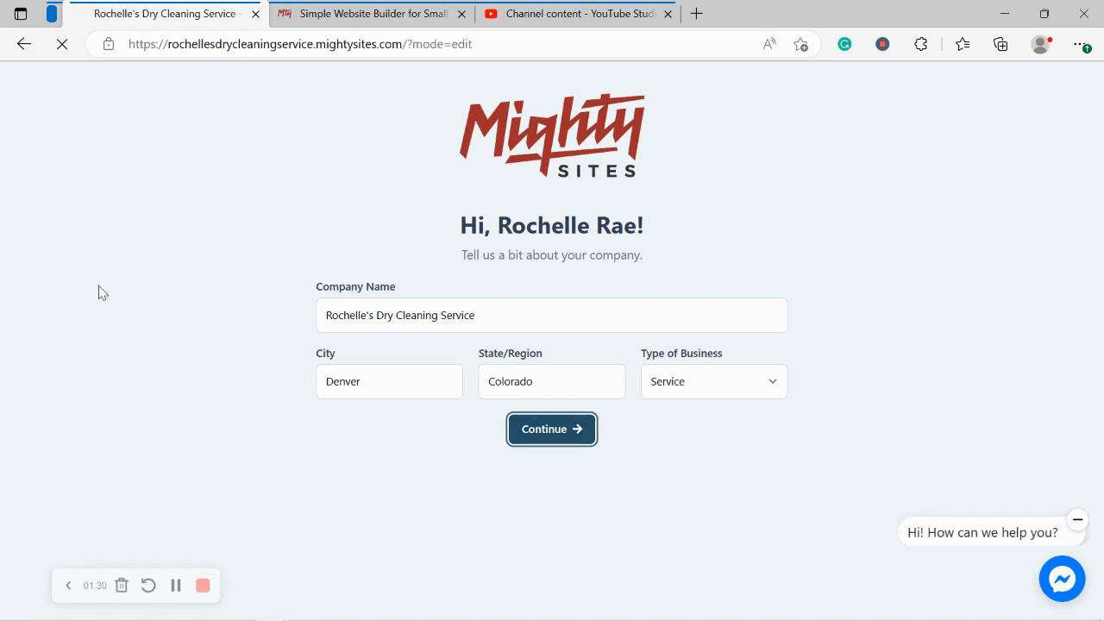
{"action": "left_click", "coordinate": [551, 428]}
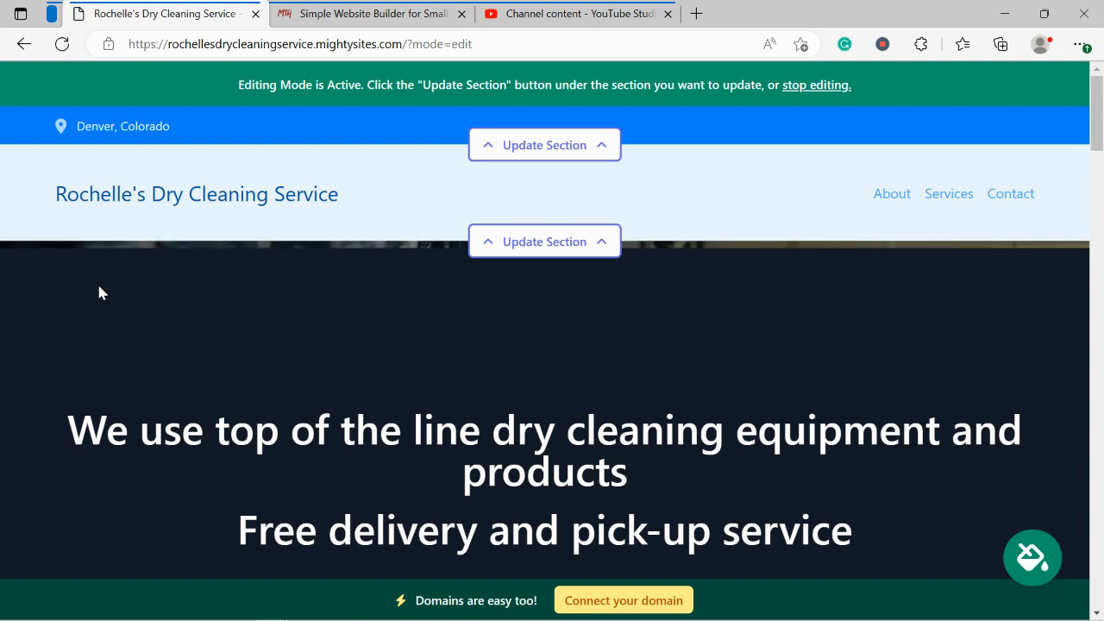
{"action": "scroll", "scroll_direction": "down", "scroll_amount": 3}
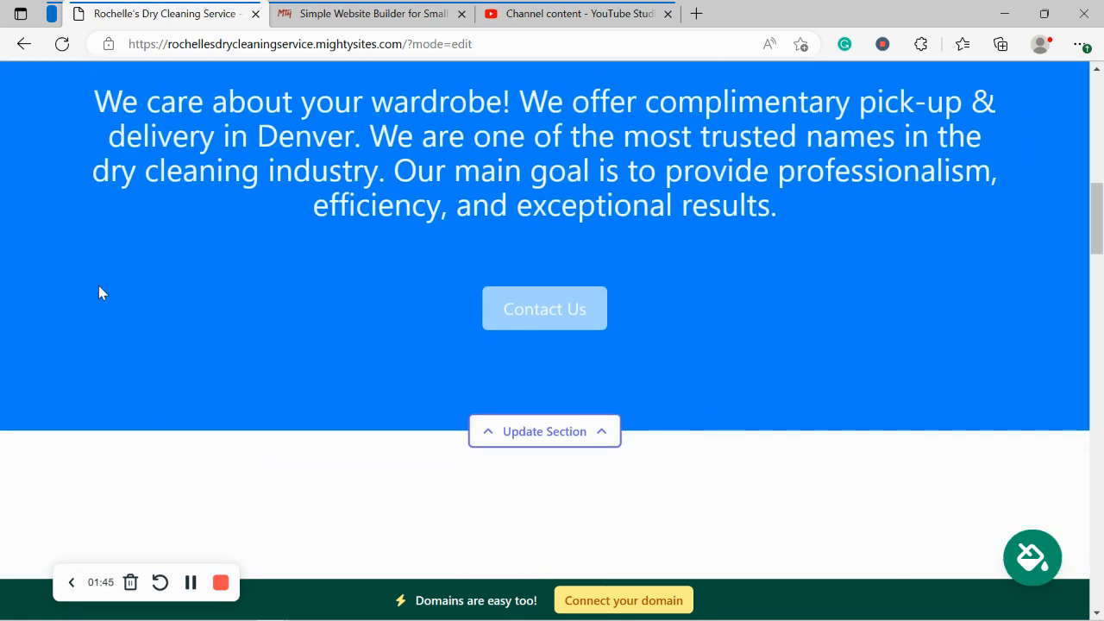
{"action": "scroll", "scroll_direction": "down", "scroll_amount": 3}
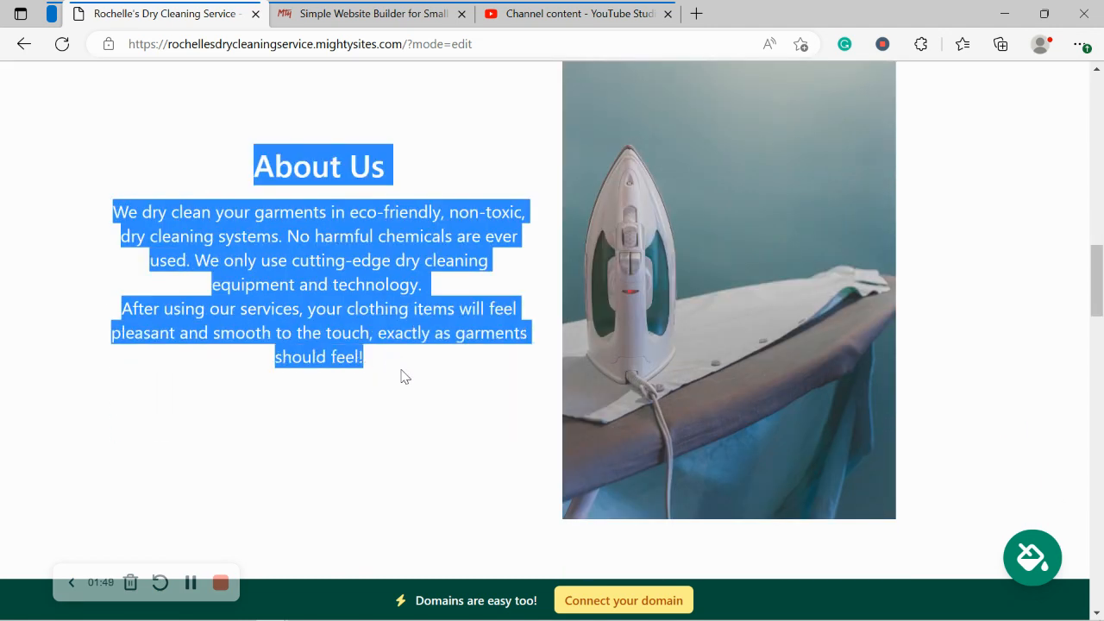
{"action": "mouse_move", "coordinate": [861, 276]}
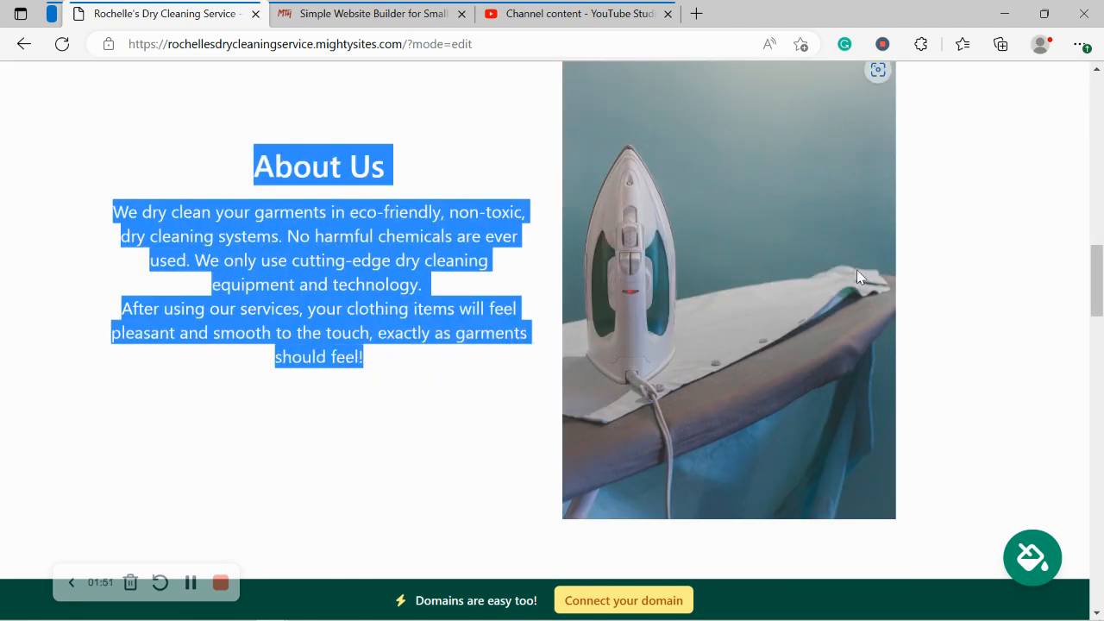
{"action": "scroll", "scroll_direction": "down", "scroll_amount": 3}
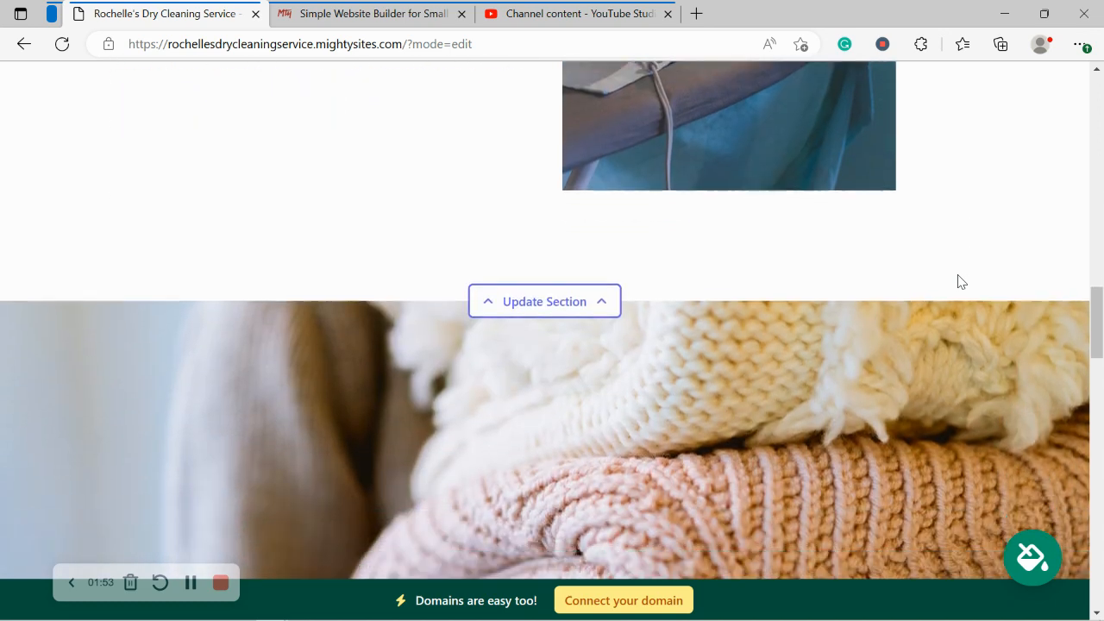
{"action": "scroll", "scroll_direction": "down", "scroll_amount": 3}
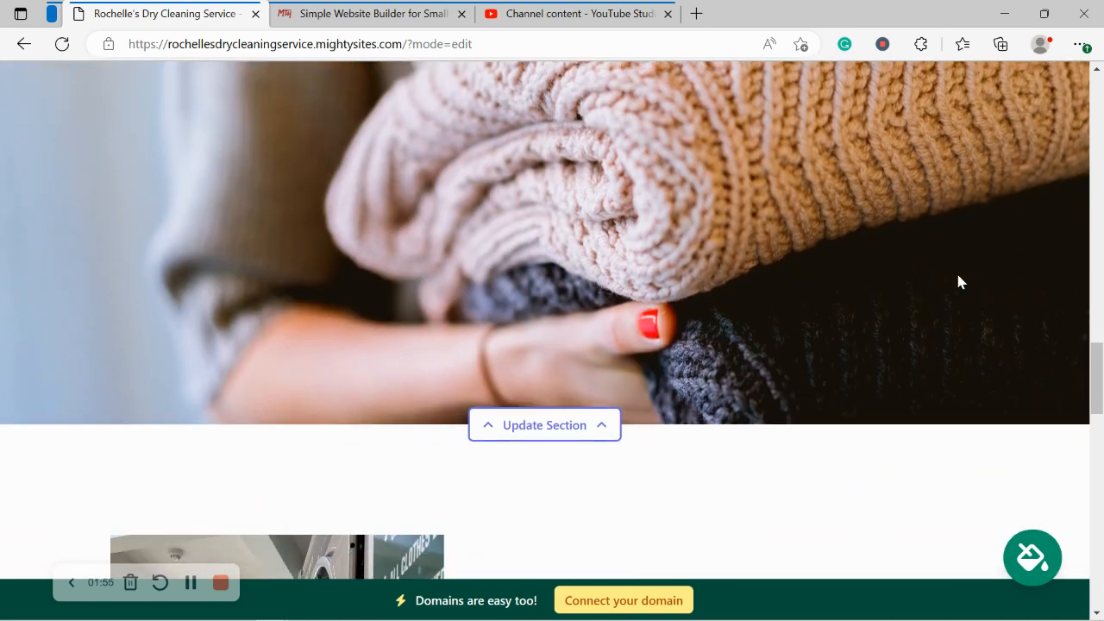
{"action": "scroll", "scroll_direction": "down", "scroll_amount": 3}
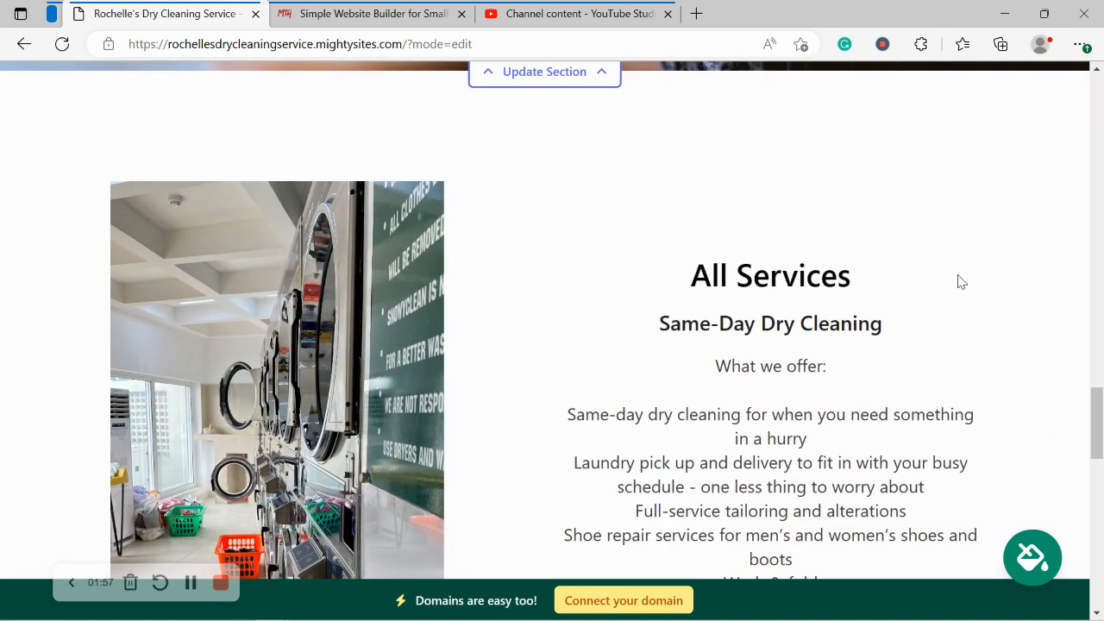
{"action": "scroll", "scroll_direction": "down", "scroll_amount": 3}
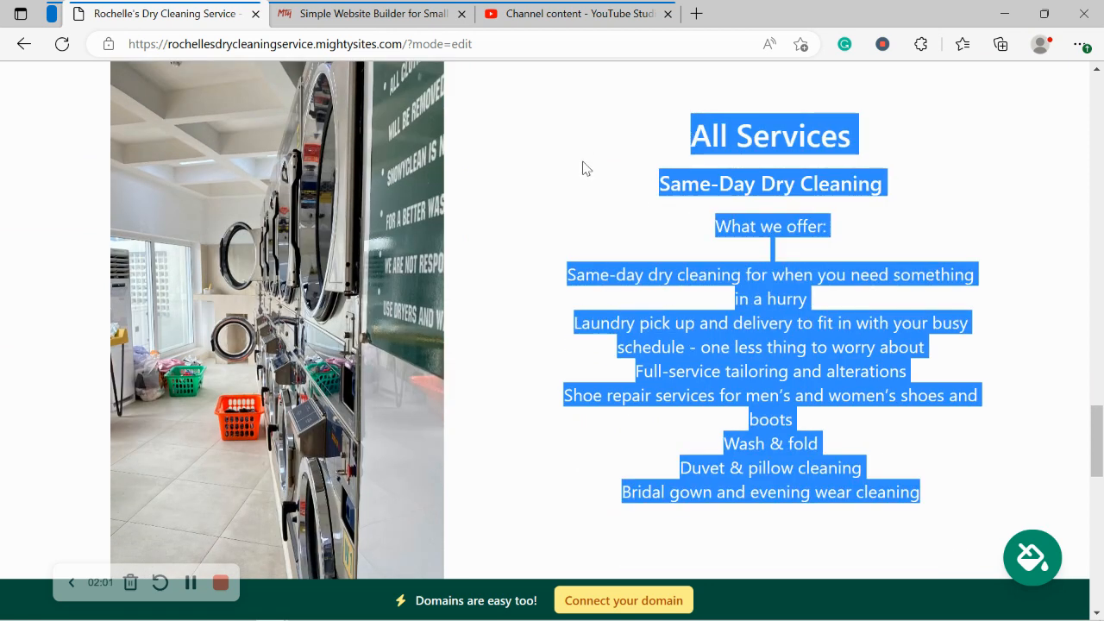
{"action": "scroll", "scroll_direction": "down", "scroll_amount": 3}
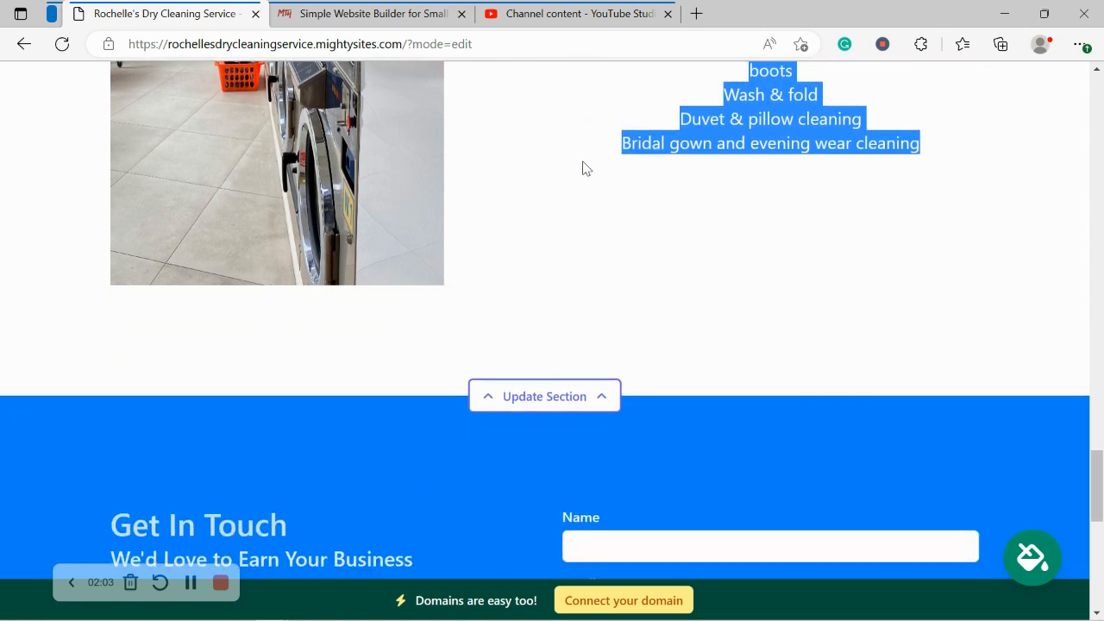
{"action": "scroll", "scroll_direction": "down", "scroll_amount": 3}
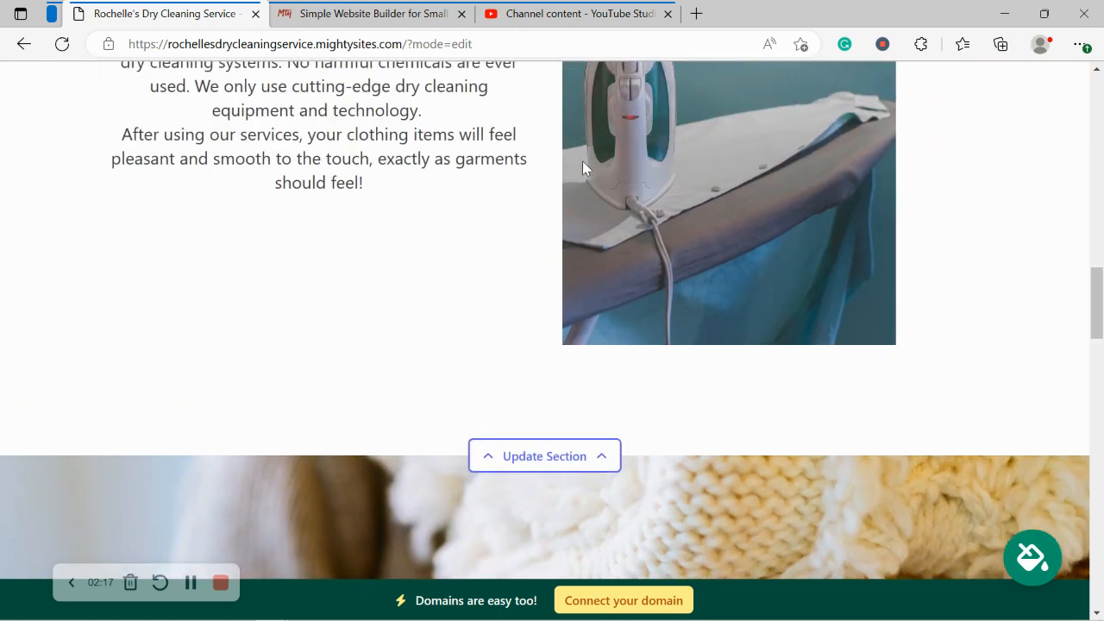
{"action": "scroll", "scroll_direction": "down", "scroll_amount": 3}
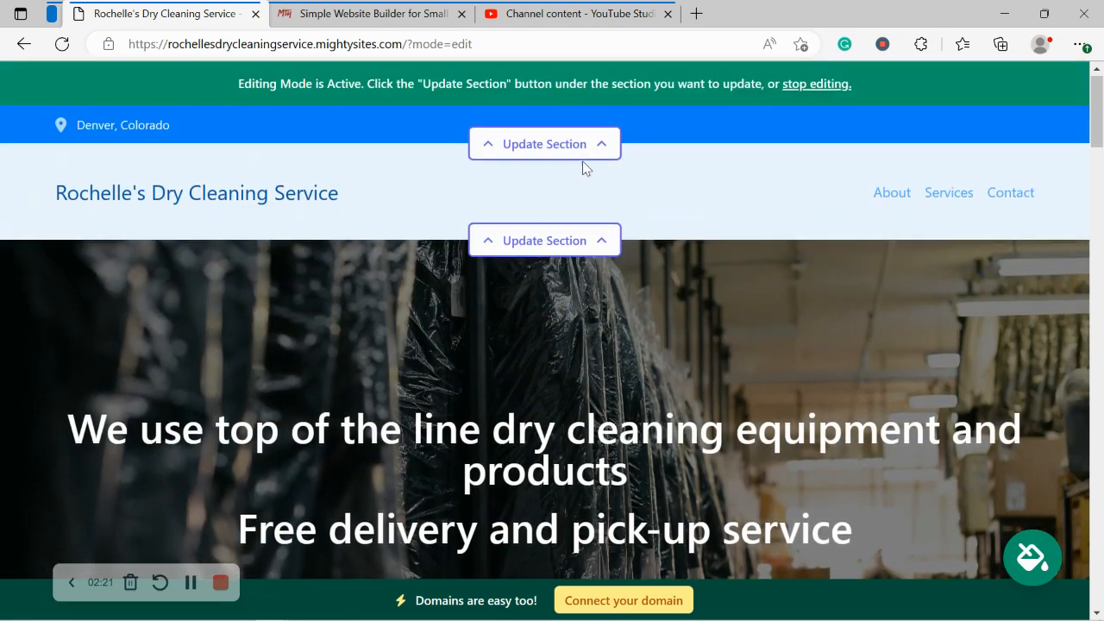
{"action": "left_click", "coordinate": [543, 144]}
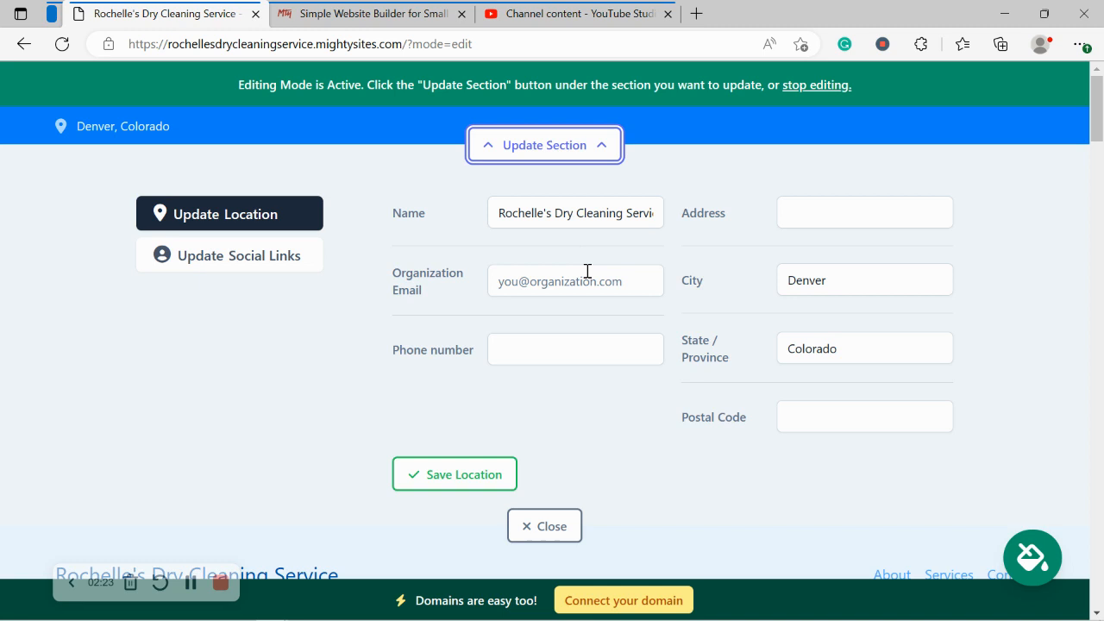
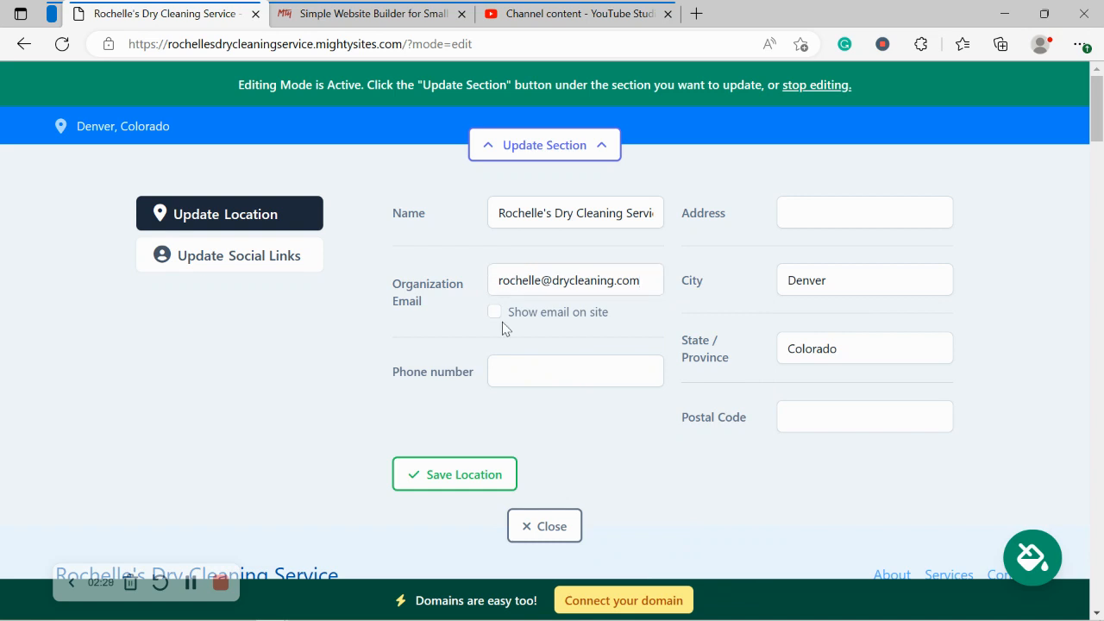
{"action": "left_click", "coordinate": [494, 312]}
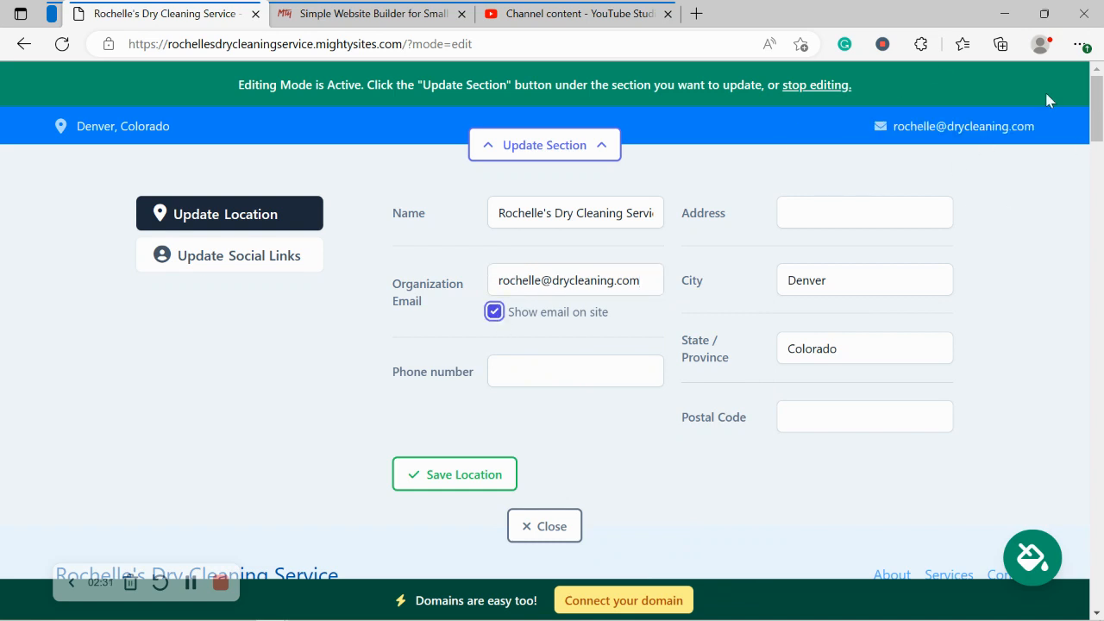
{"action": "left_click", "coordinate": [575, 371]}
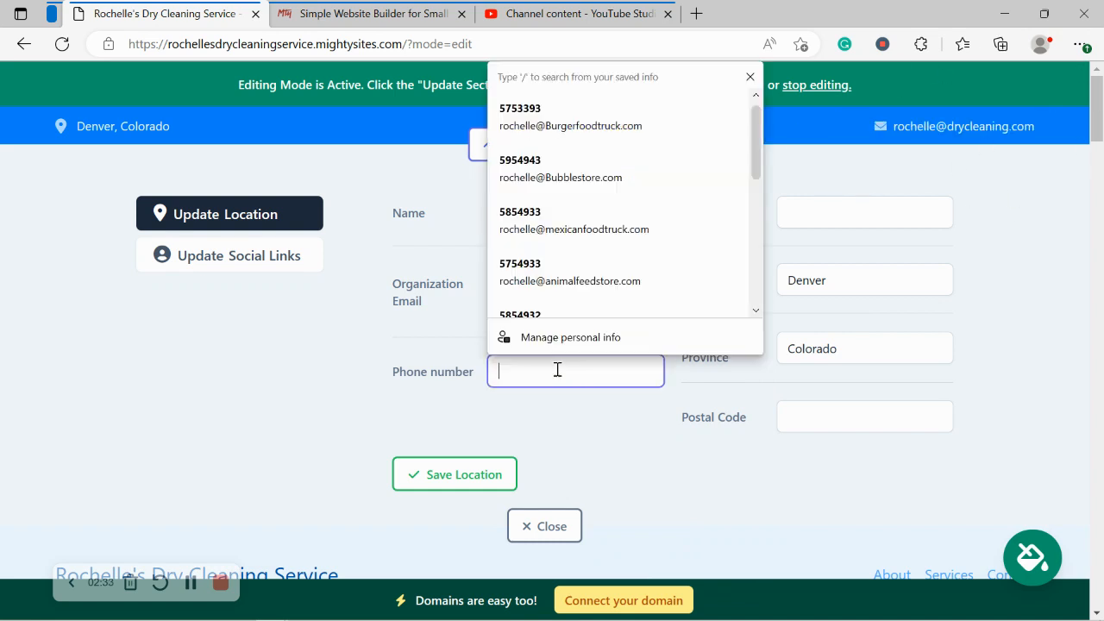
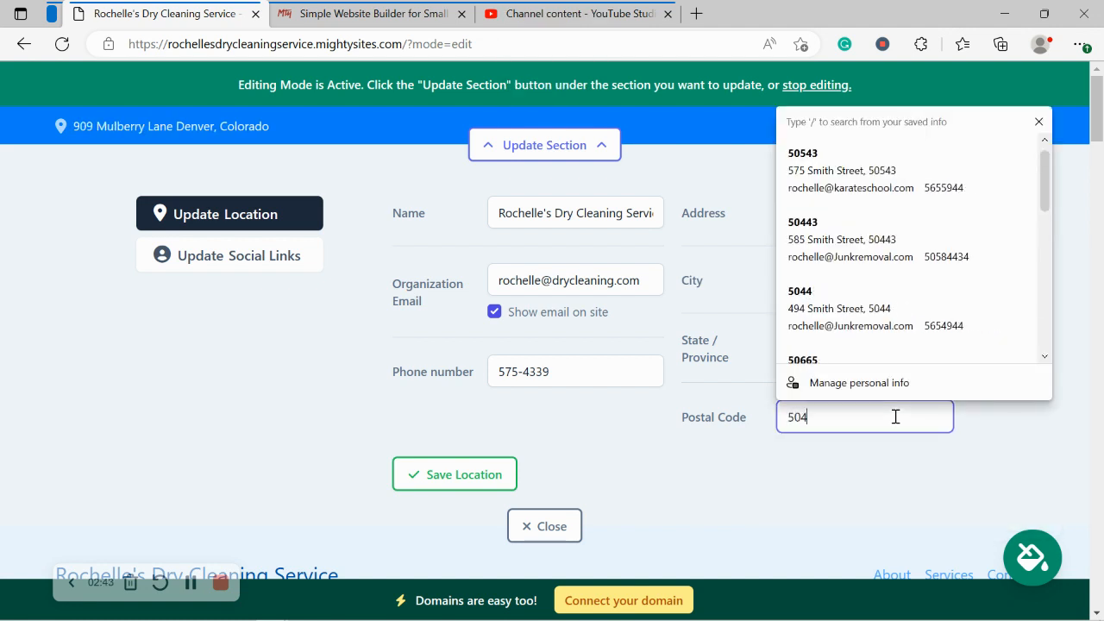
{"action": "left_click", "coordinate": [454, 474]}
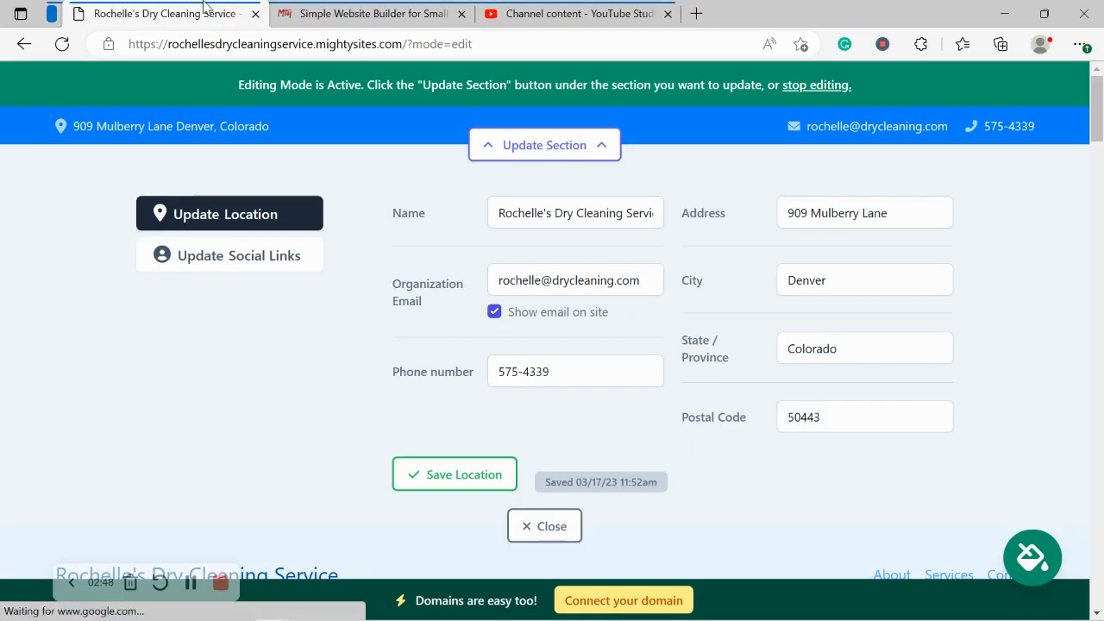
{"action": "left_click", "coordinate": [454, 473]}
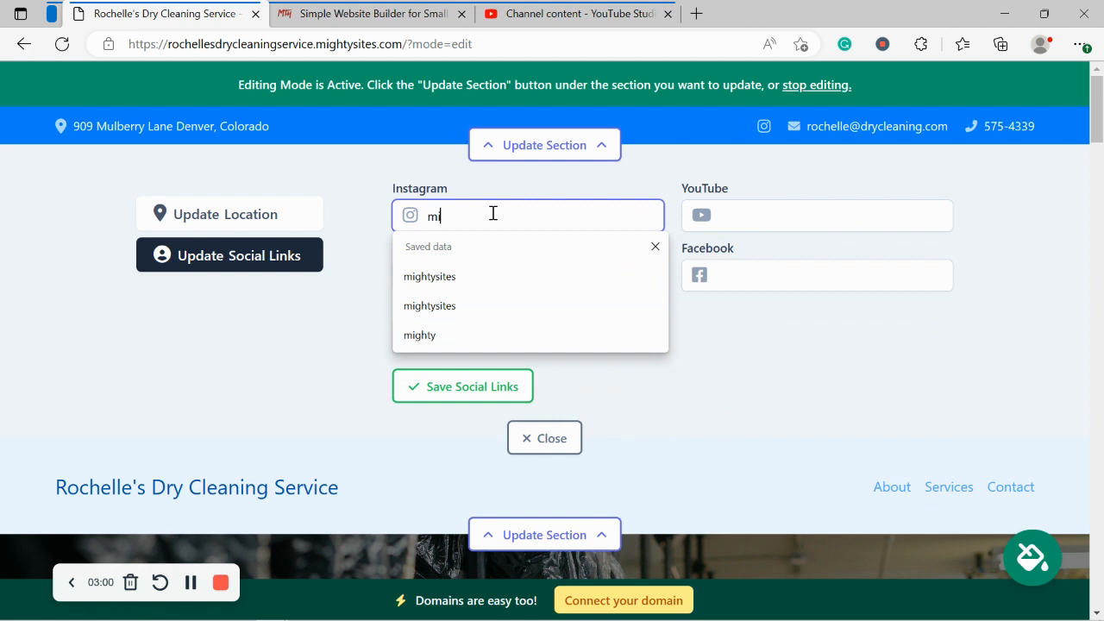
Save the 'mighty' Instagram and Twitter handles and close the location bar settings.
{"action": "left_click", "coordinate": [429, 276]}
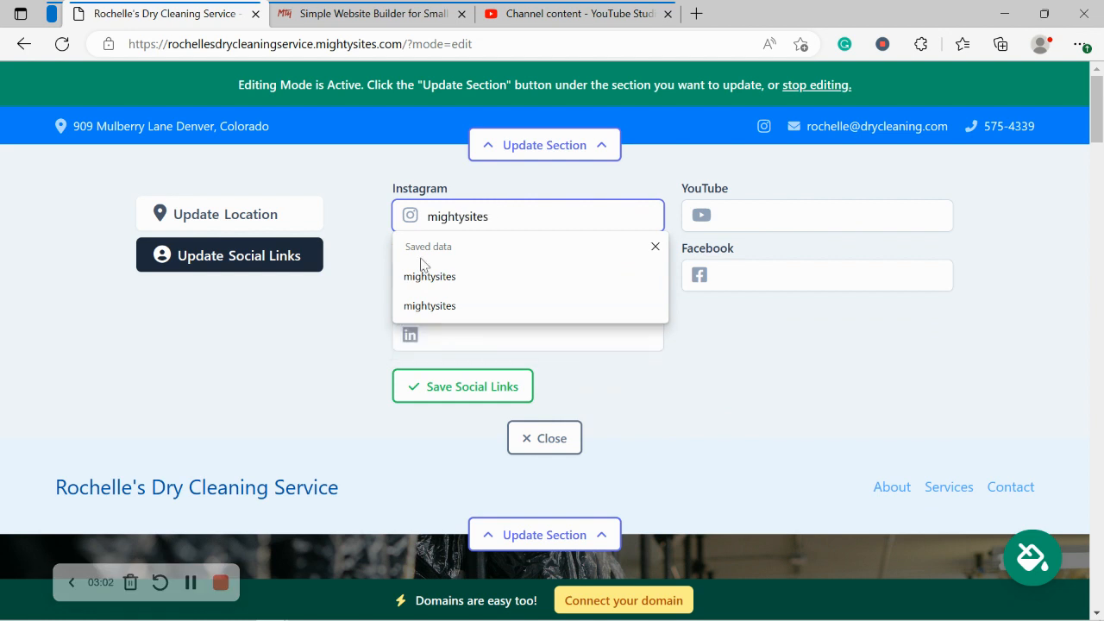
{"action": "type", "text": "mightysitesusa"}
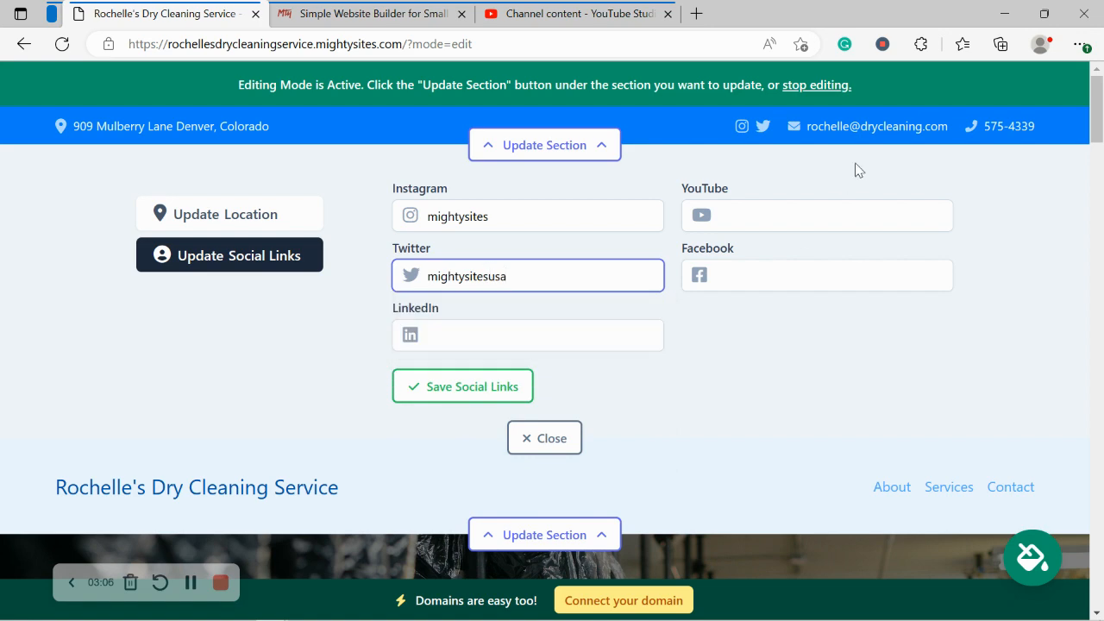
{"action": "scroll", "scroll_direction": "down", "scroll_amount": 3}
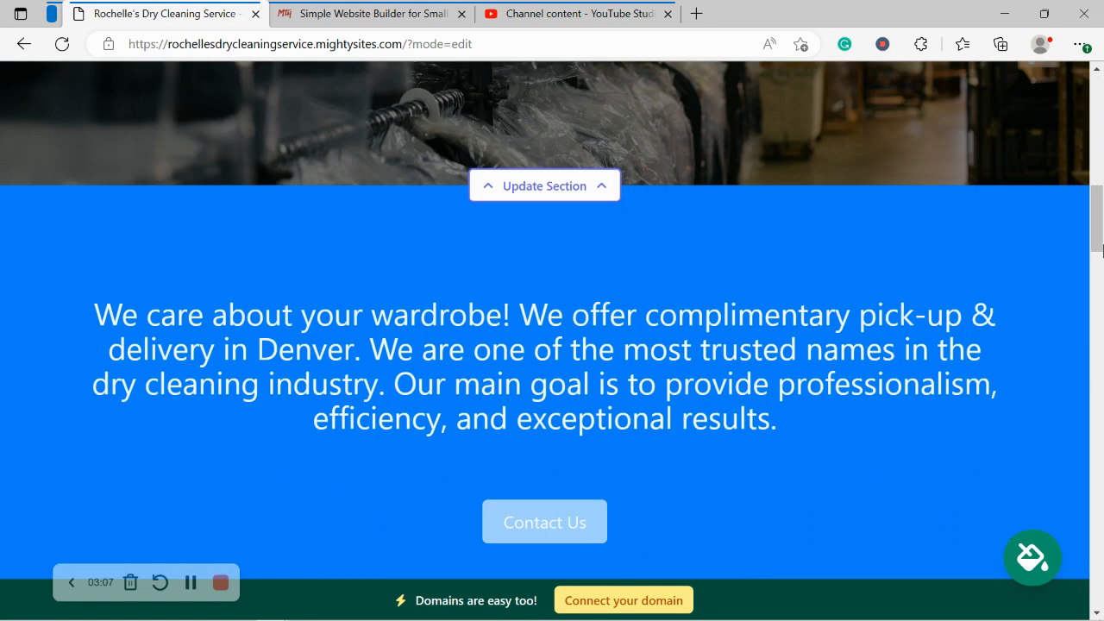
{"action": "scroll", "scroll_direction": "down", "scroll_amount": 3}
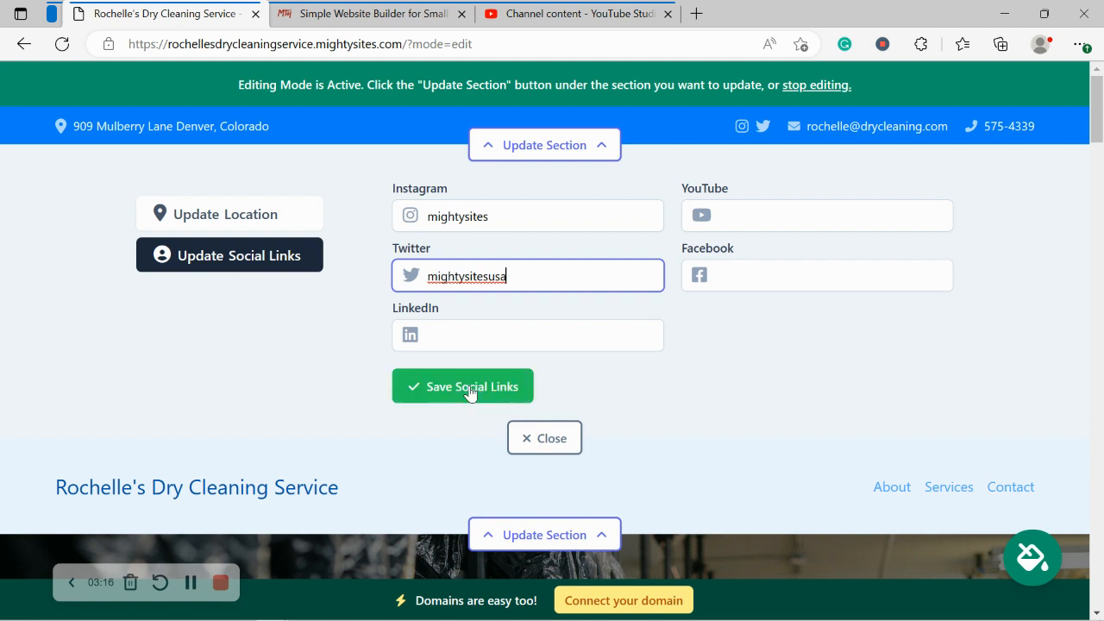
{"action": "left_click", "coordinate": [464, 385]}
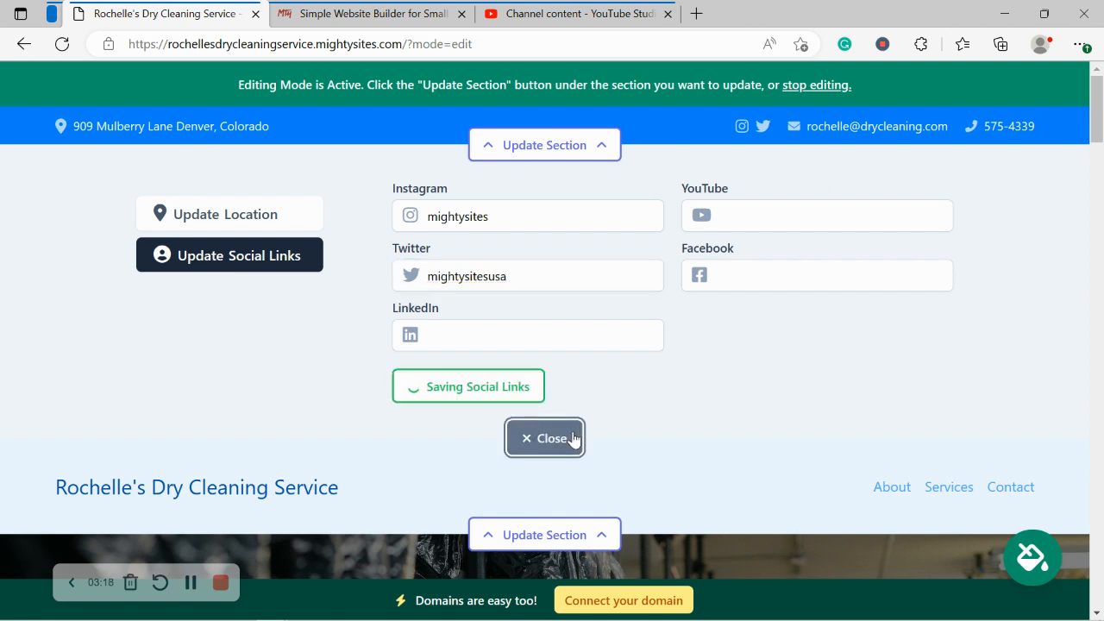
{"action": "left_click", "coordinate": [544, 437]}
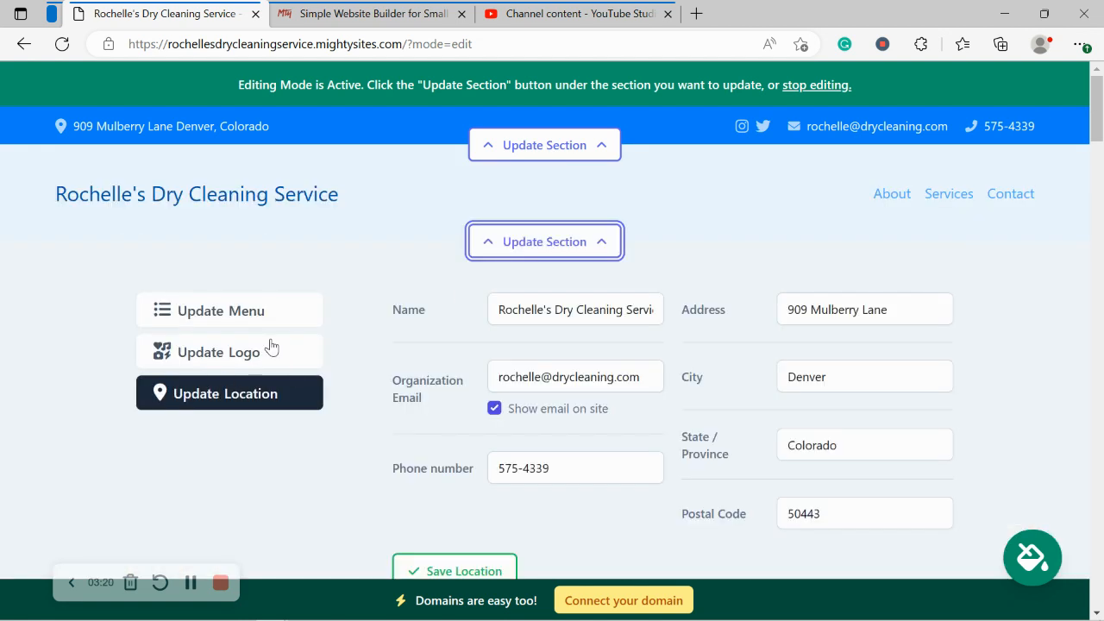
Upload a Mighty Sites logo image to the header, save it, and close the editor.
{"action": "left_click", "coordinate": [218, 352]}
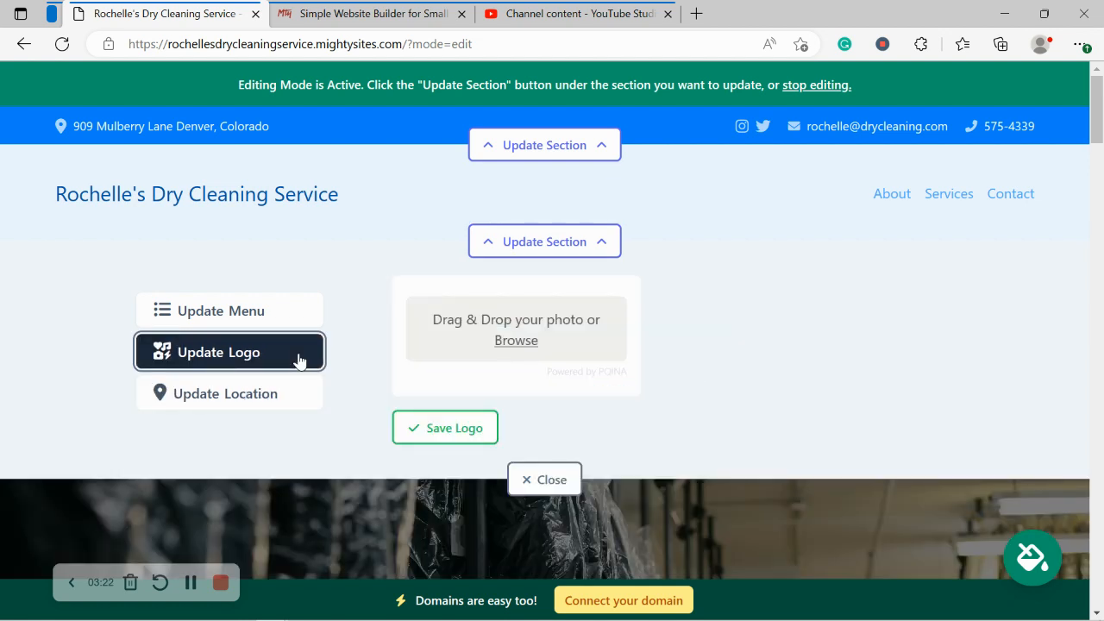
{"action": "mouse_move", "coordinate": [264, 220]}
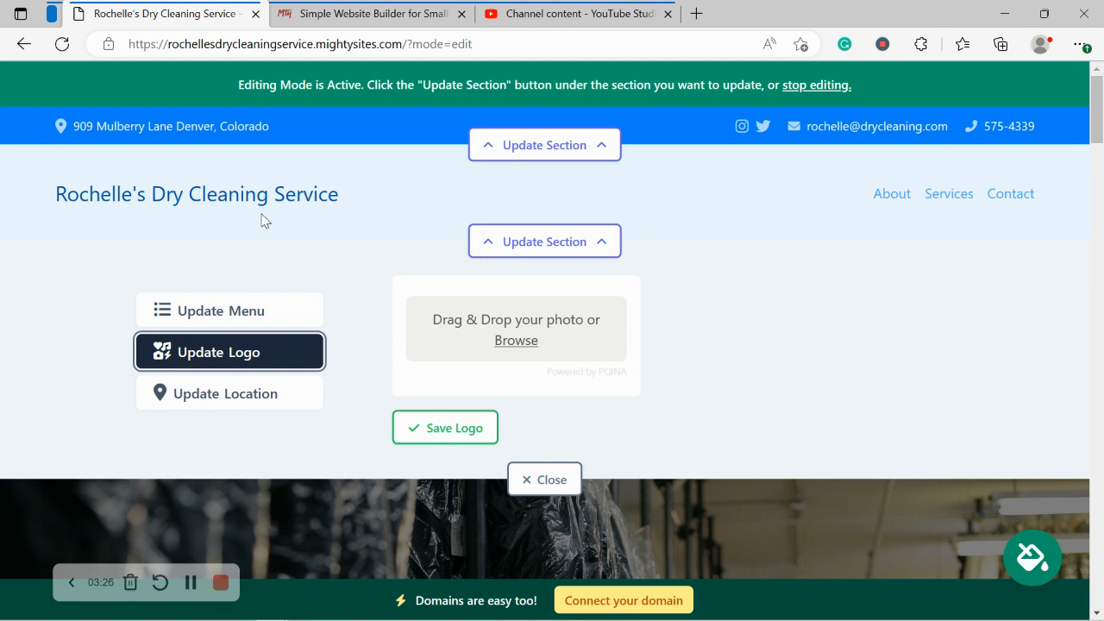
{"action": "mouse_move", "coordinate": [225, 252]}
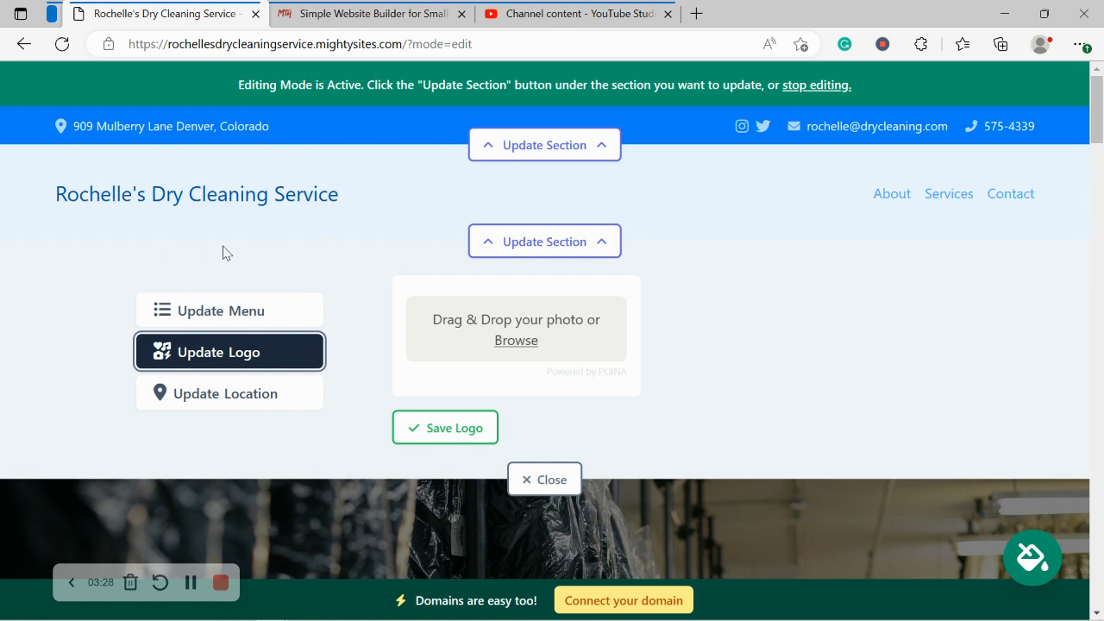
{"action": "left_click", "coordinate": [515, 340]}
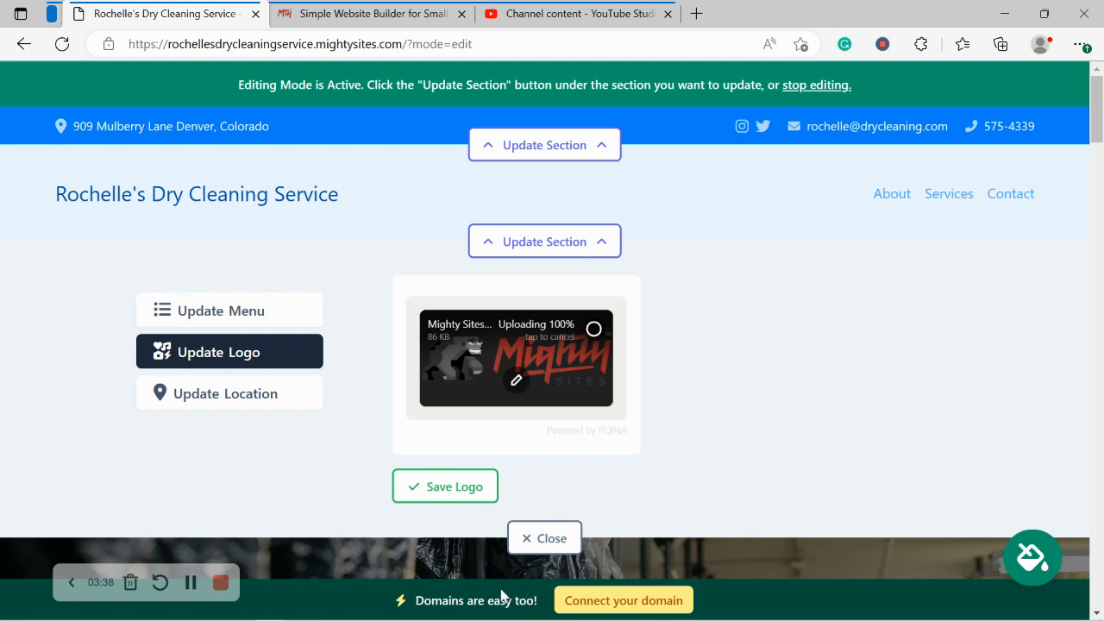
{"action": "left_click", "coordinate": [445, 485]}
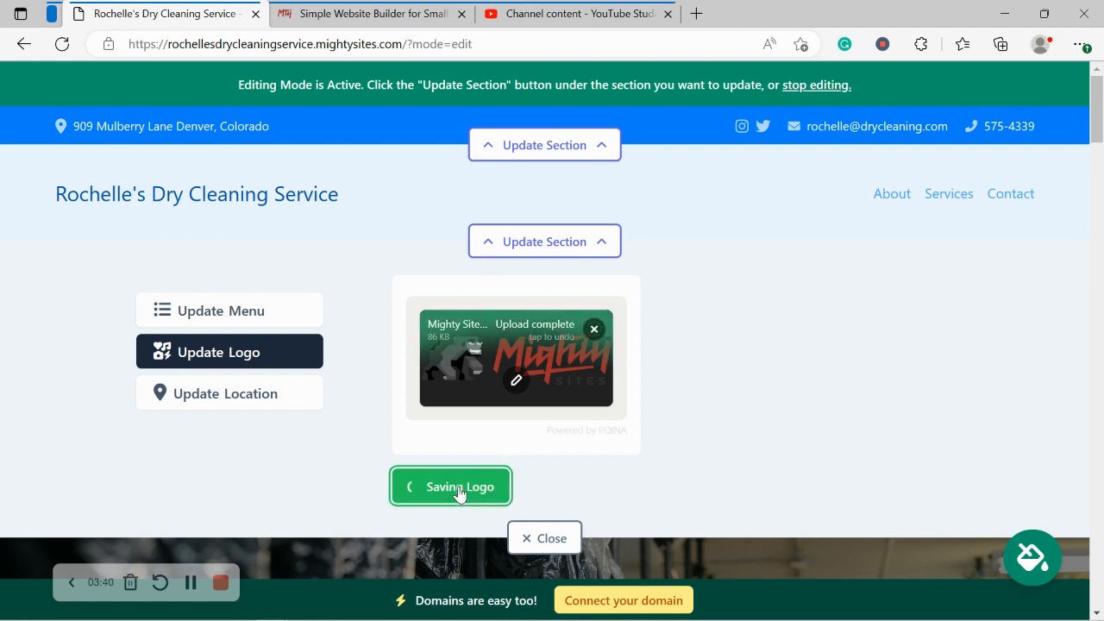
{"action": "left_click", "coordinate": [451, 486]}
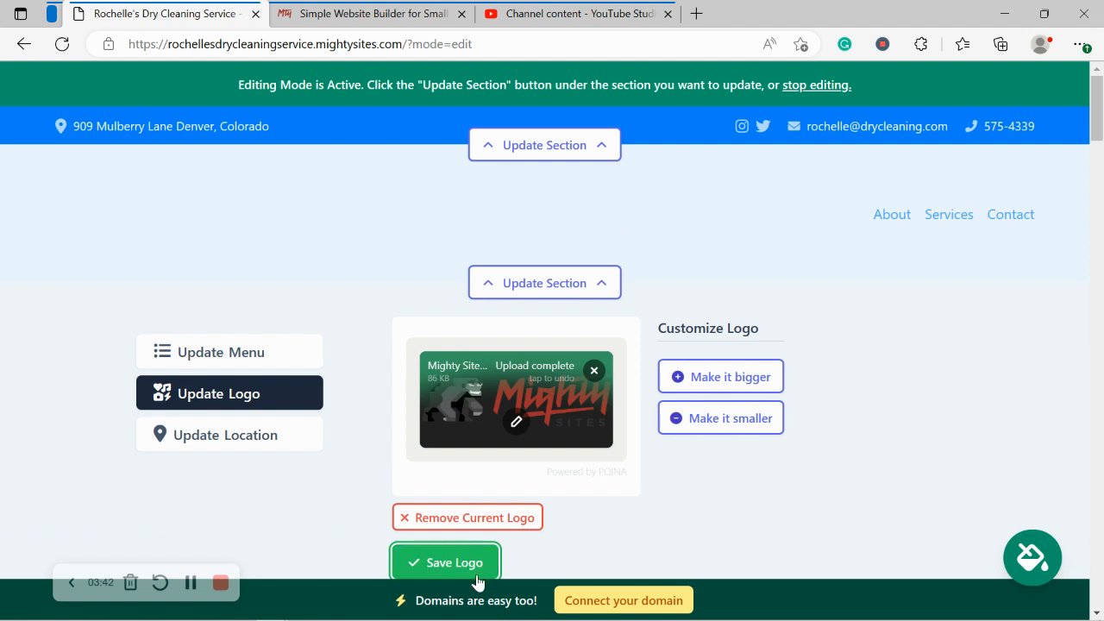
{"action": "left_click", "coordinate": [446, 562]}
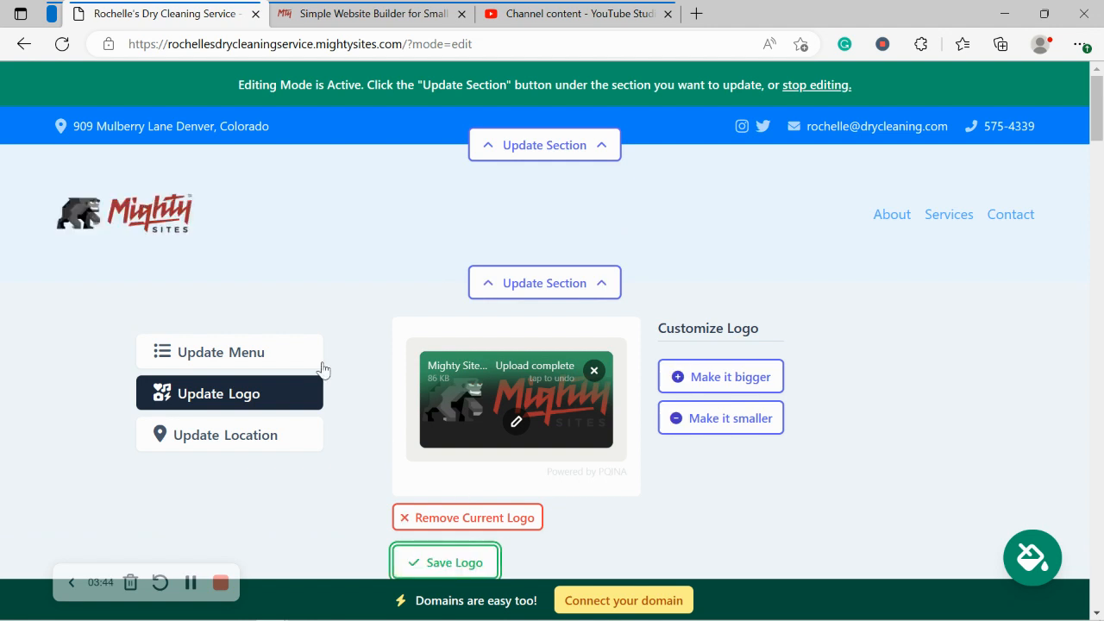
{"action": "mouse_move", "coordinate": [117, 169]}
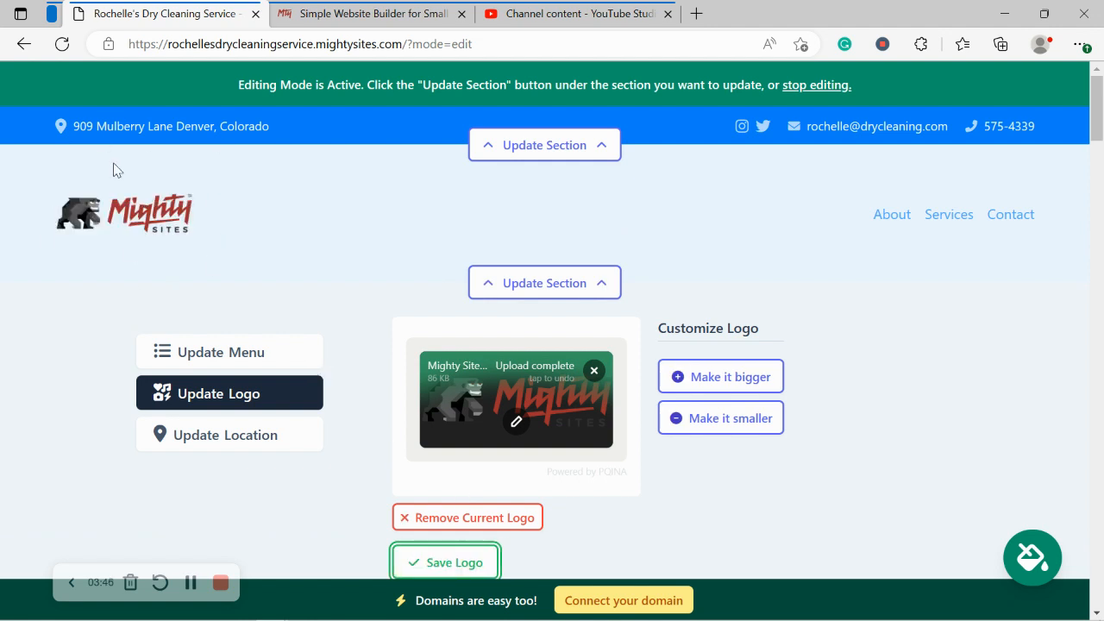
{"action": "left_click", "coordinate": [446, 562]}
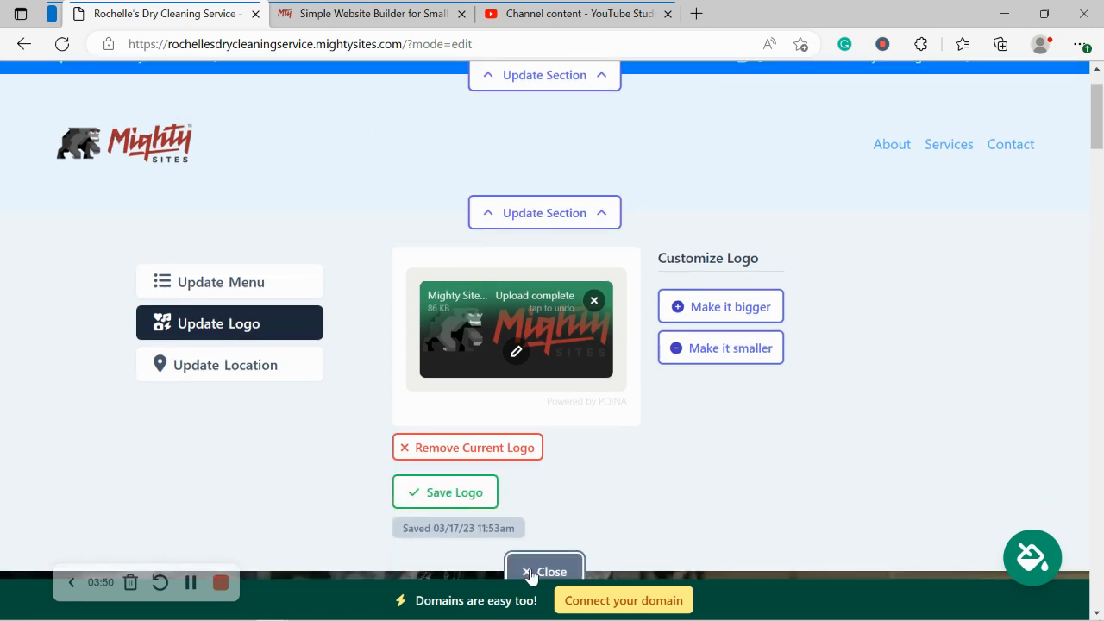
{"action": "left_click", "coordinate": [543, 569]}
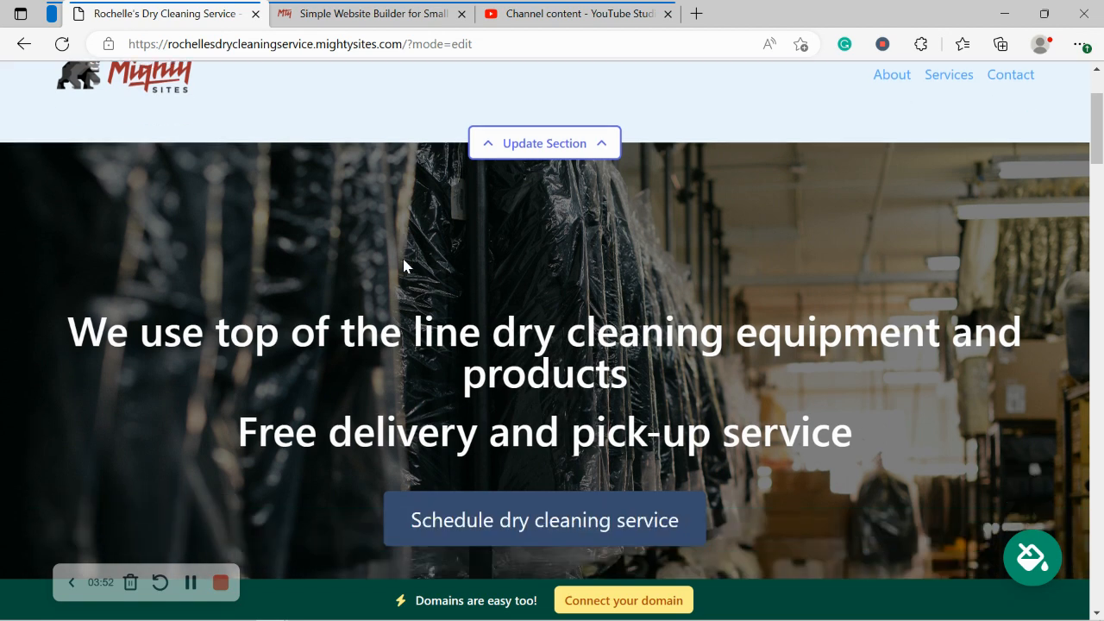
Scroll down the page toward the wardrobe intro section.
{"action": "scroll", "scroll_direction": "down", "scroll_amount": 3}
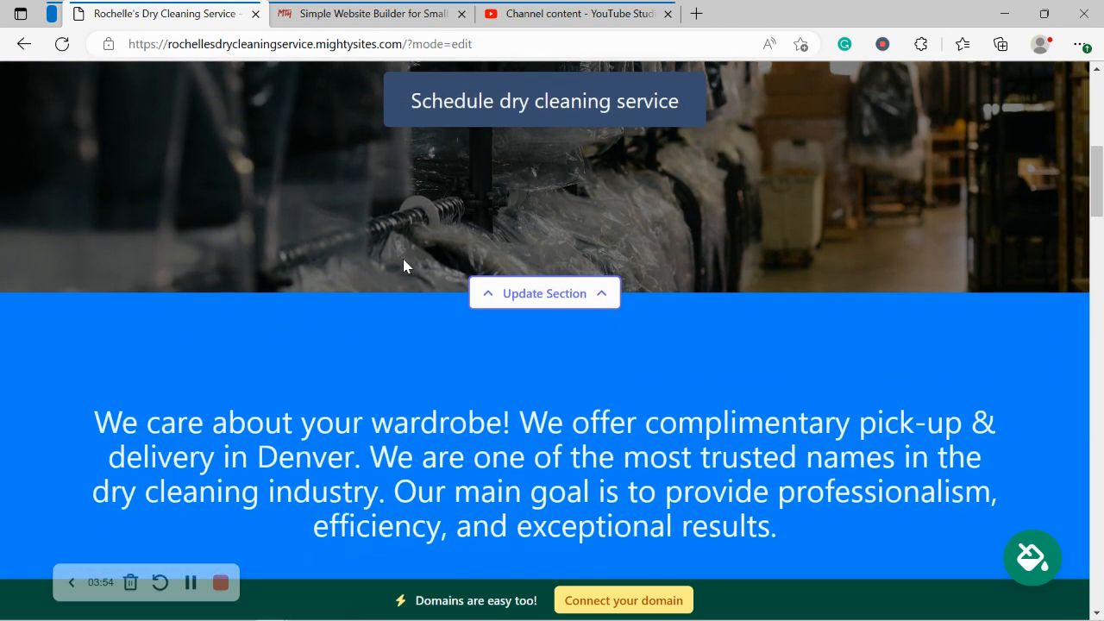
{"action": "scroll", "scroll_direction": "down", "scroll_amount": 3}
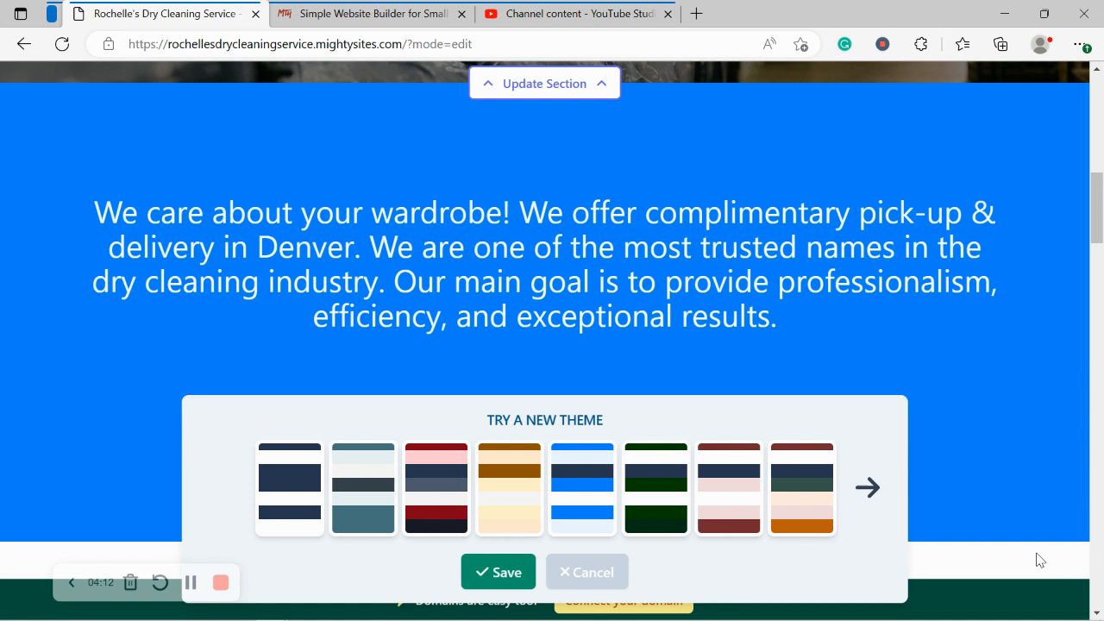
Preview slate grey, pale yellow and dark green themes, then save the grey and white theme.
{"action": "left_click", "coordinate": [867, 488]}
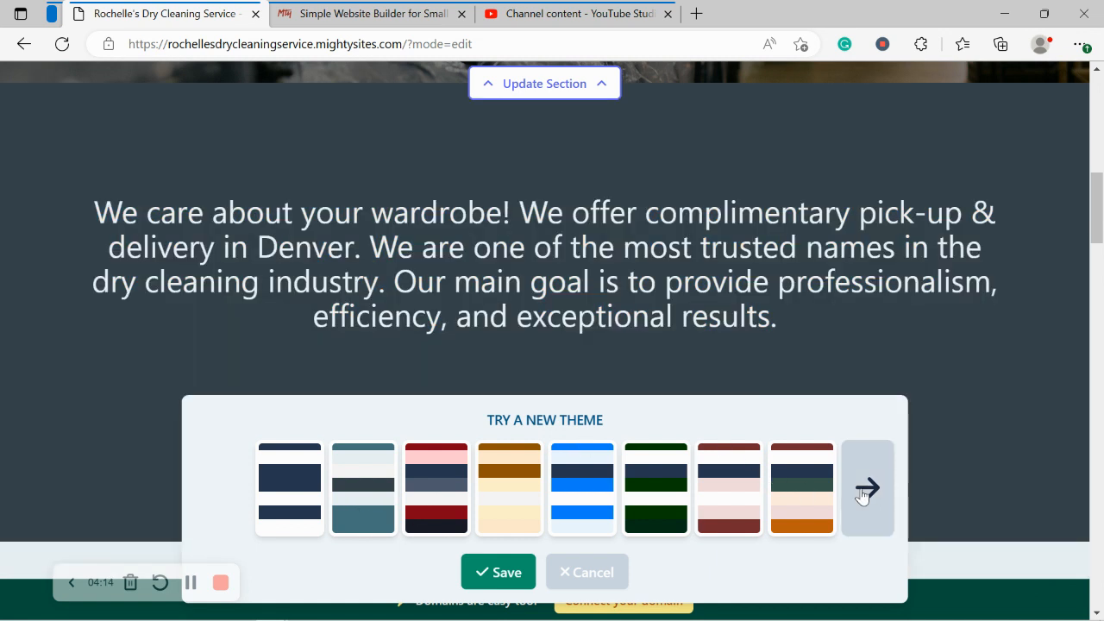
{"action": "left_click", "coordinate": [363, 489]}
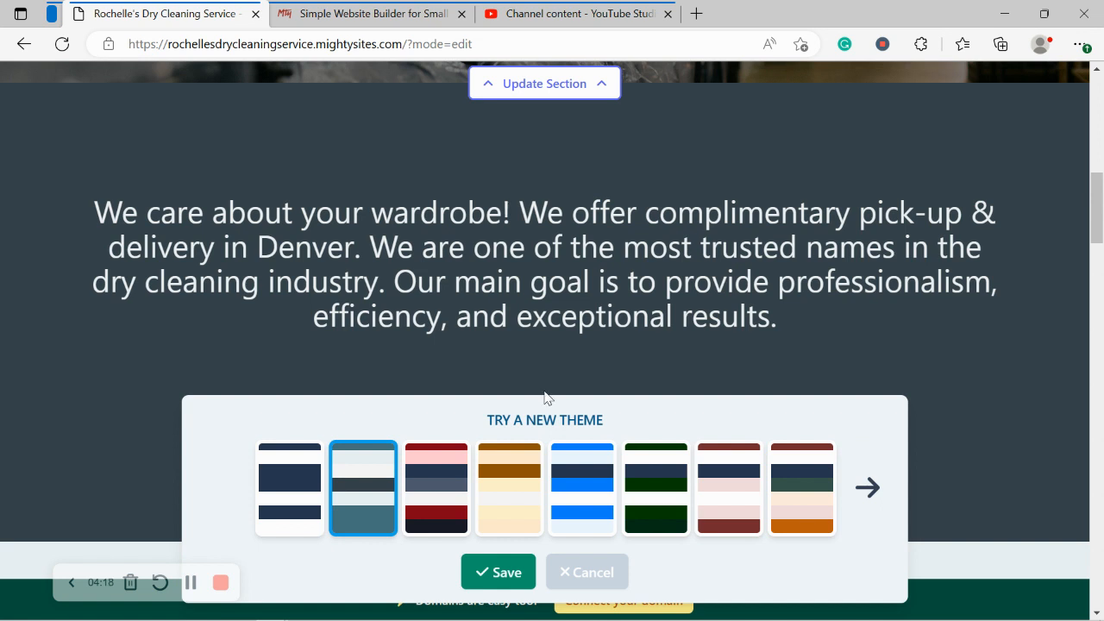
{"action": "left_click", "coordinate": [866, 487]}
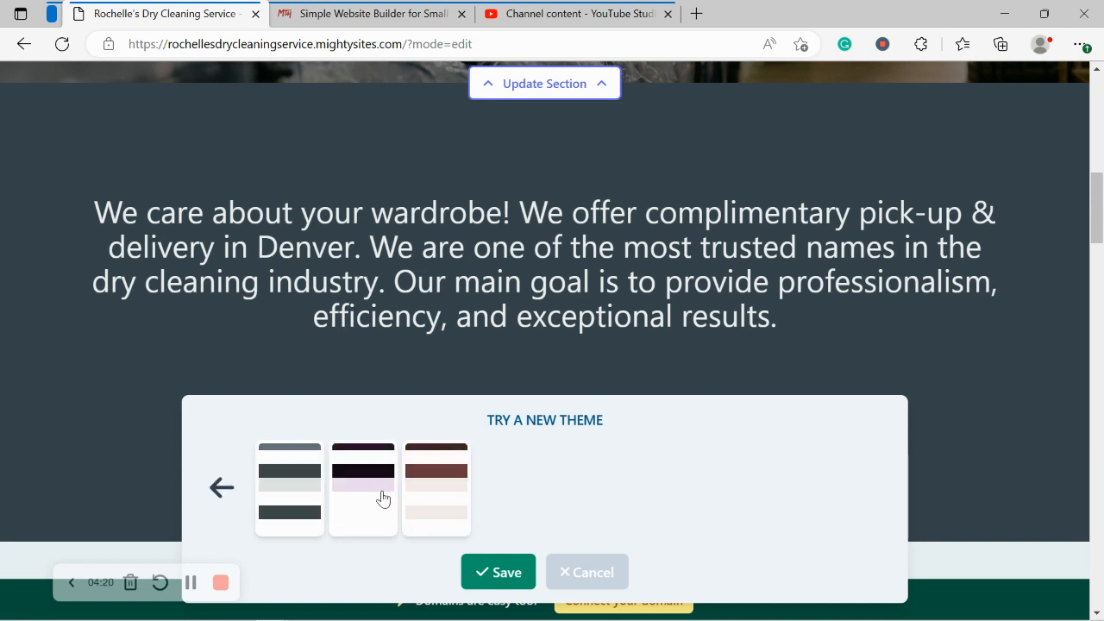
{"action": "left_click", "coordinate": [866, 487]}
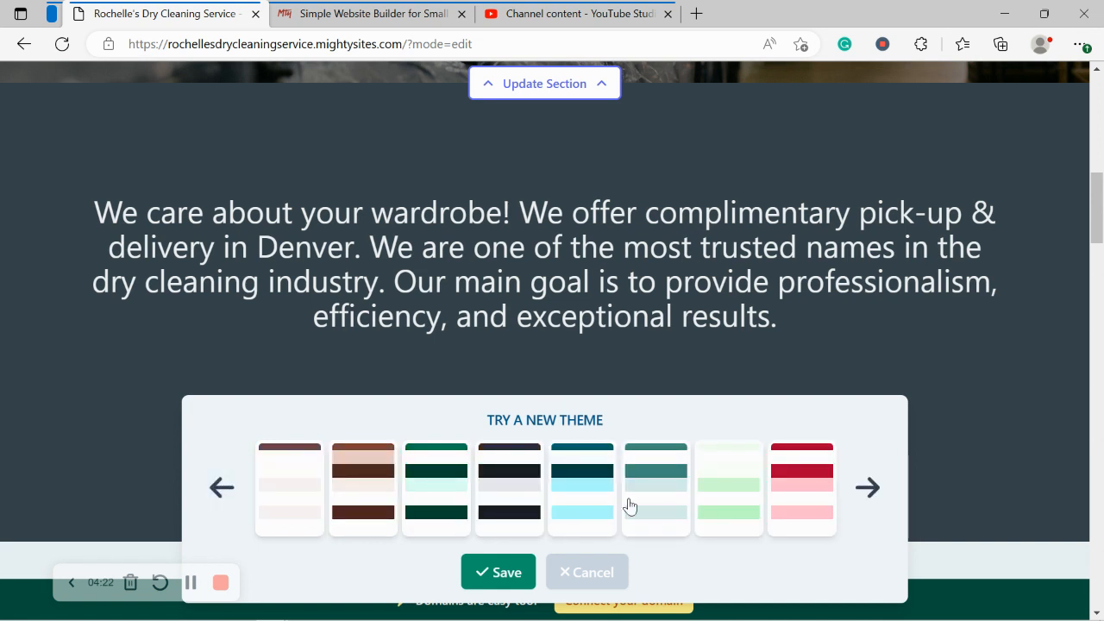
{"action": "left_click", "coordinate": [729, 487]}
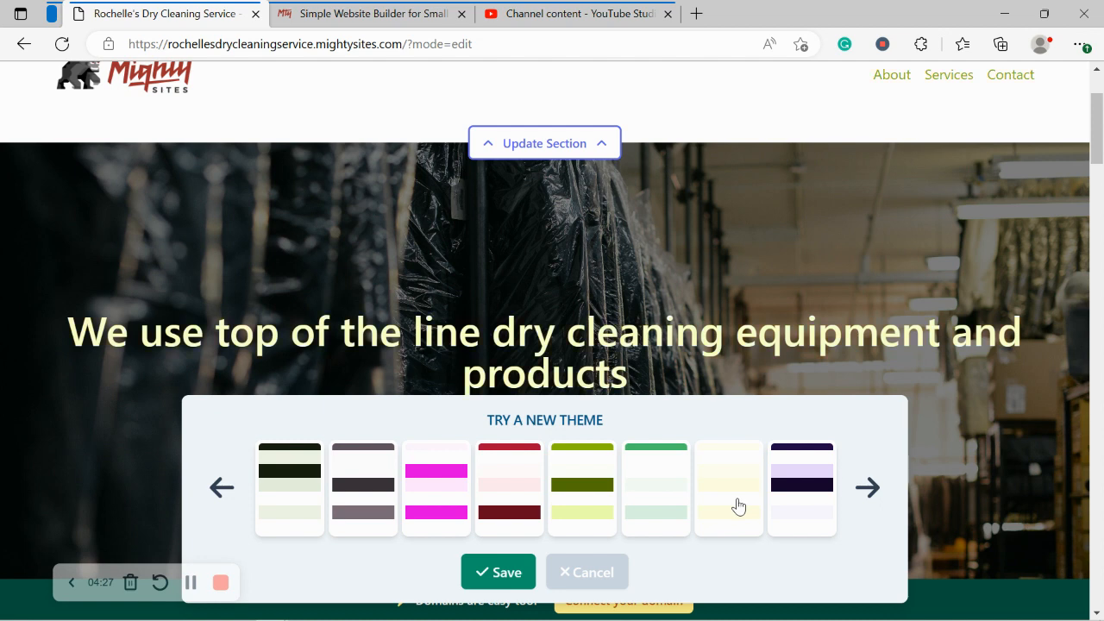
{"action": "left_click", "coordinate": [728, 500]}
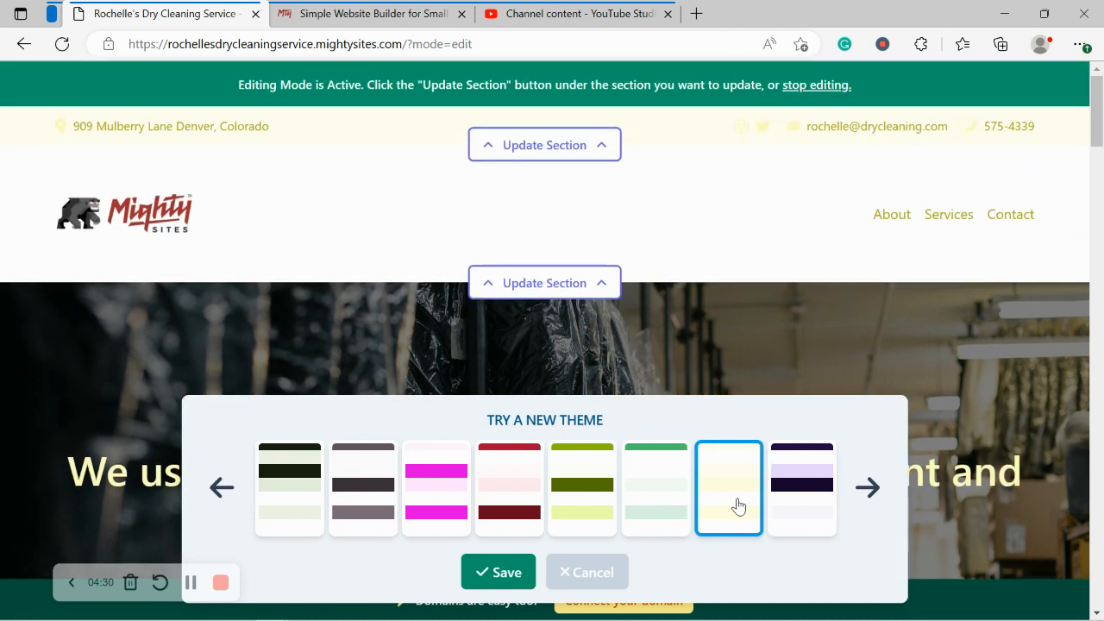
{"action": "scroll", "scroll_direction": "down", "scroll_amount": 3}
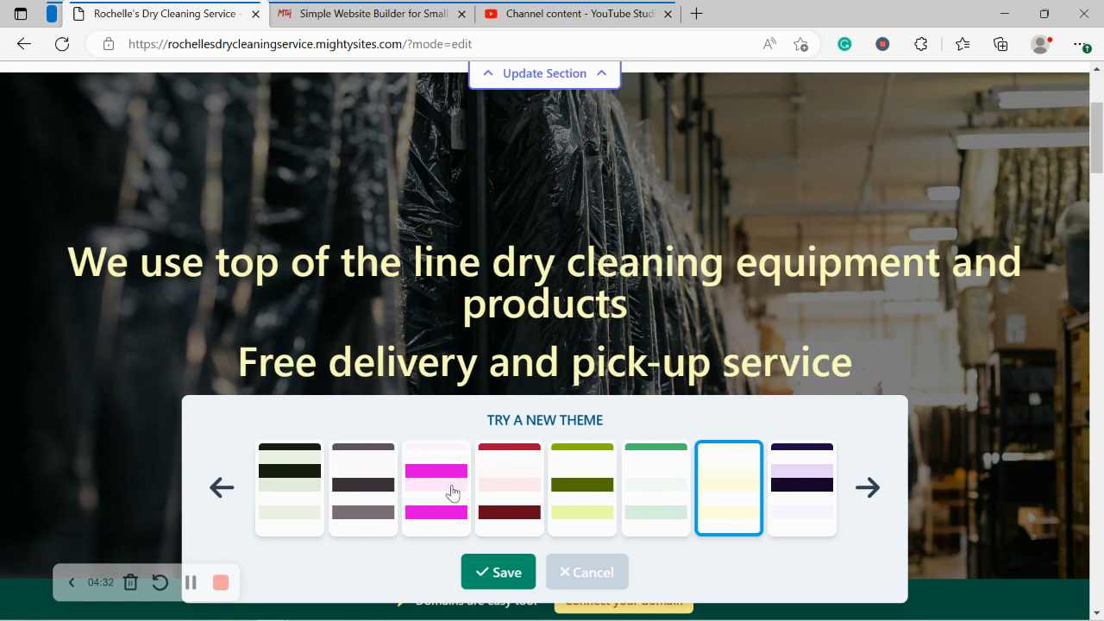
{"action": "left_click", "coordinate": [436, 488]}
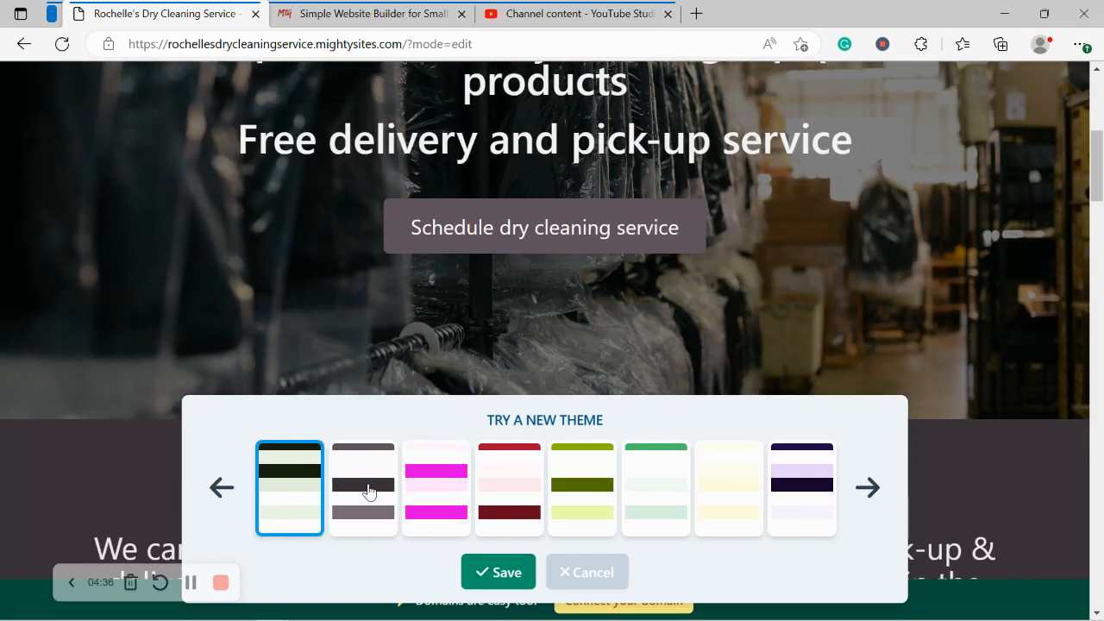
{"action": "left_click", "coordinate": [362, 488]}
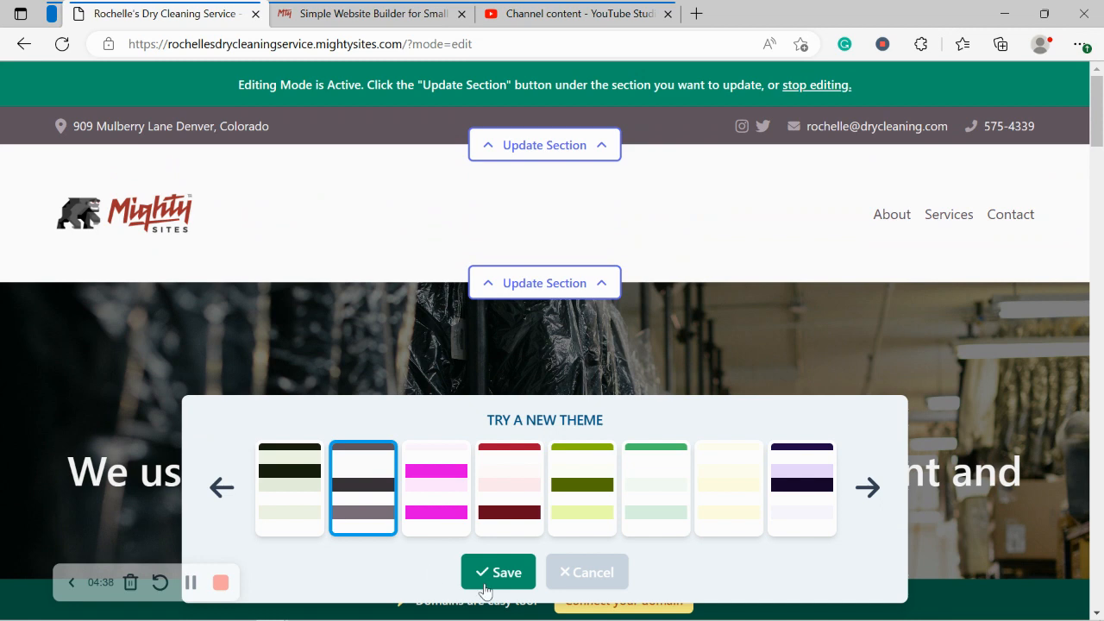
{"action": "left_click", "coordinate": [497, 572]}
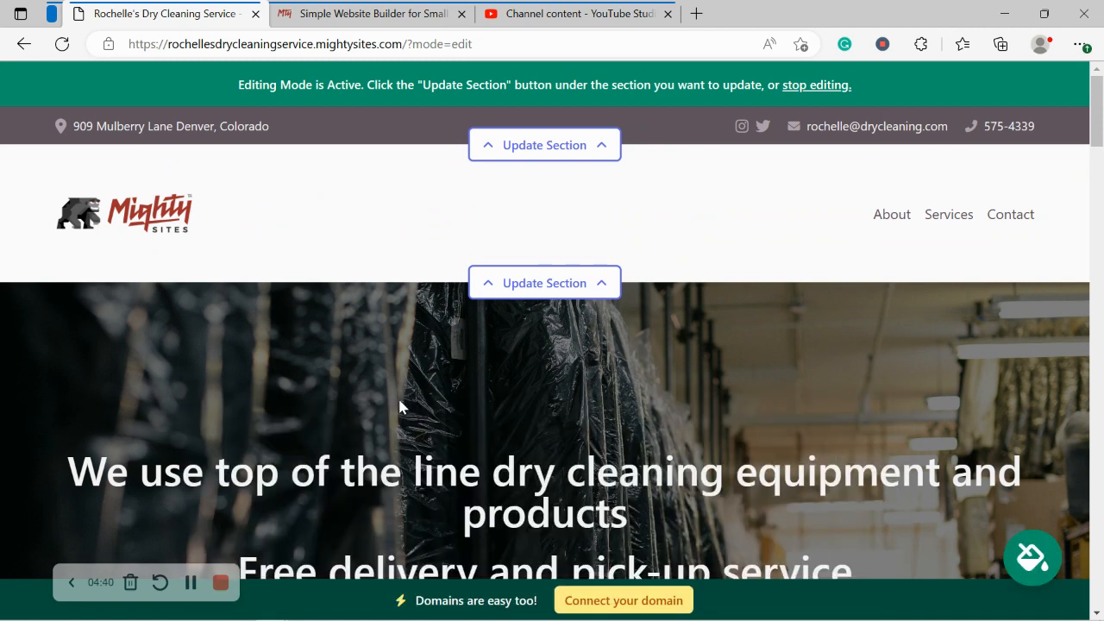
Open the hero section's Update Image settings and its stock photo library.
{"action": "scroll", "scroll_direction": "down", "scroll_amount": 3}
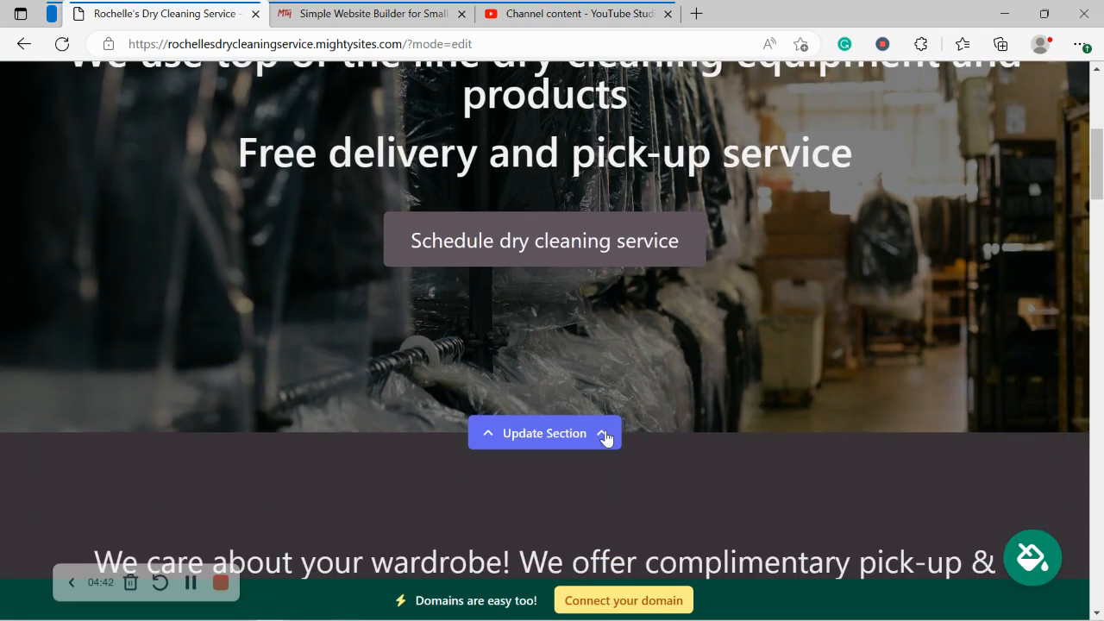
{"action": "left_click", "coordinate": [544, 433]}
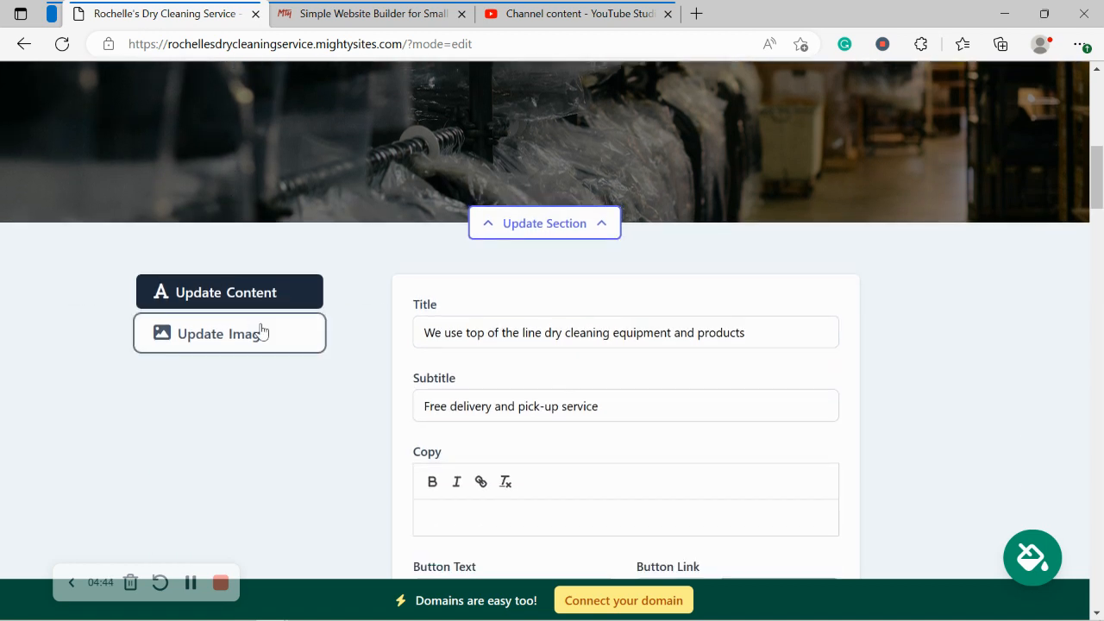
{"action": "left_click", "coordinate": [223, 333]}
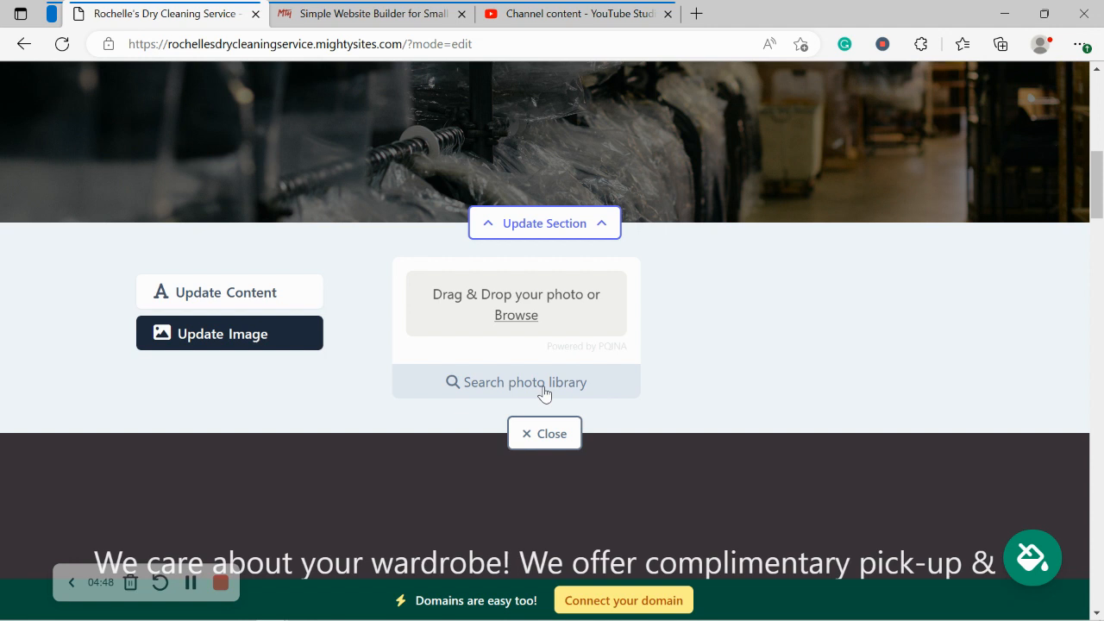
{"action": "left_click", "coordinate": [515, 382]}
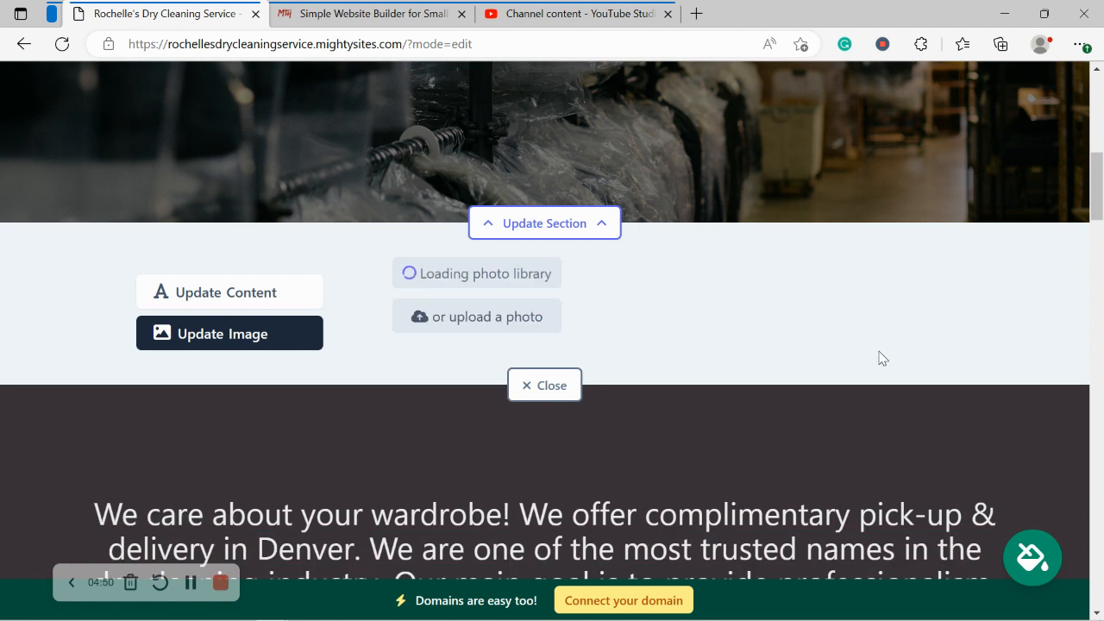
Search the photo library for 'Dry Cleaning' and scroll through the results.
{"action": "type", "text": "Dry Cleaner"}
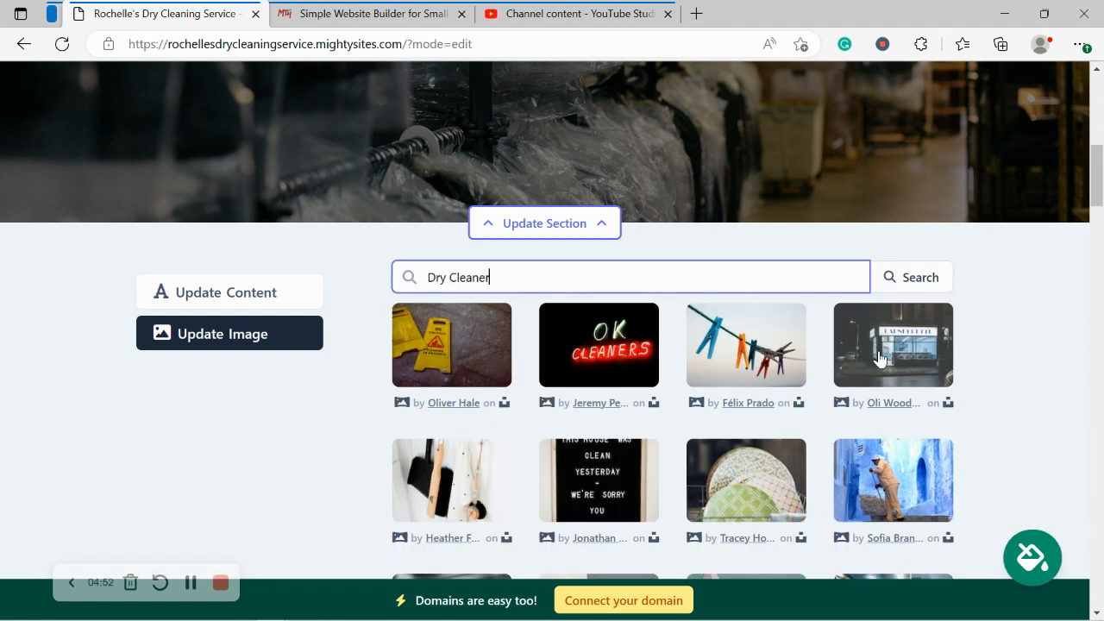
{"action": "scroll", "scroll_direction": "down", "scroll_amount": 3}
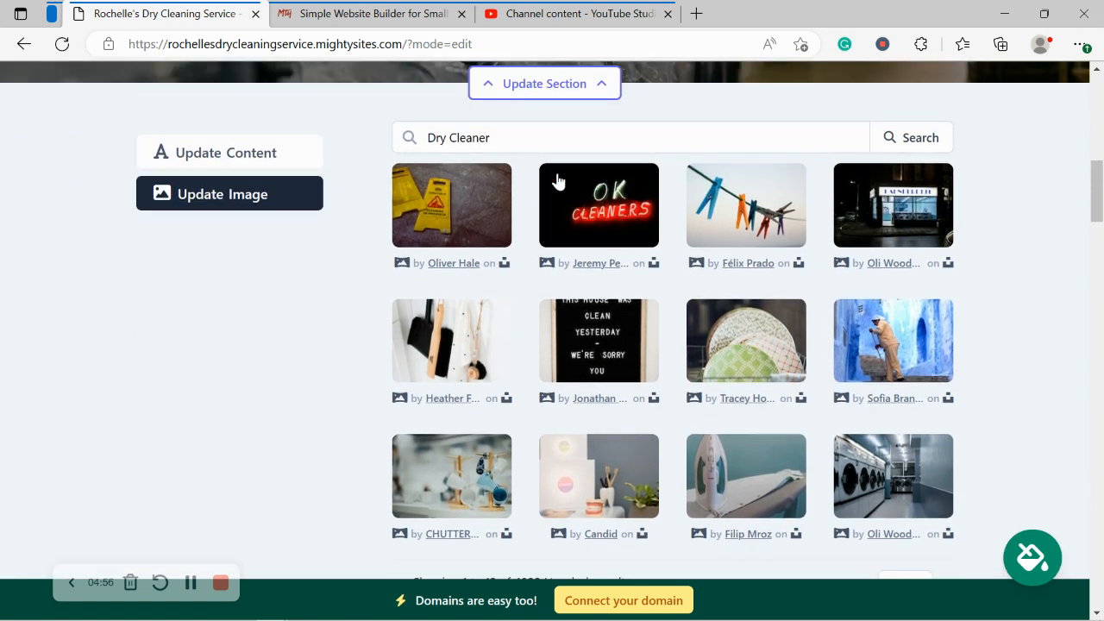
{"action": "left_click", "coordinate": [629, 137]}
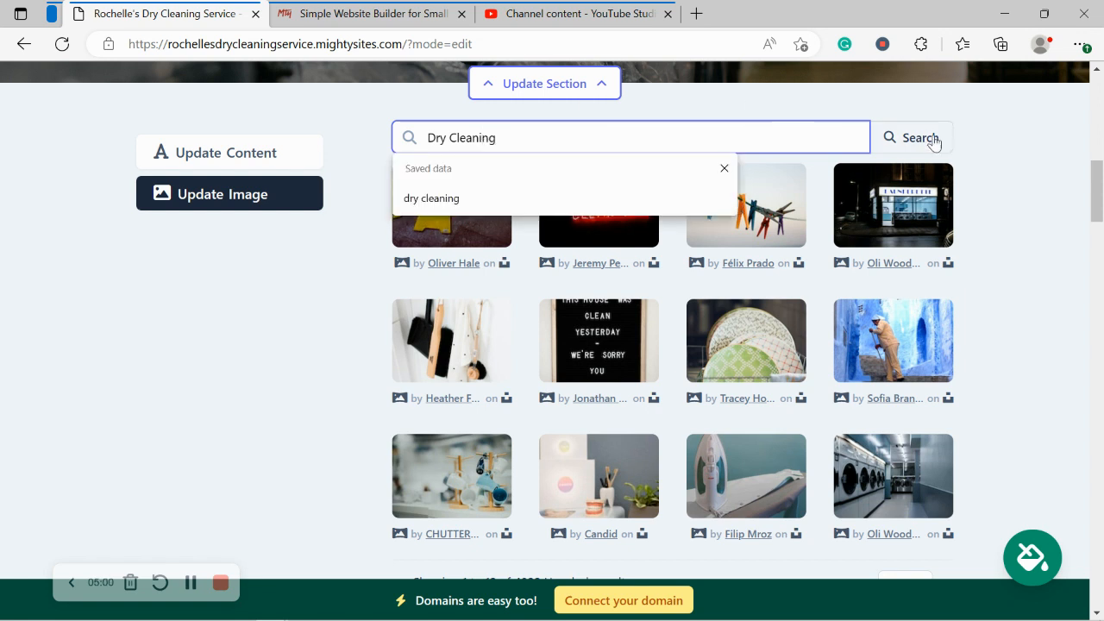
{"action": "left_click", "coordinate": [910, 137]}
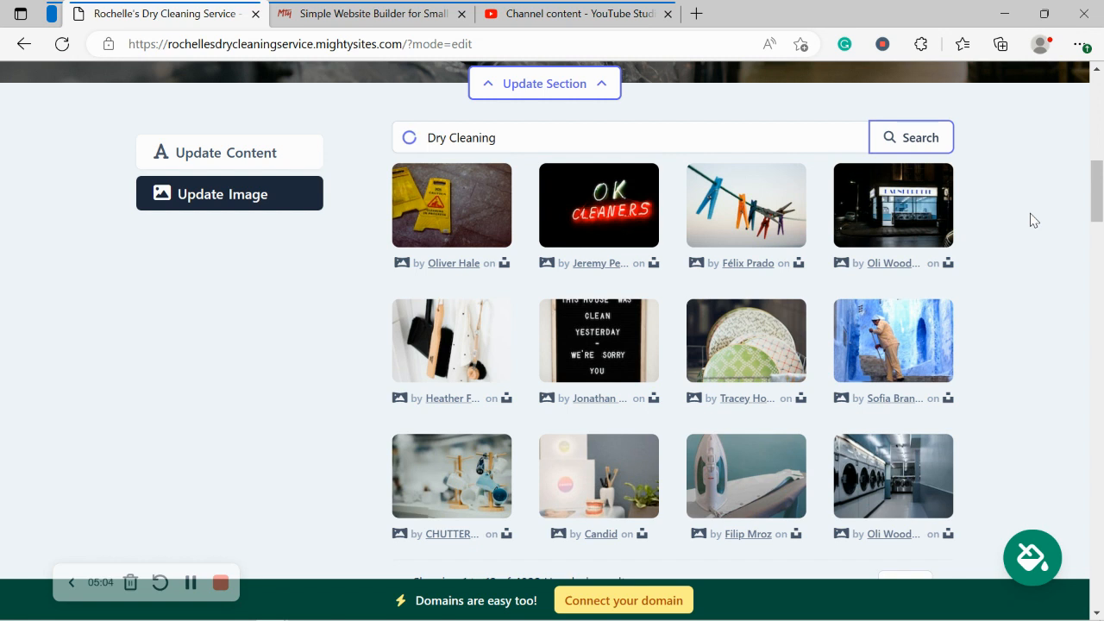
{"action": "left_click", "coordinate": [911, 137]}
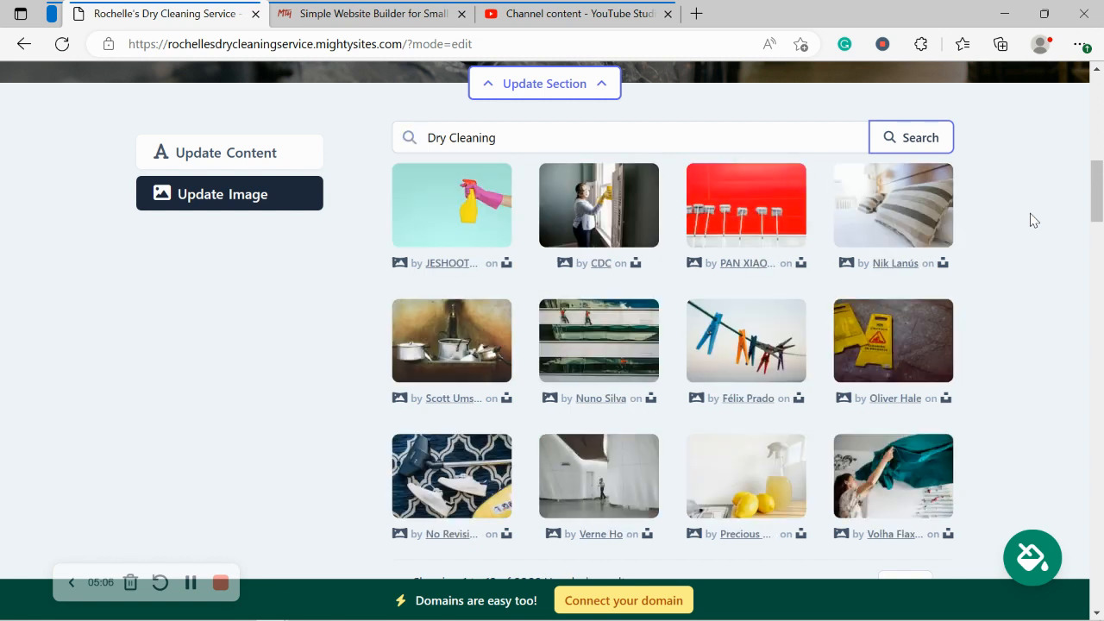
{"action": "scroll", "scroll_direction": "down", "scroll_amount": 3}
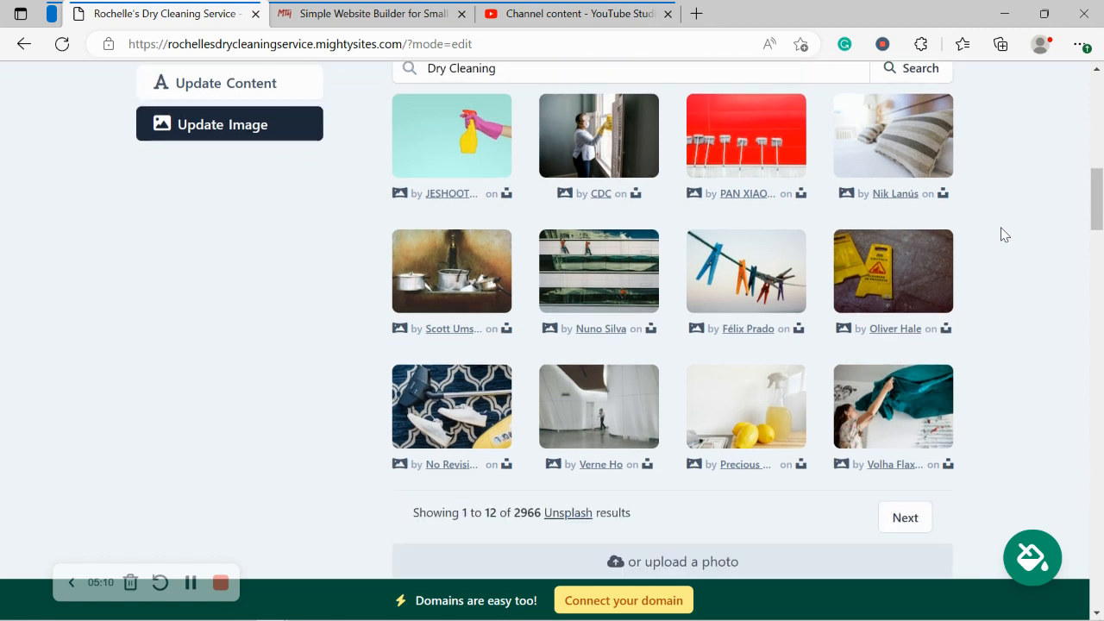
Search 'dry cleaner', page through the results, and start typing a 'laundry' search.
{"action": "left_click", "coordinate": [526, 136]}
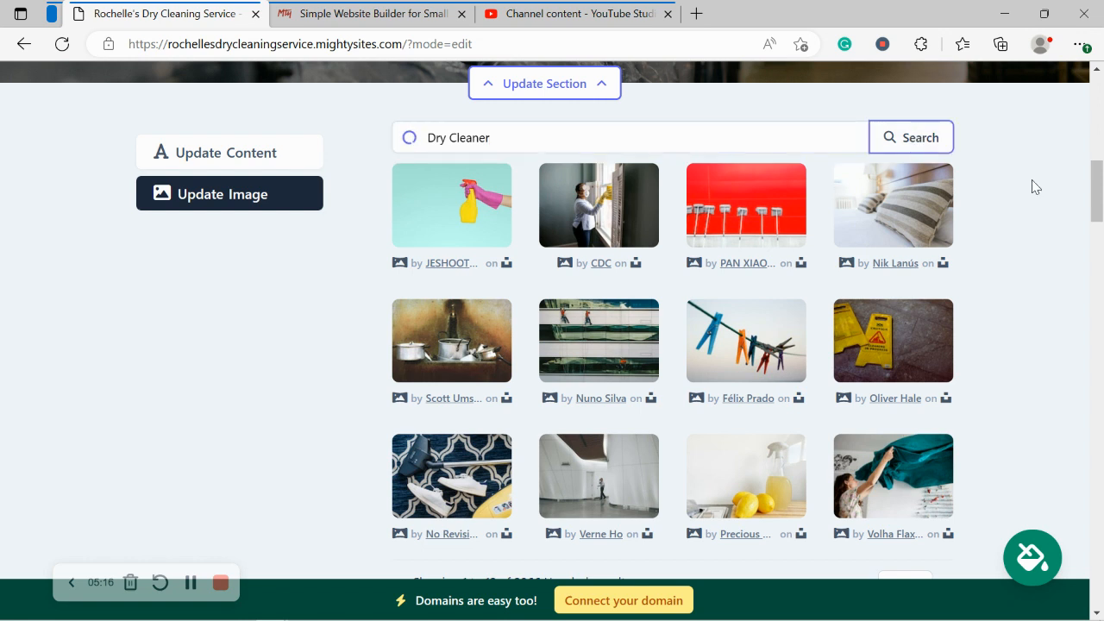
{"action": "scroll", "scroll_direction": "down", "scroll_amount": 3}
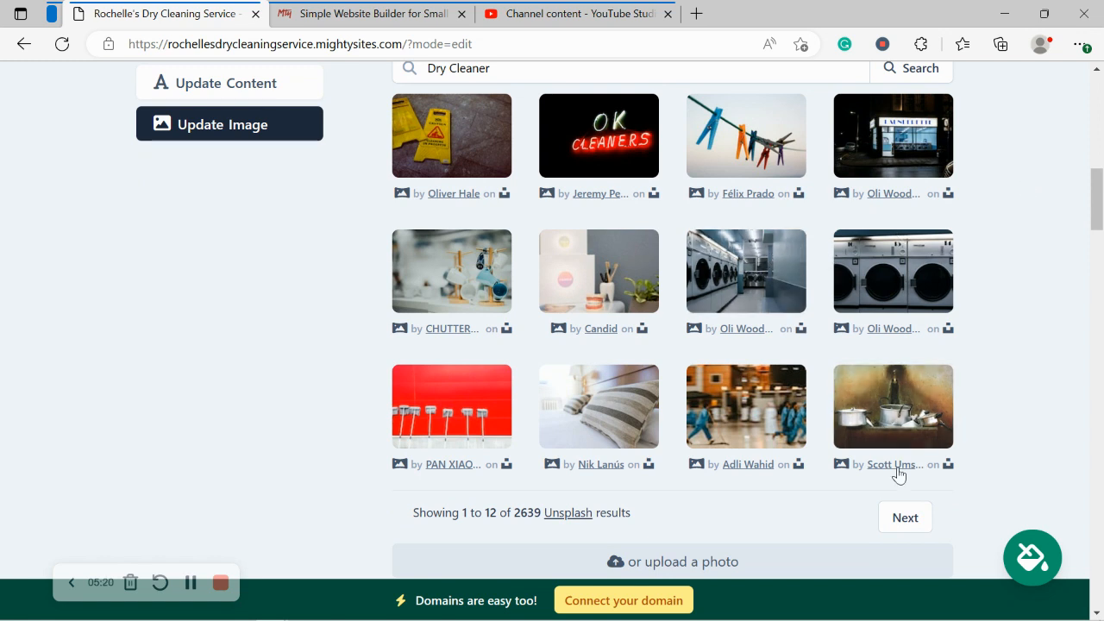
{"action": "left_click", "coordinate": [905, 516]}
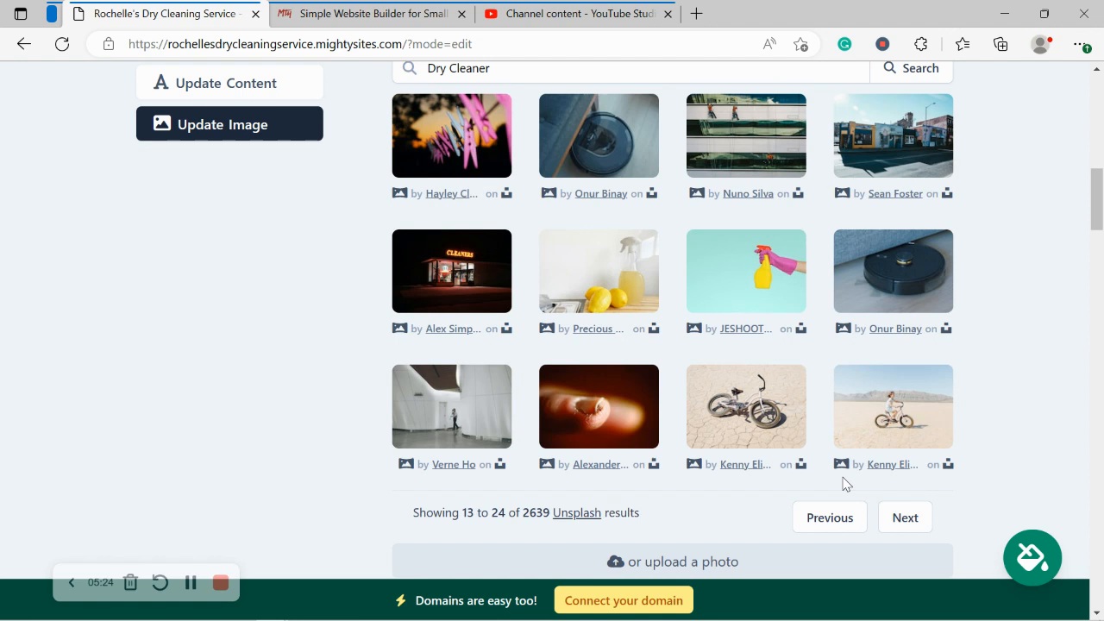
{"action": "left_click", "coordinate": [829, 517]}
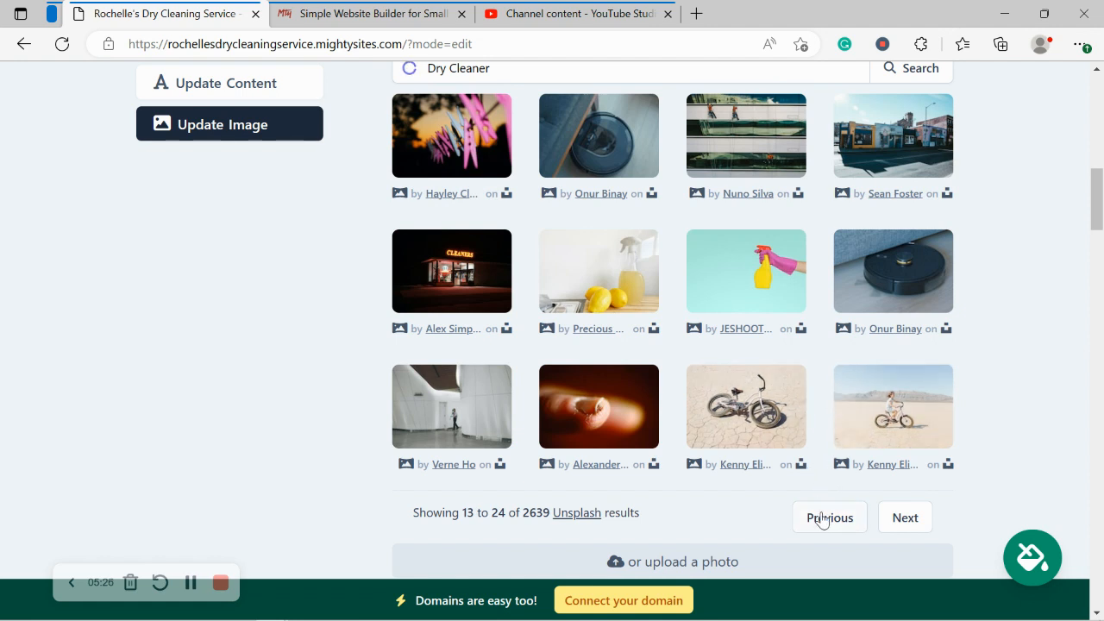
{"action": "left_click", "coordinate": [829, 517]}
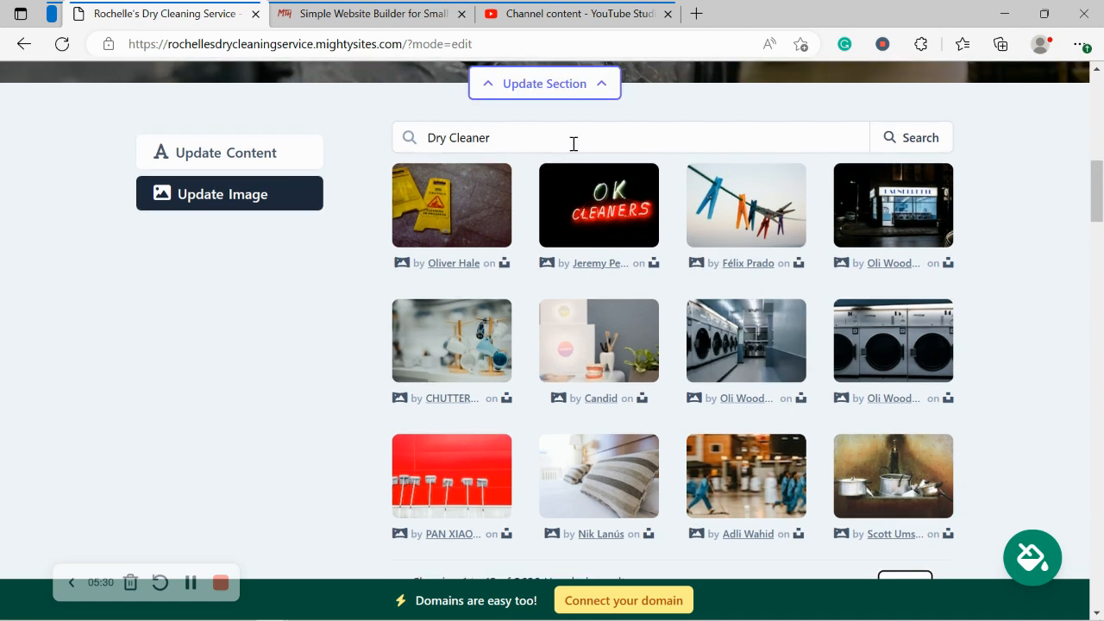
{"action": "type", "text": "laundry"}
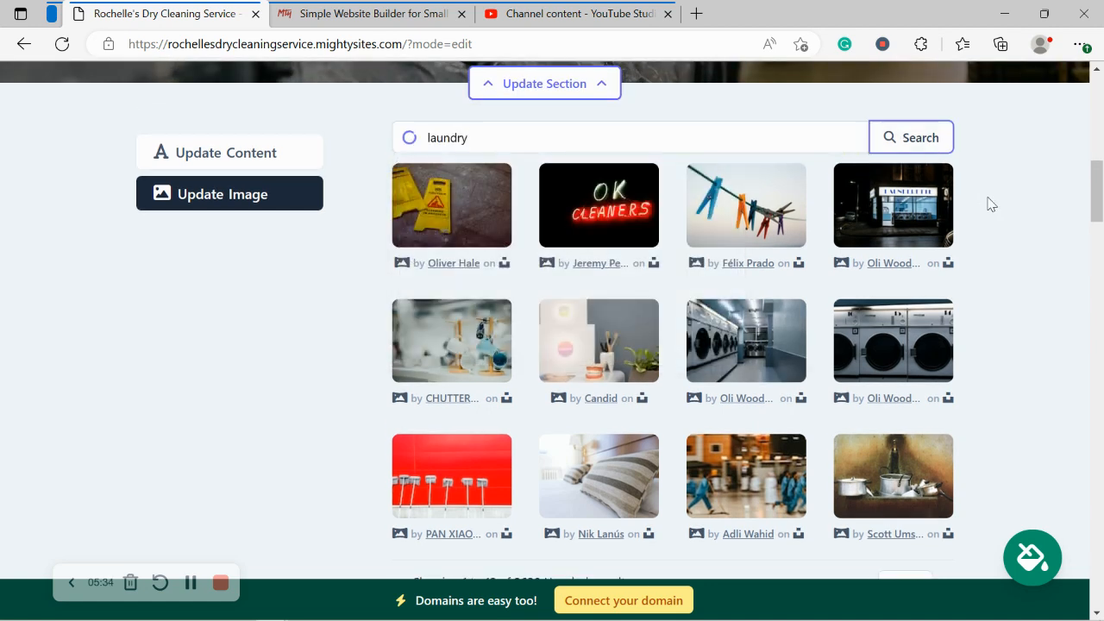
Search 'laundry' and pick the shirts-on-hangers photo as the section image.
{"action": "left_click", "coordinate": [911, 137]}
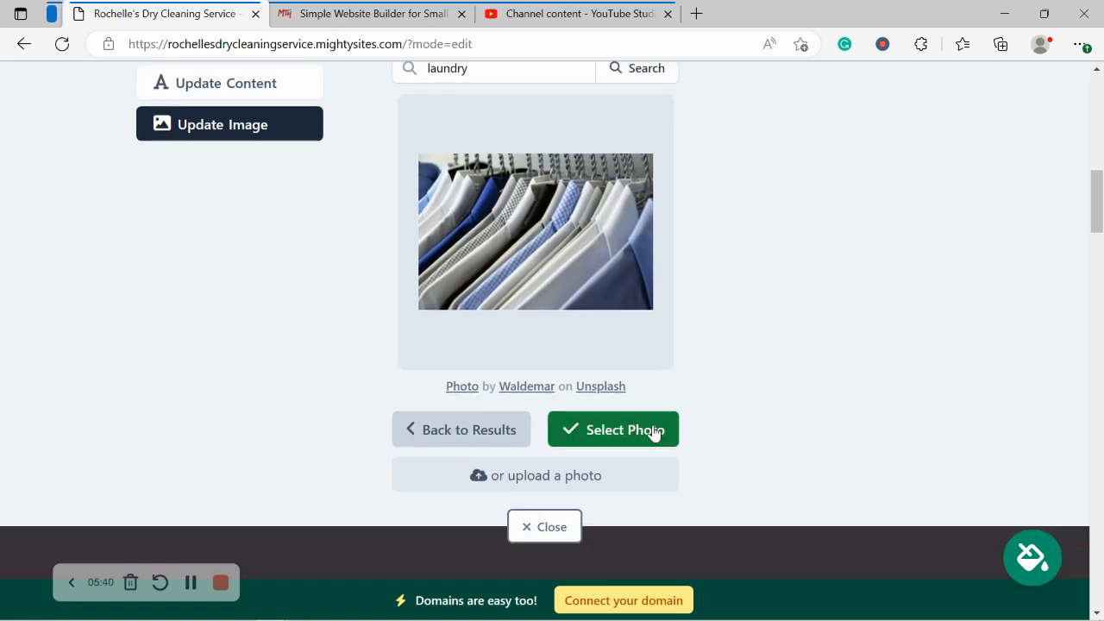
{"action": "left_click", "coordinate": [612, 430]}
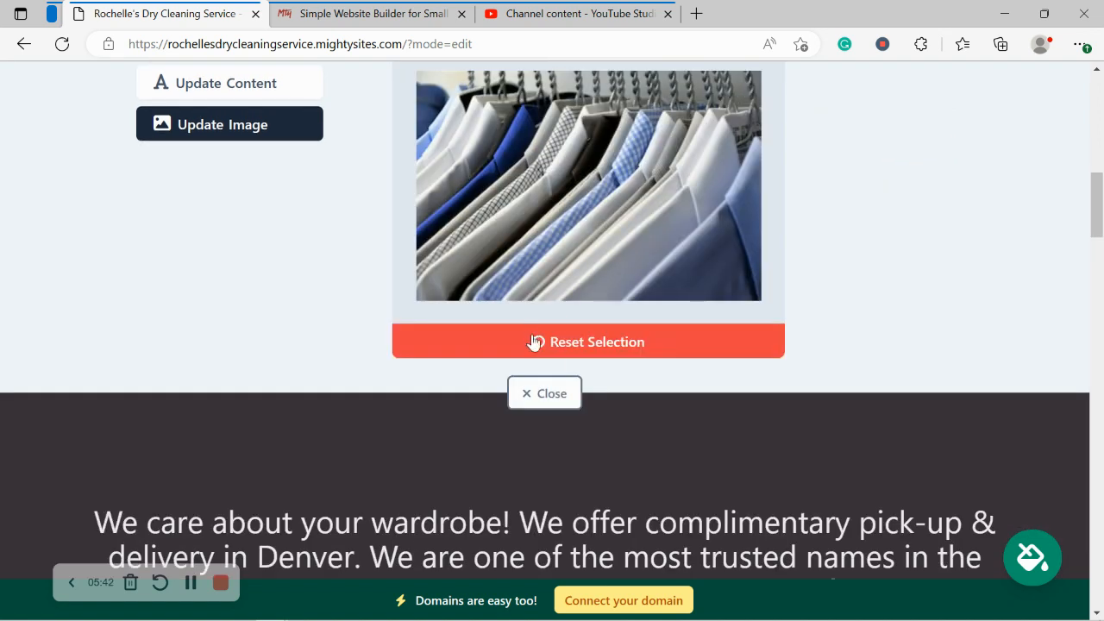
{"action": "mouse_move", "coordinate": [607, 394]}
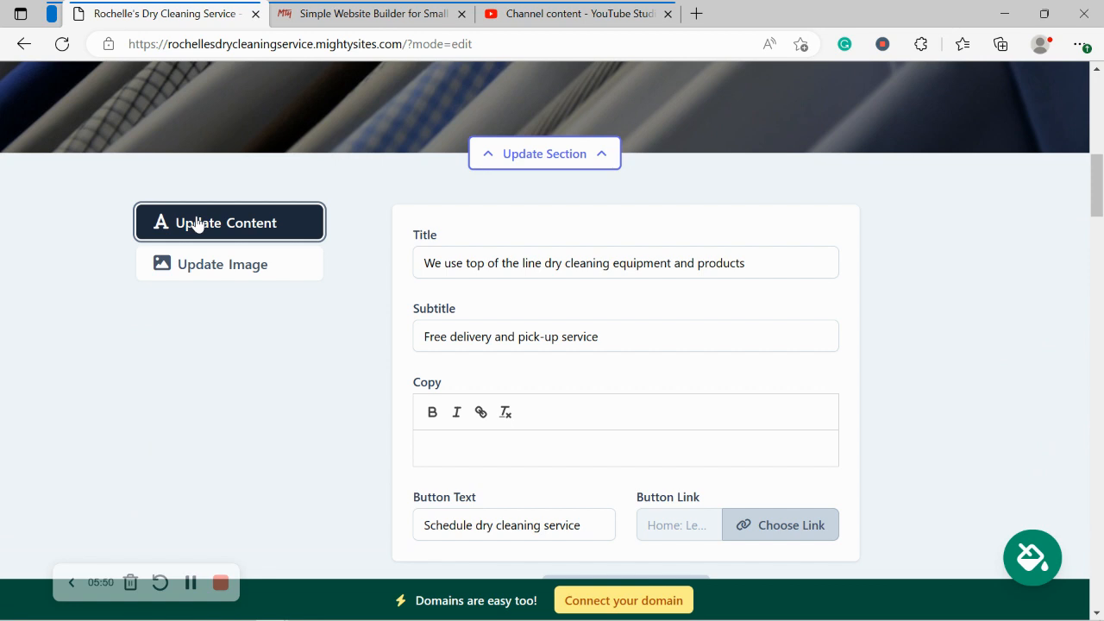
{"action": "mouse_move", "coordinate": [577, 332]}
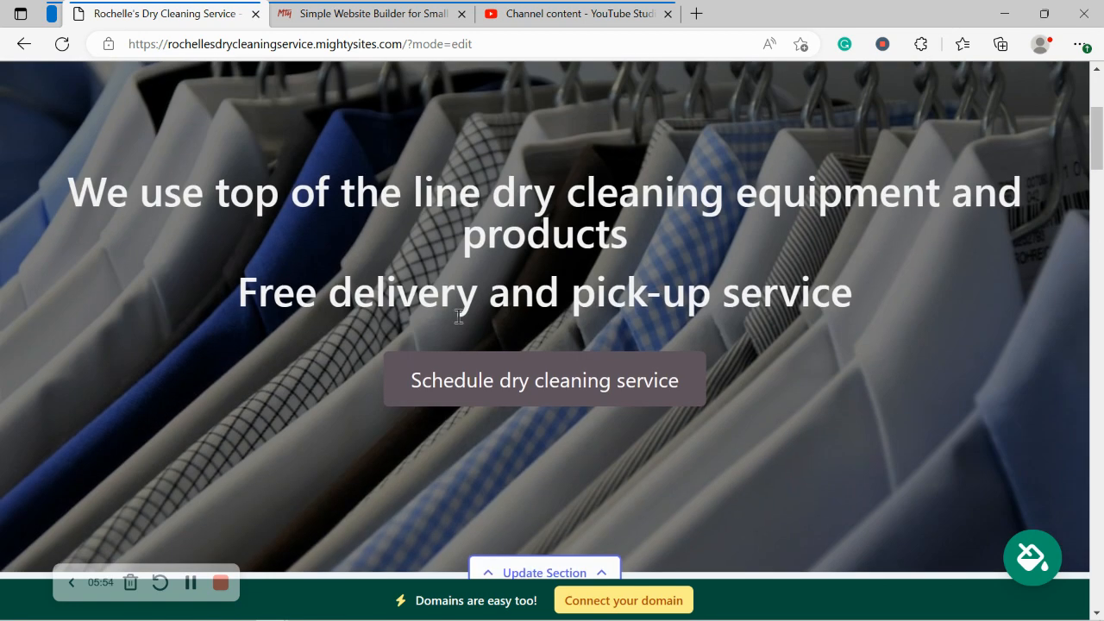
Set the hero button text to 'Get Directions' and open its link choices.
{"action": "left_click", "coordinate": [543, 572]}
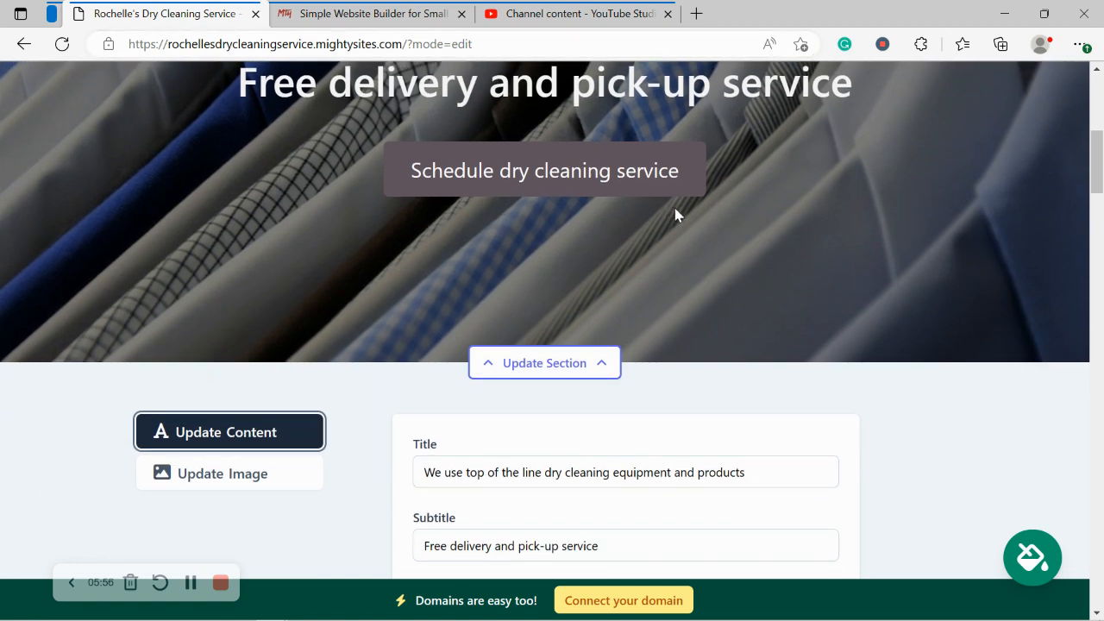
{"action": "scroll", "scroll_direction": "down", "scroll_amount": 3}
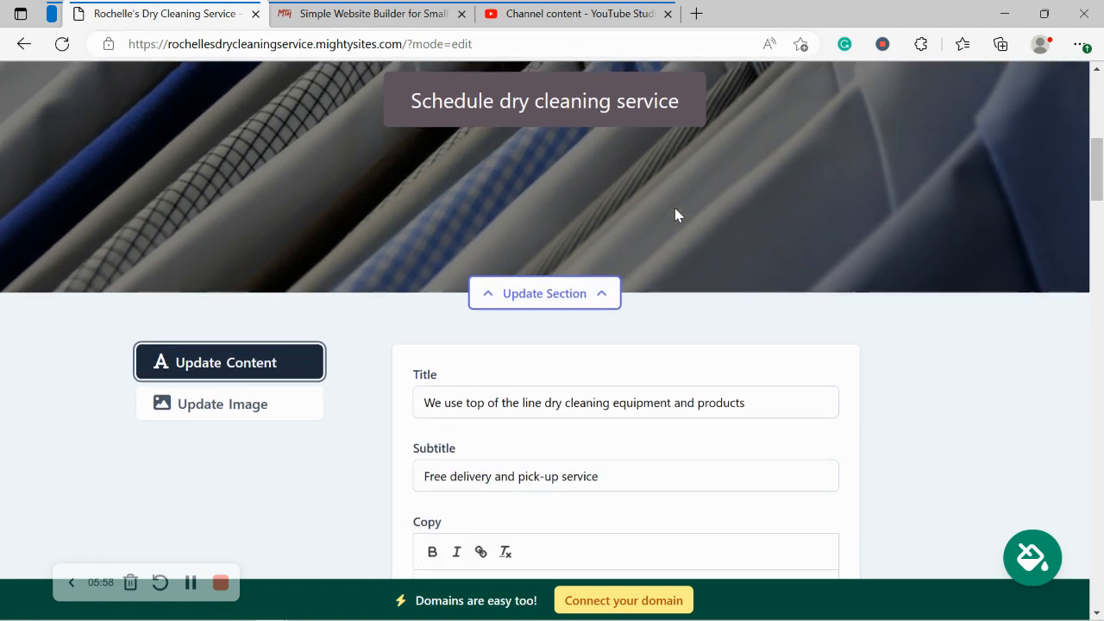
{"action": "type", "text": "Get"}
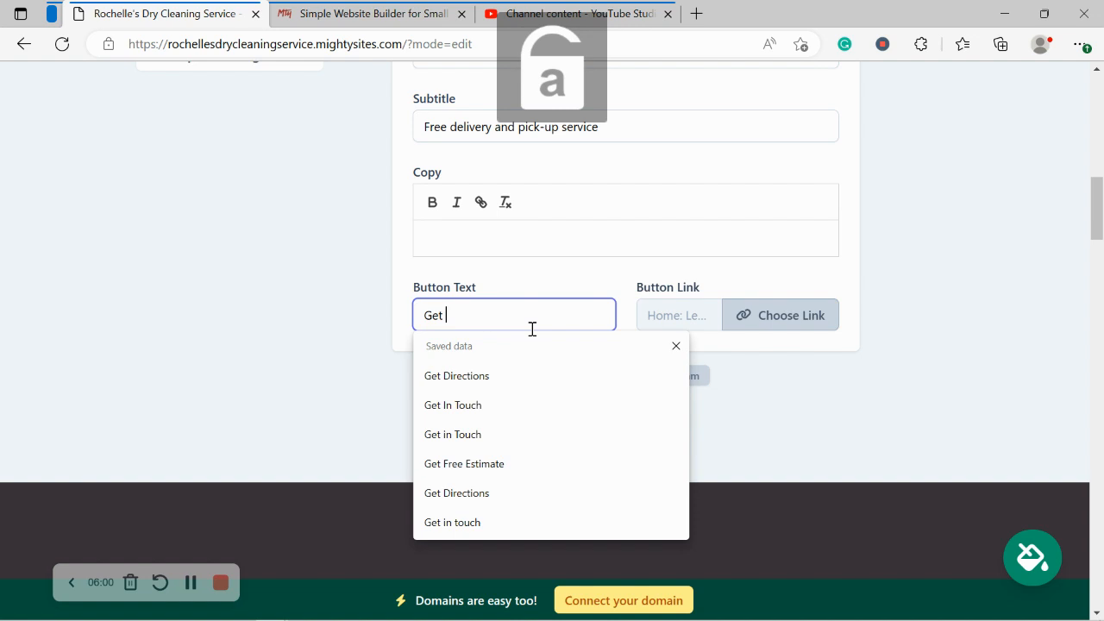
{"action": "left_click", "coordinate": [456, 375]}
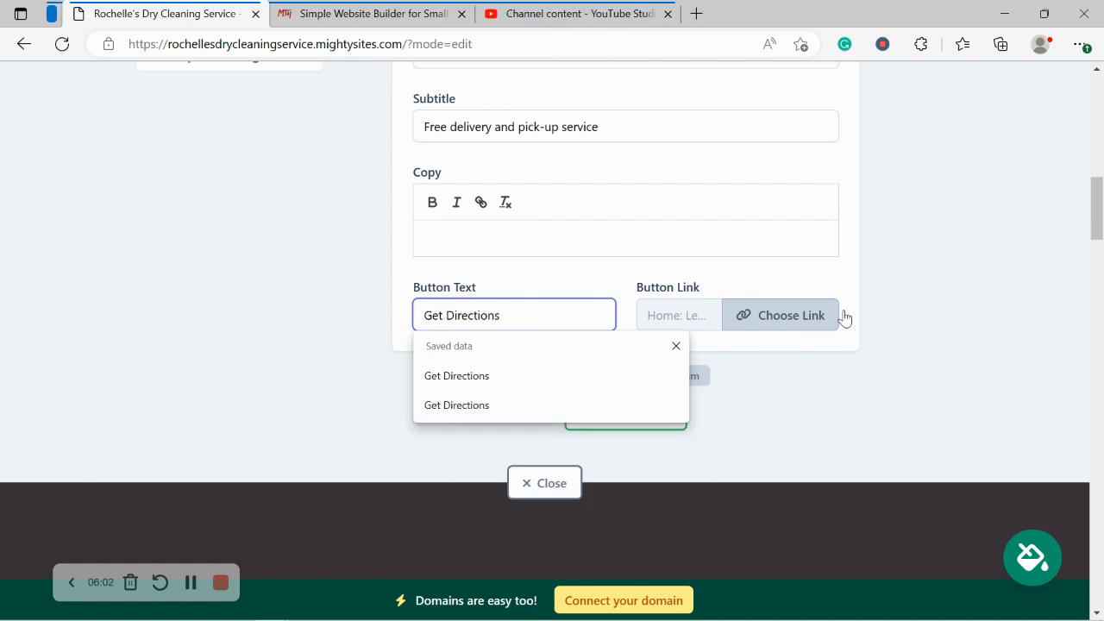
{"action": "left_click", "coordinate": [790, 315]}
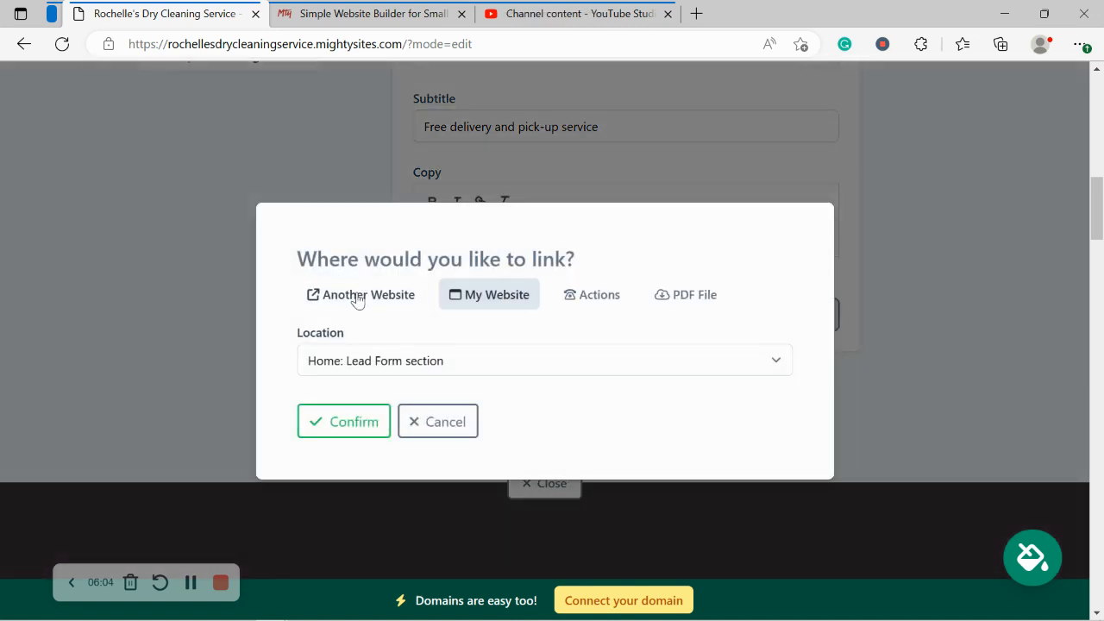
Link the button to the Denver Directions action, then save and close the section.
{"action": "left_click", "coordinate": [360, 294]}
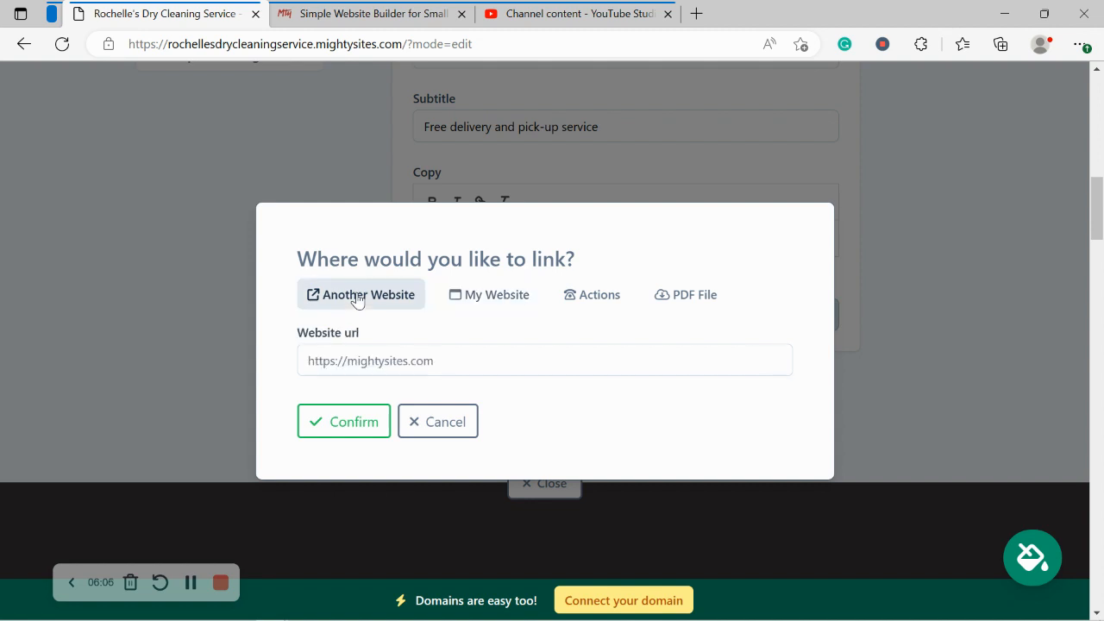
{"action": "left_click", "coordinate": [488, 294]}
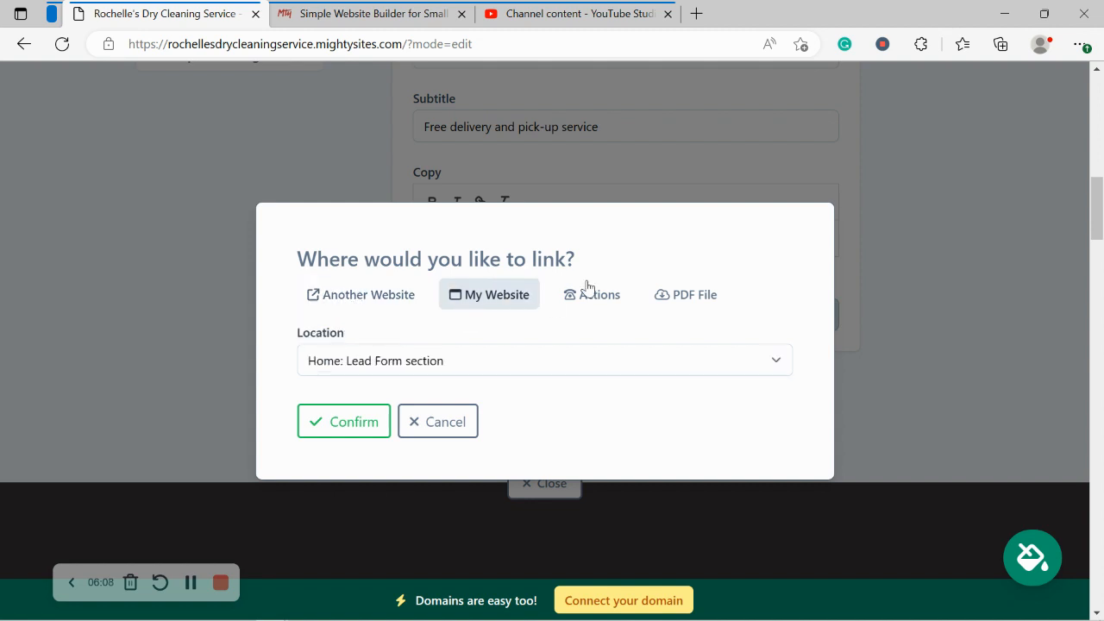
{"action": "left_click", "coordinate": [590, 294]}
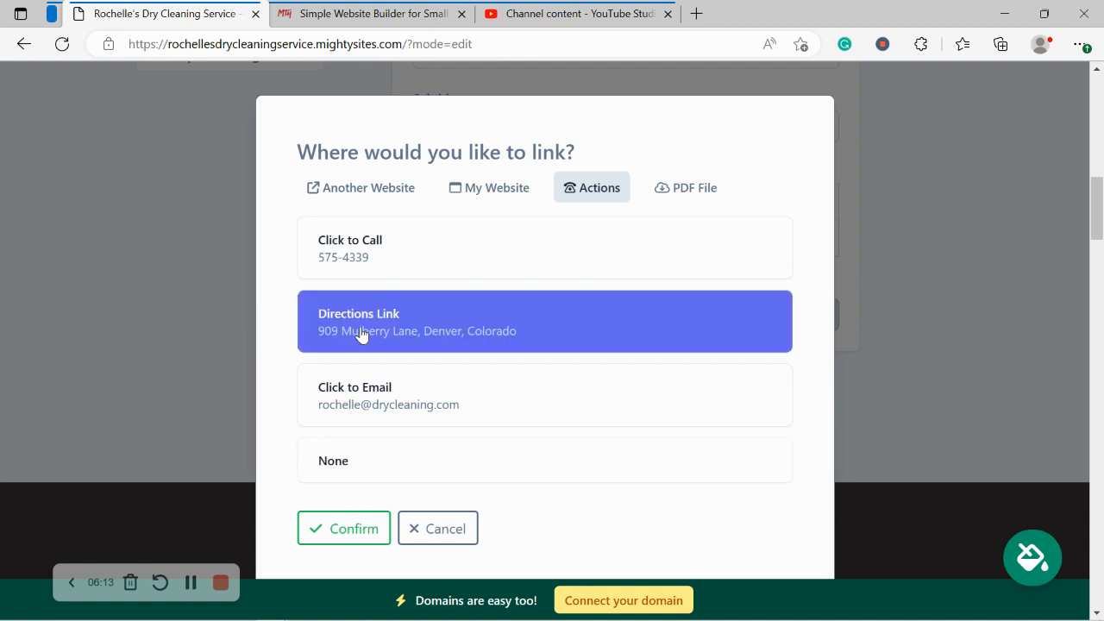
{"action": "mouse_move", "coordinate": [623, 197]}
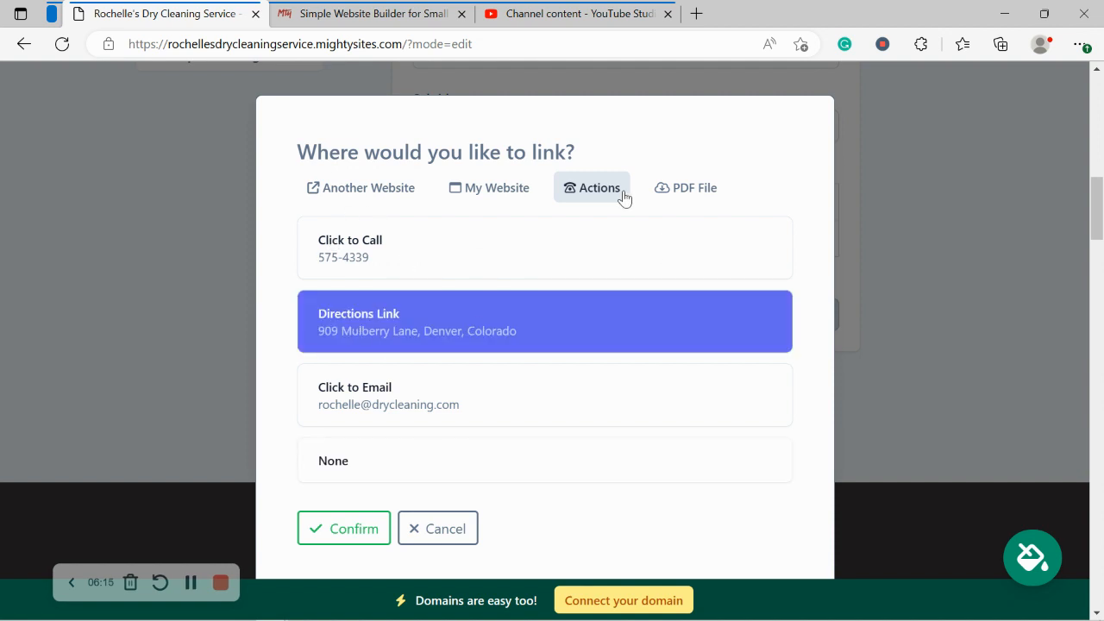
{"action": "mouse_move", "coordinate": [560, 229]}
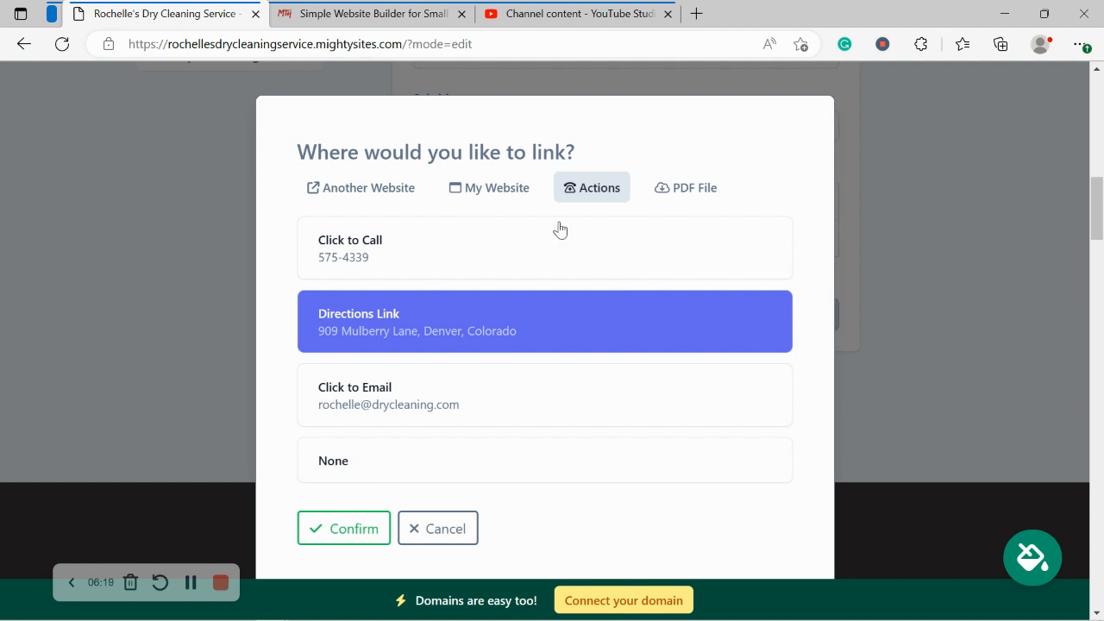
{"action": "mouse_move", "coordinate": [673, 188]}
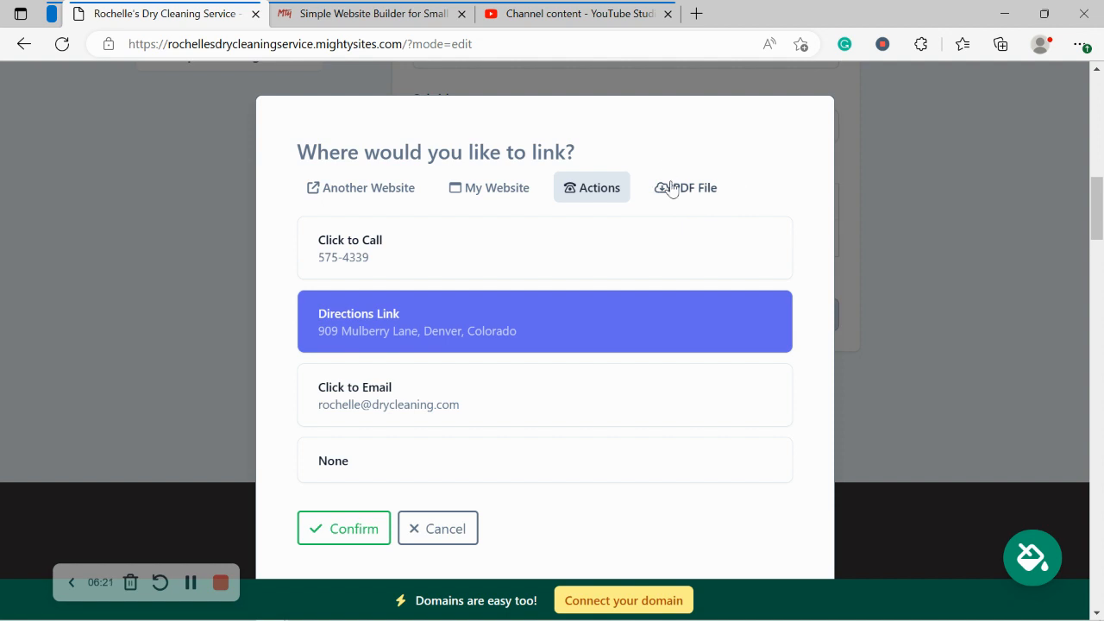
{"action": "left_click", "coordinate": [343, 528]}
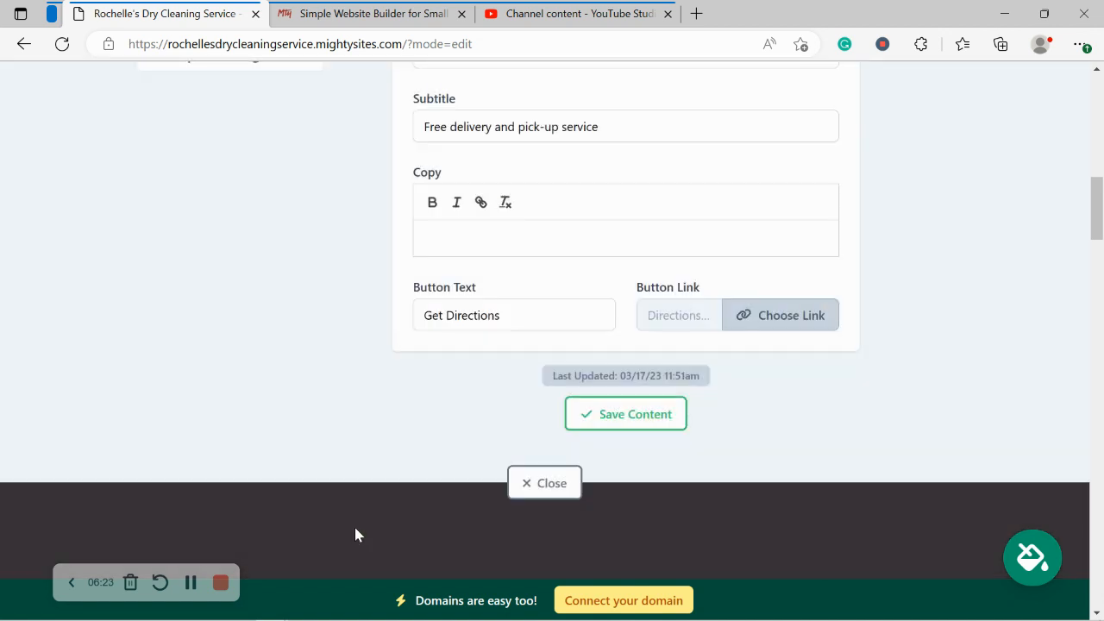
{"action": "left_click", "coordinate": [625, 413]}
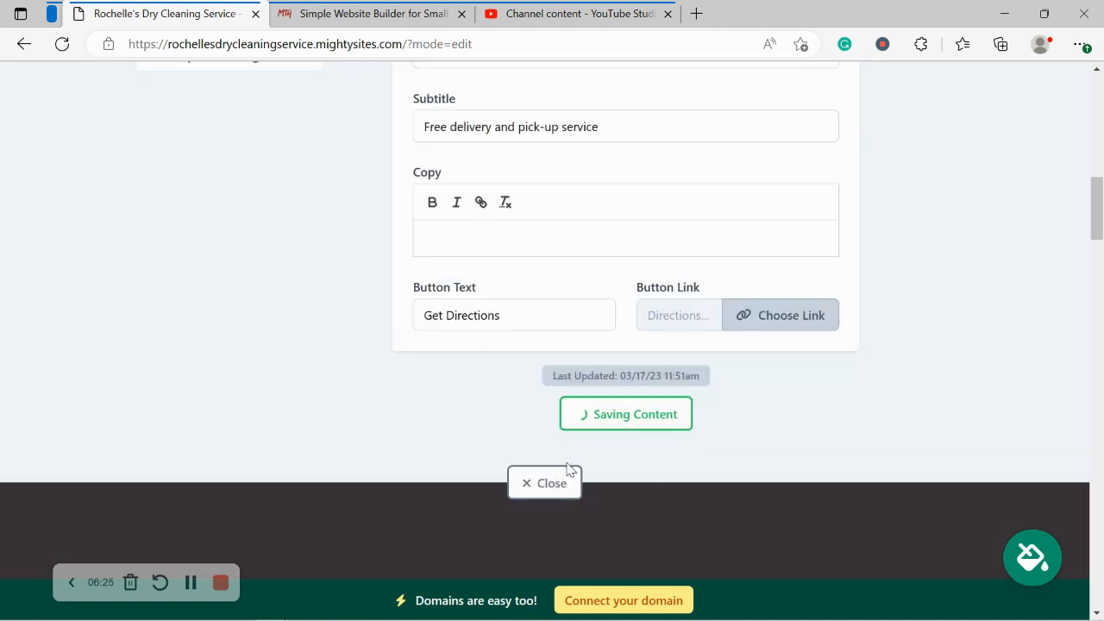
{"action": "left_click", "coordinate": [544, 482]}
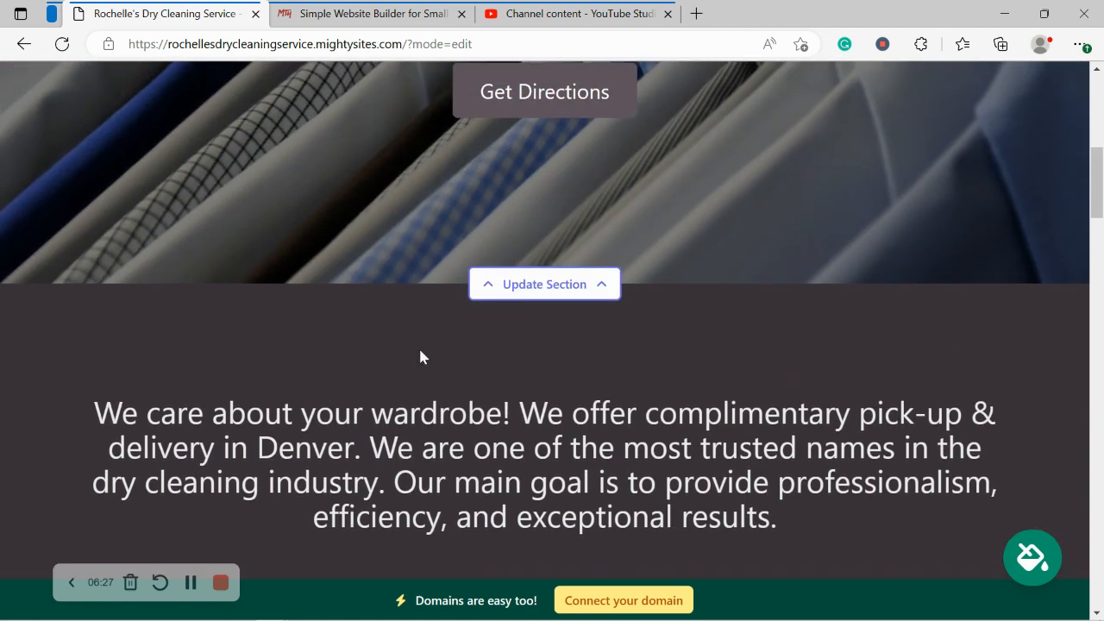
{"action": "scroll", "scroll_direction": "down", "scroll_amount": 3}
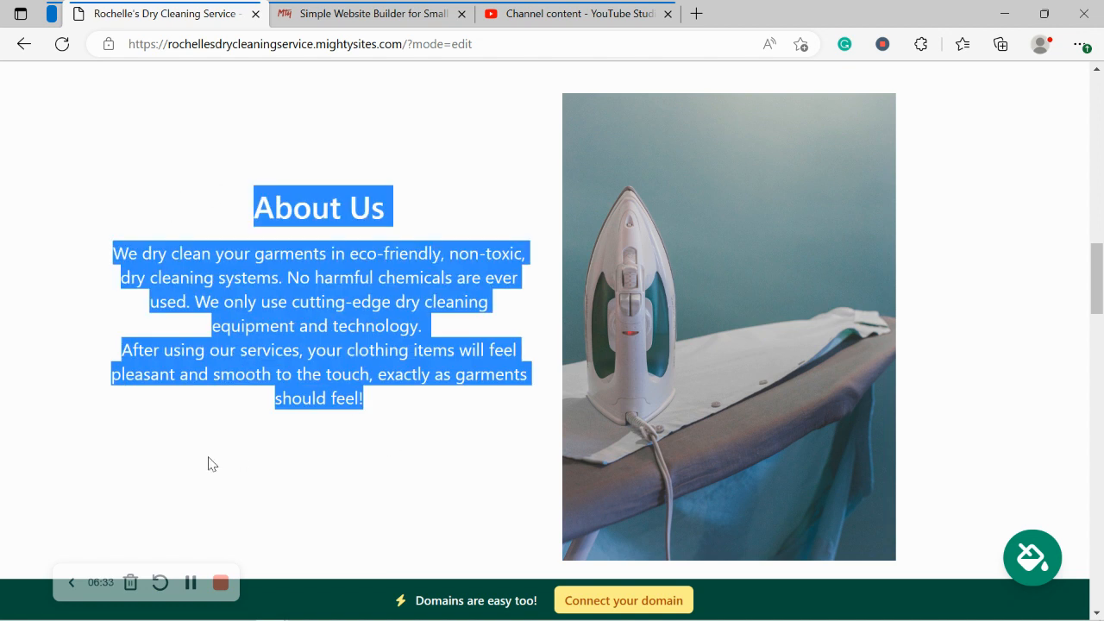
{"action": "left_click", "coordinate": [213, 464]}
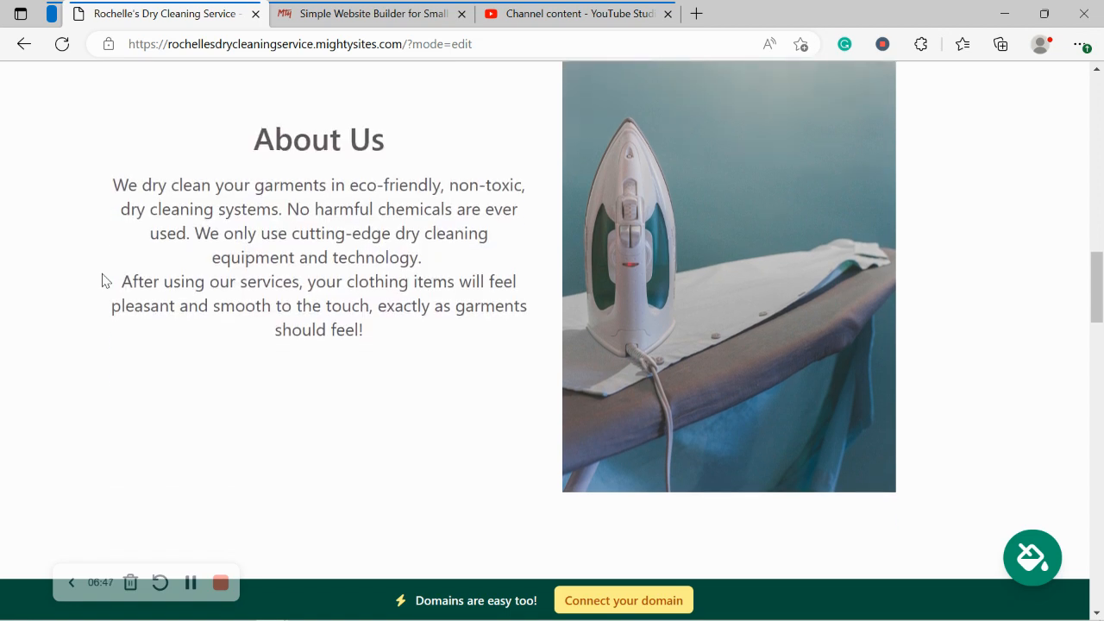
{"action": "scroll", "scroll_direction": "down", "scroll_amount": 3}
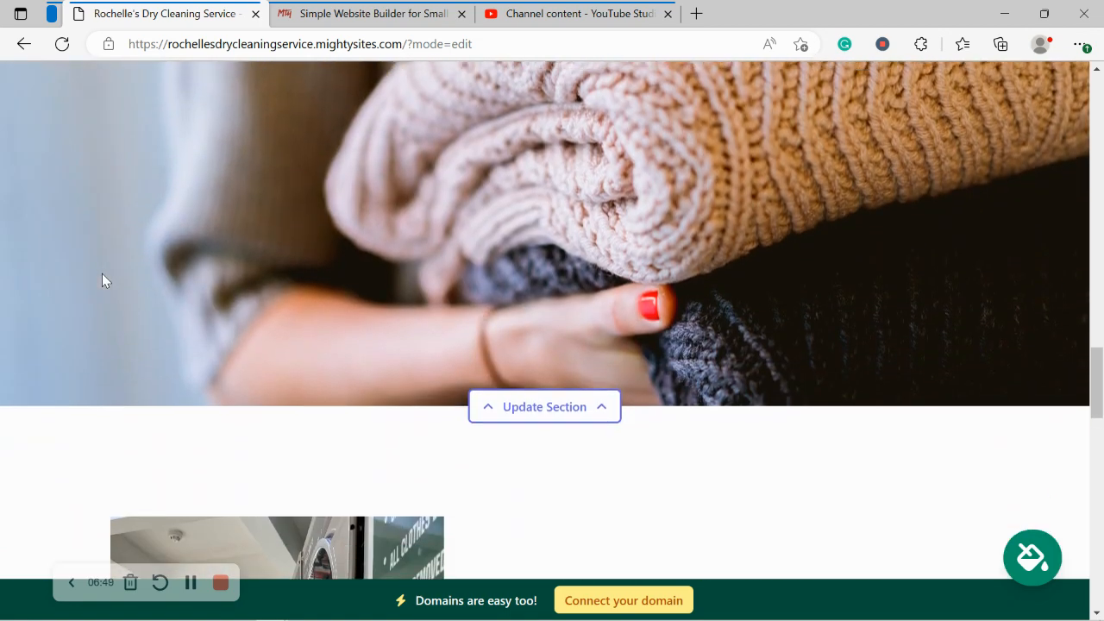
{"action": "scroll", "scroll_direction": "down", "scroll_amount": 3}
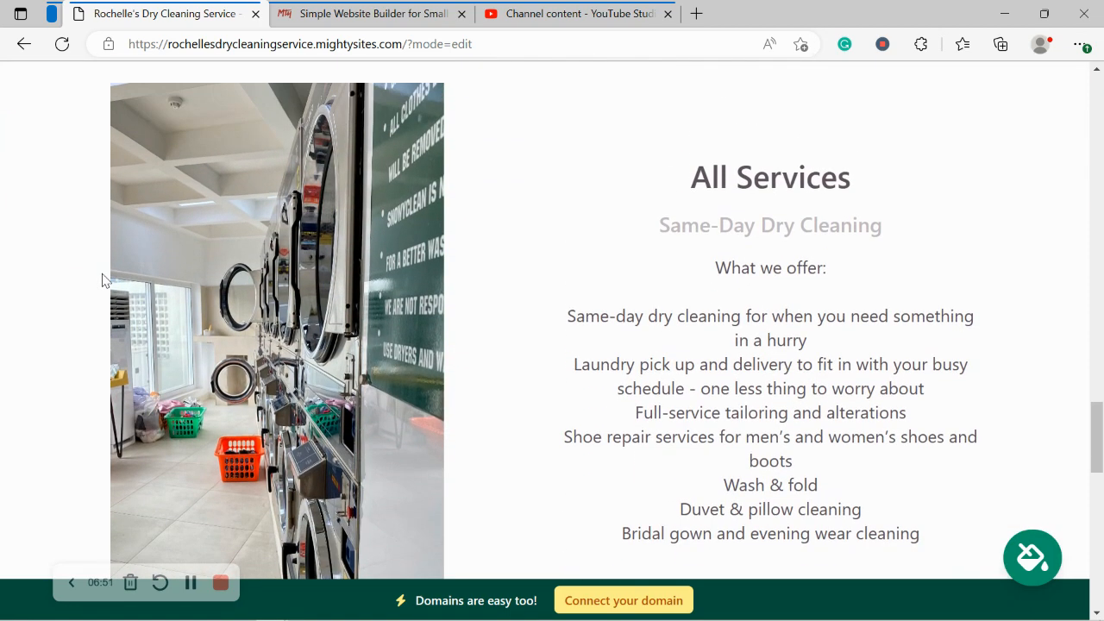
{"action": "mouse_move", "coordinate": [394, 198]}
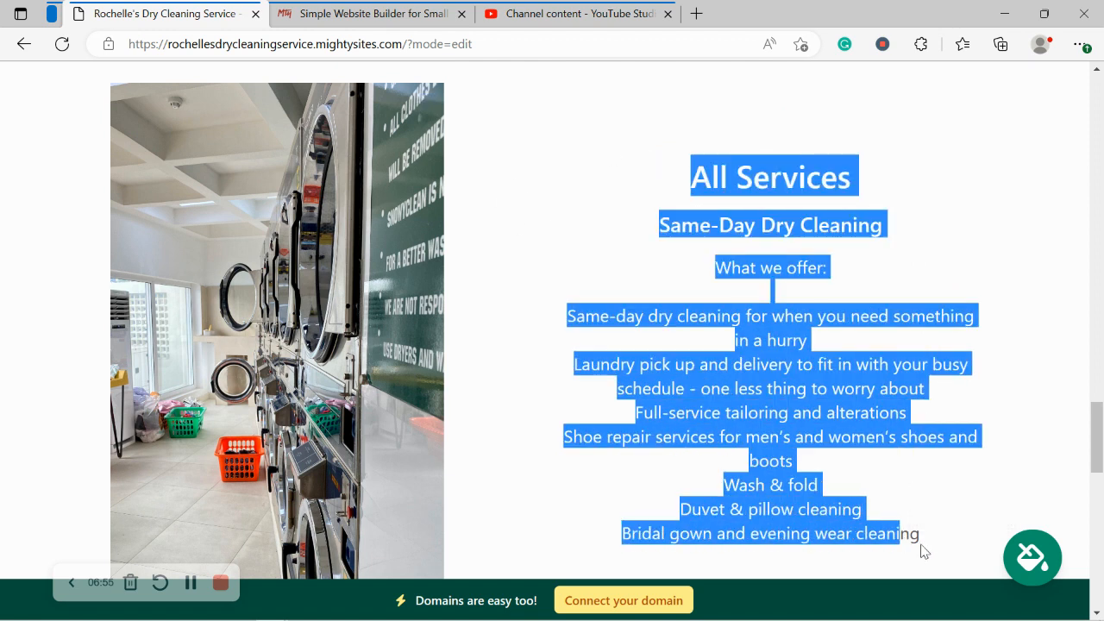
{"action": "left_click", "coordinate": [923, 551]}
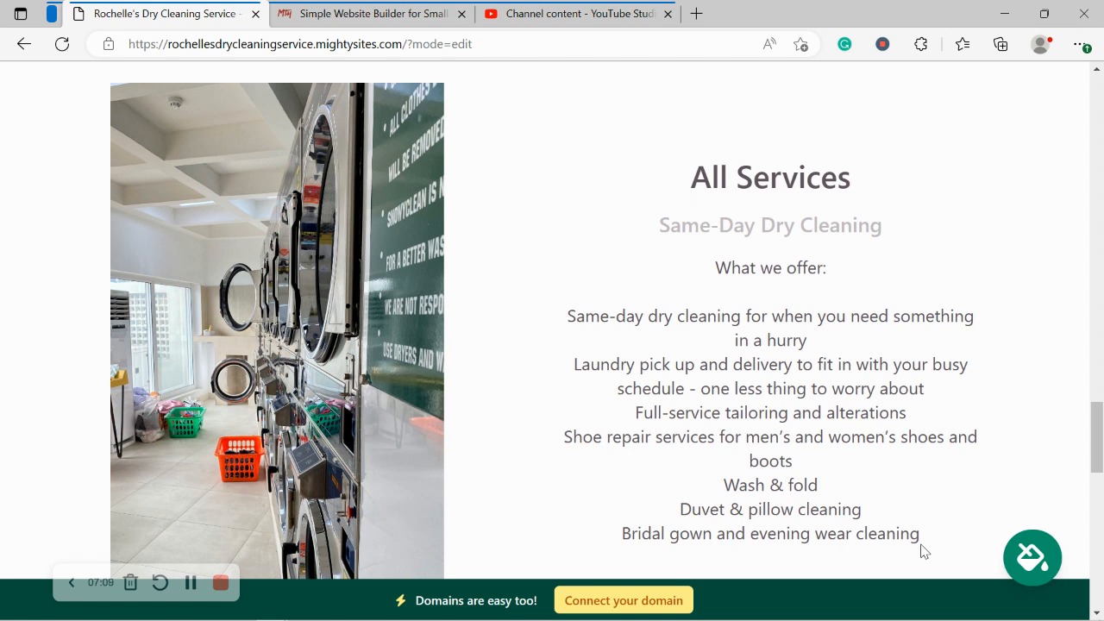
{"action": "scroll", "scroll_direction": "down", "scroll_amount": 3}
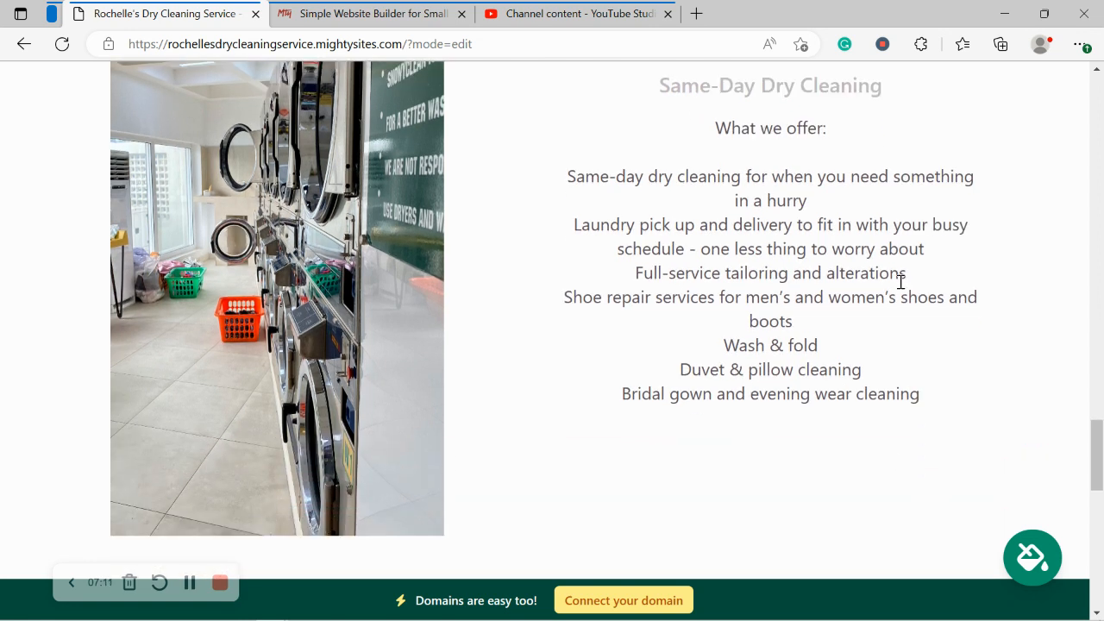
{"action": "scroll", "scroll_direction": "down", "scroll_amount": 3}
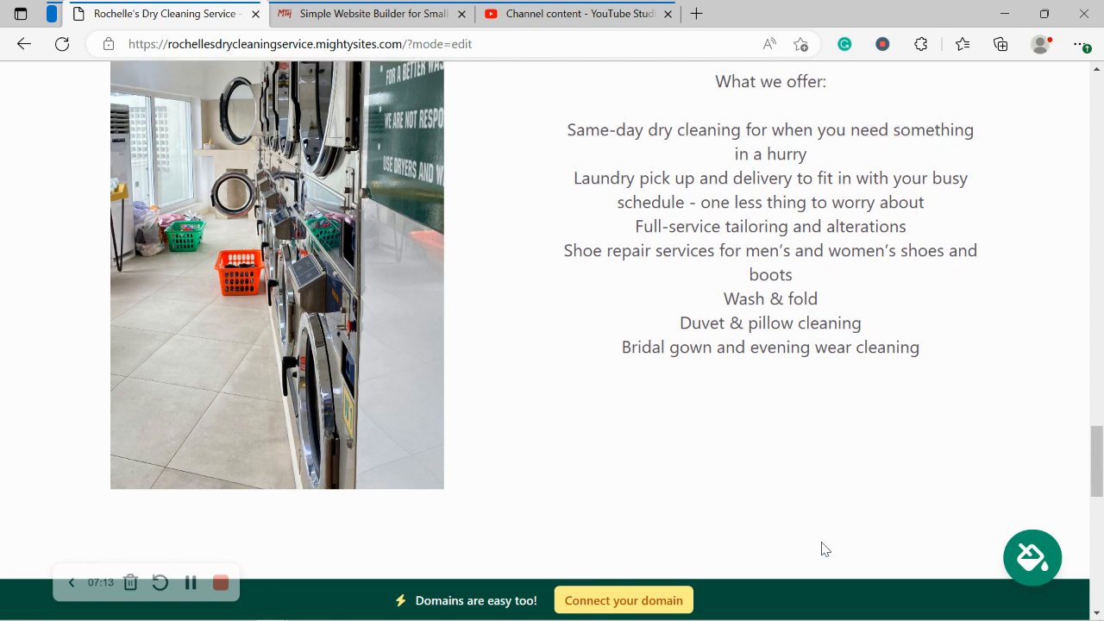
{"action": "scroll", "scroll_direction": "down", "scroll_amount": 3}
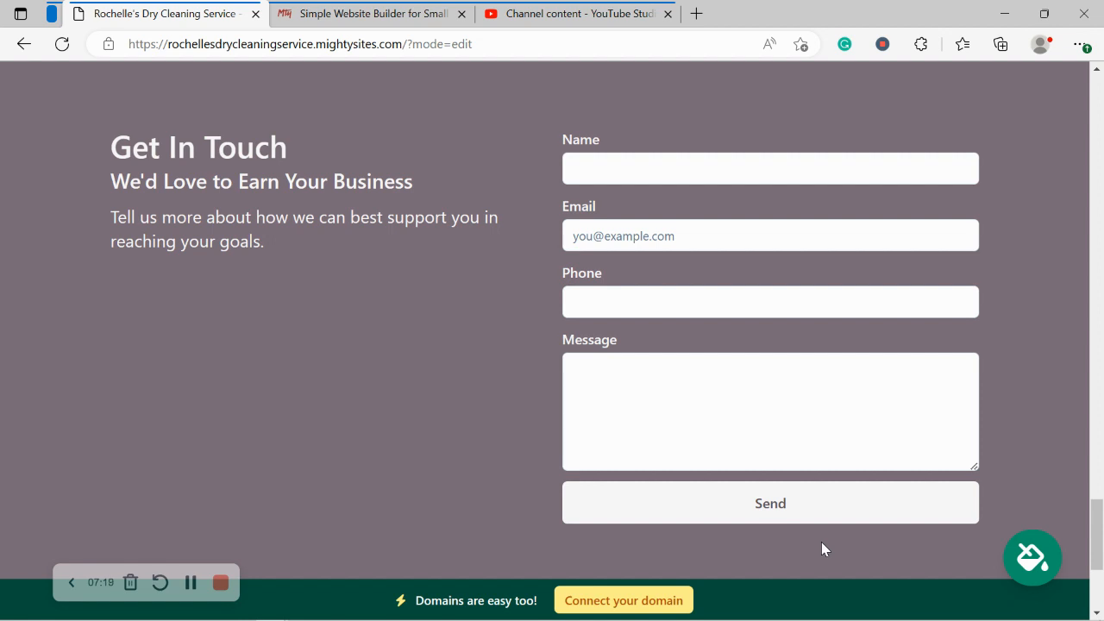
{"action": "mouse_move", "coordinate": [729, 261]}
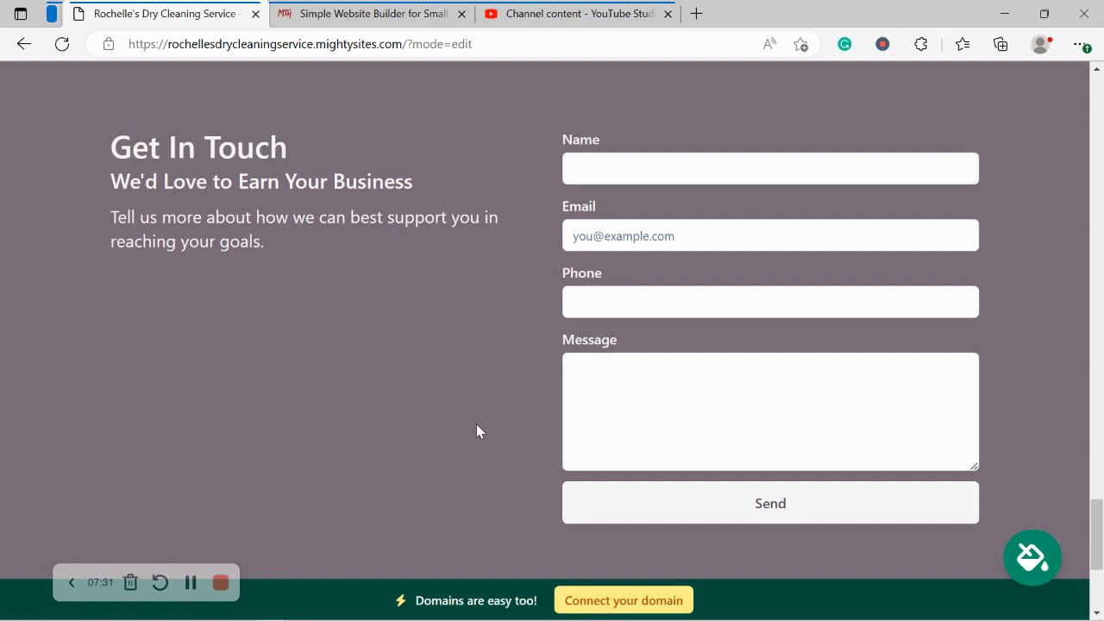
{"action": "scroll", "scroll_direction": "down", "scroll_amount": 3}
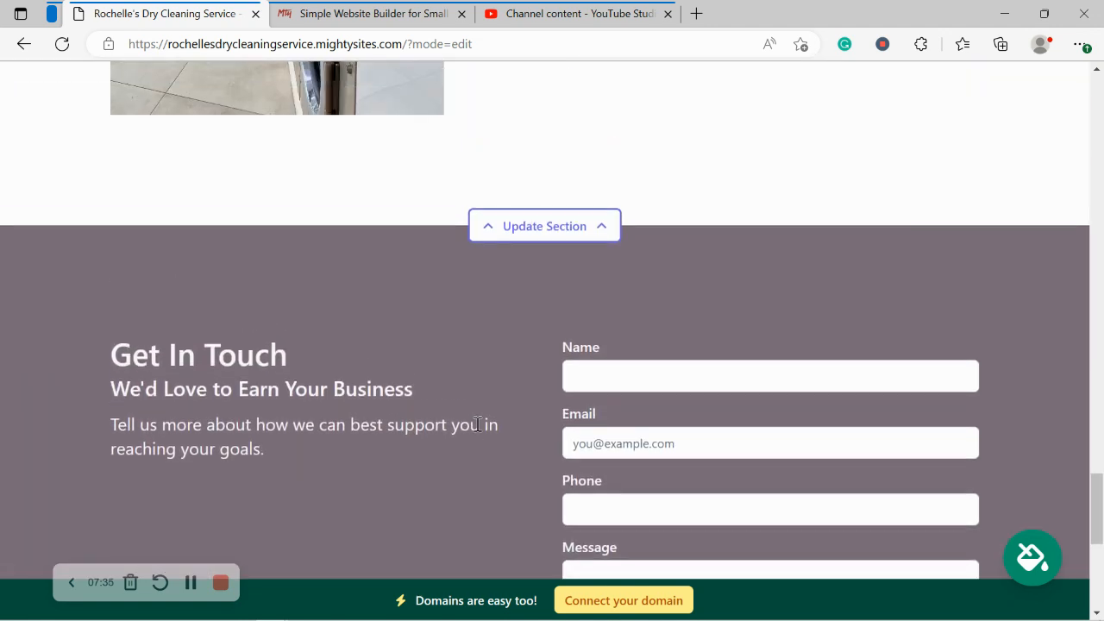
Scroll the shirts hero into view and try its Get Directions button.
{"action": "scroll", "scroll_direction": "up", "scroll_amount": 3}
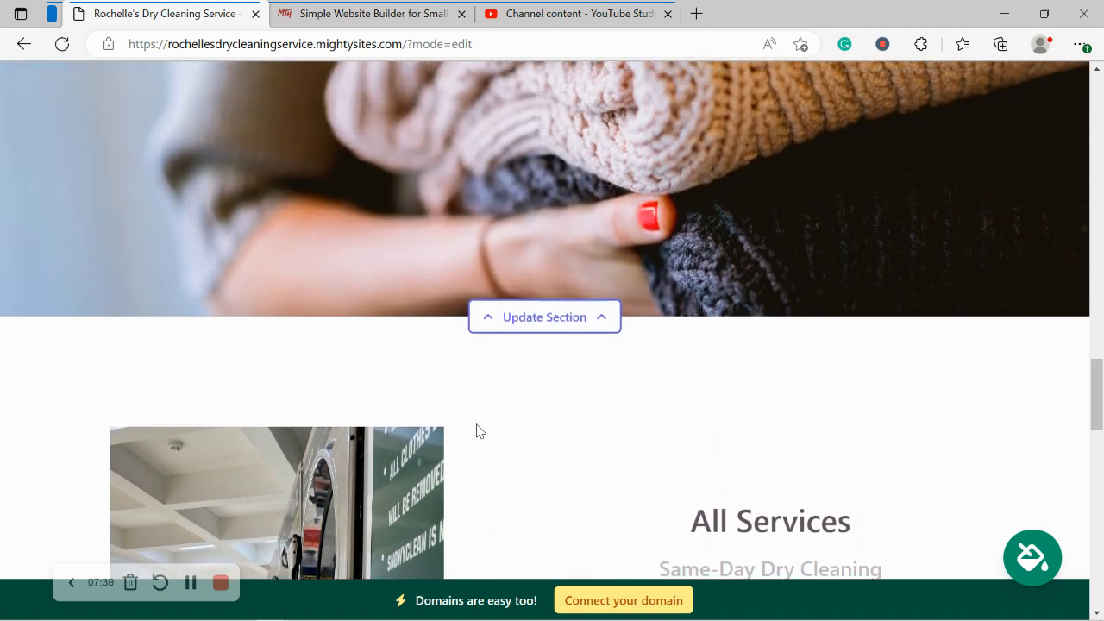
{"action": "scroll", "scroll_direction": "up", "scroll_amount": 3}
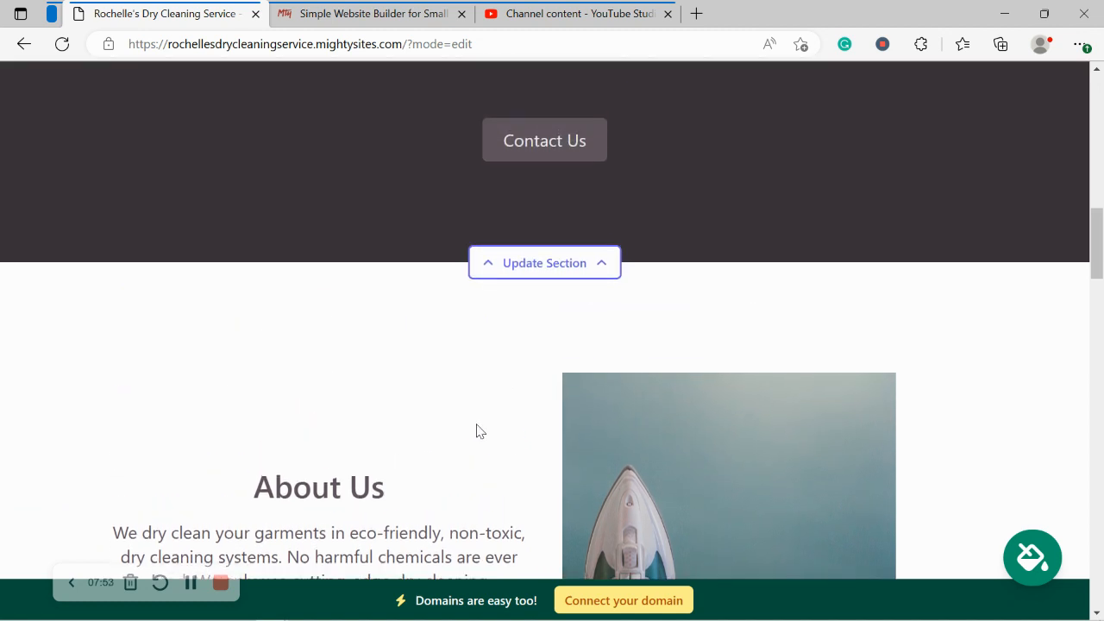
{"action": "scroll", "scroll_direction": "down", "scroll_amount": 3}
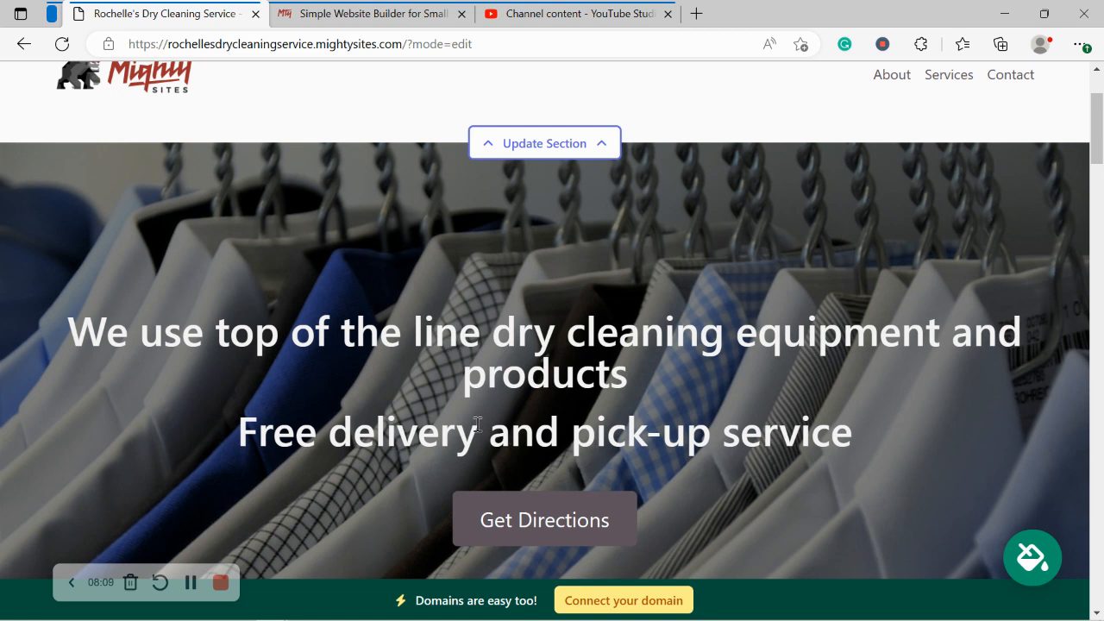
{"action": "mouse_move", "coordinate": [624, 599]}
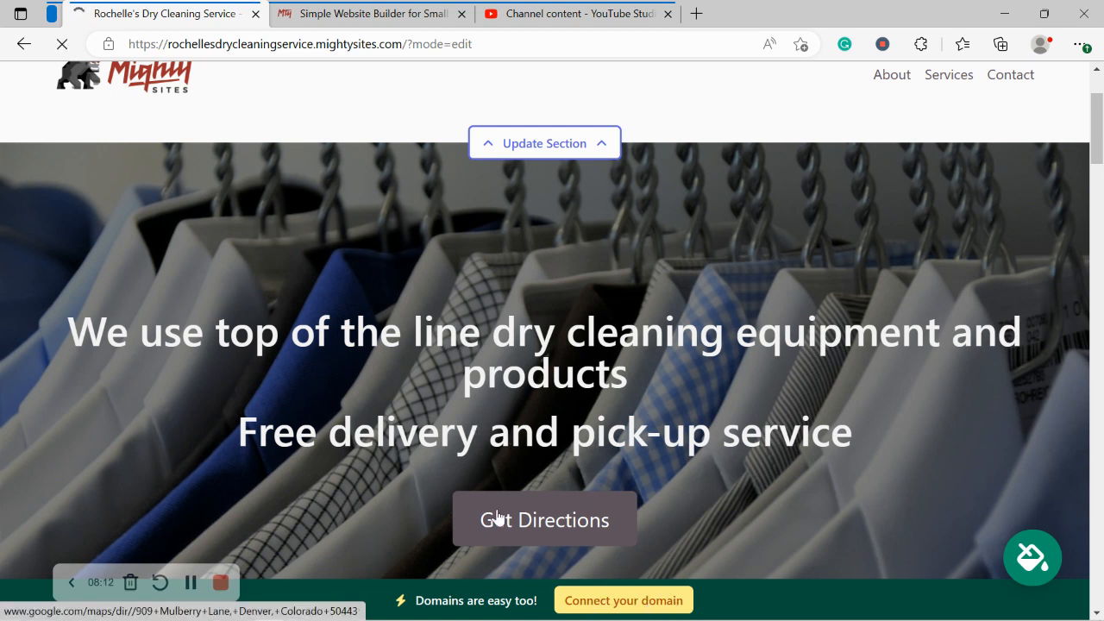
{"action": "left_click", "coordinate": [623, 599]}
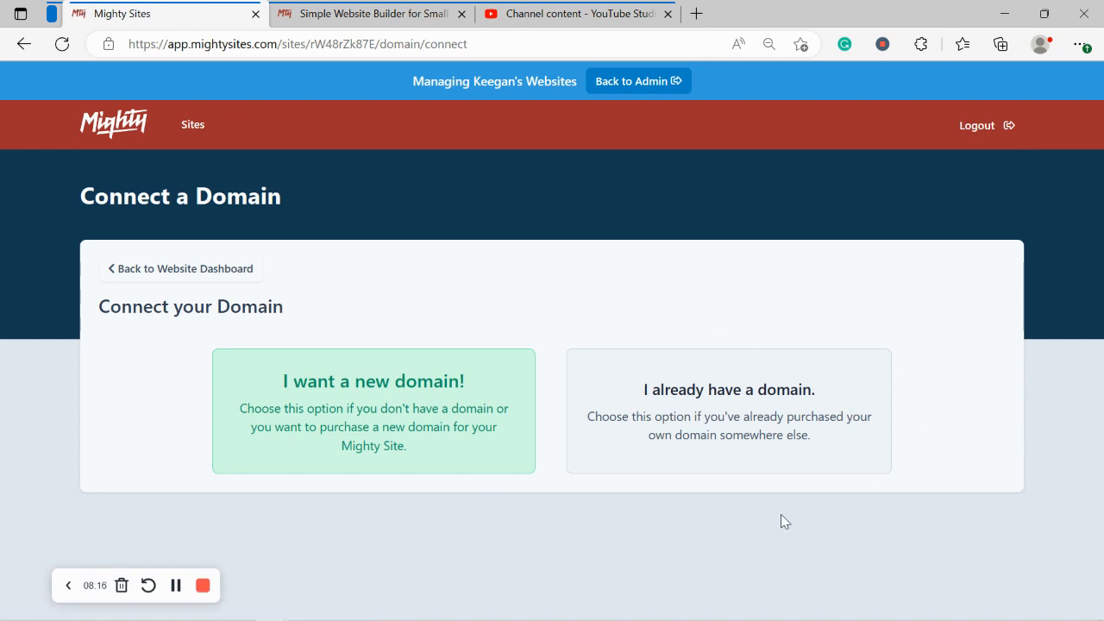
Switch to the mightysites.com tab and scroll its homepage.
{"action": "left_click", "coordinate": [371, 14]}
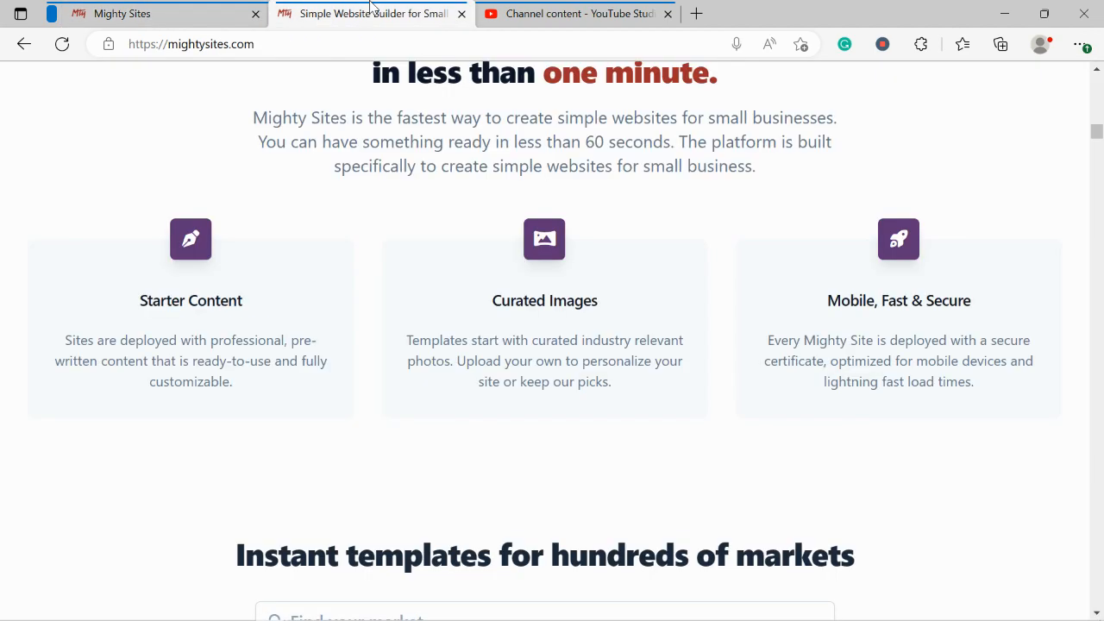
{"action": "scroll", "scroll_direction": "down", "scroll_amount": 3}
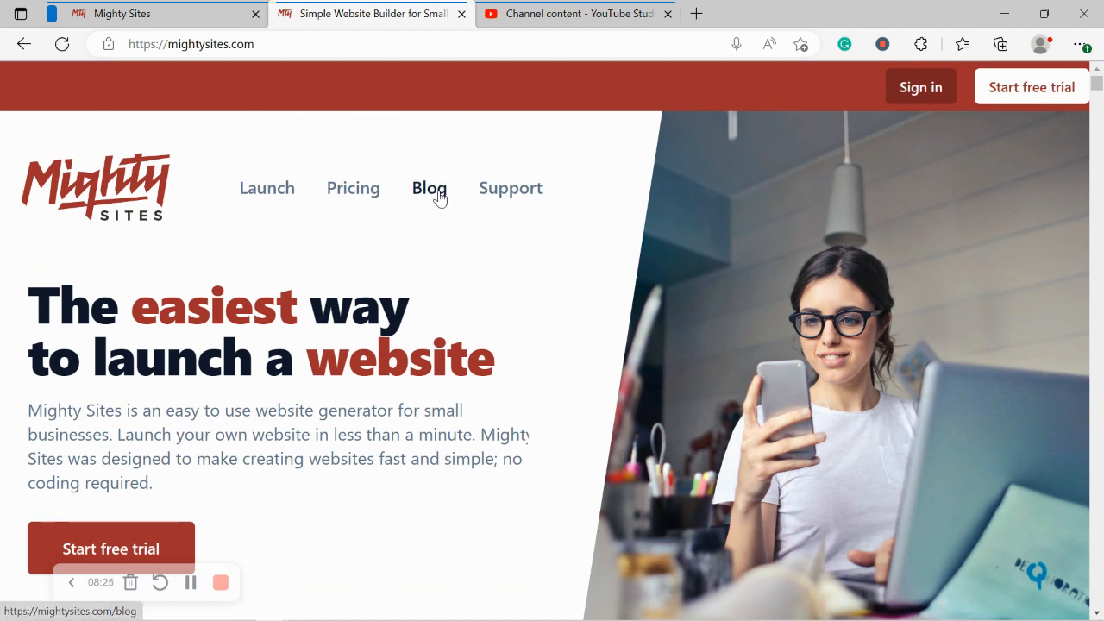
Open the Mighty Sites Blog, select its tagline, and scroll through the article cards.
{"action": "left_click", "coordinate": [427, 188]}
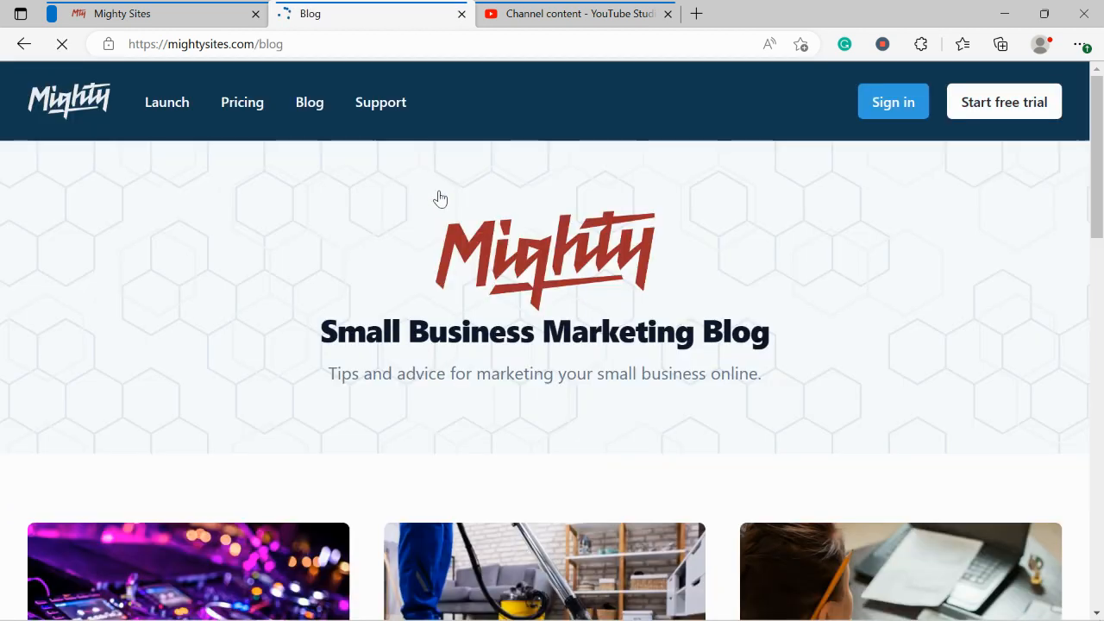
{"action": "triple_click", "coordinate": [544, 373]}
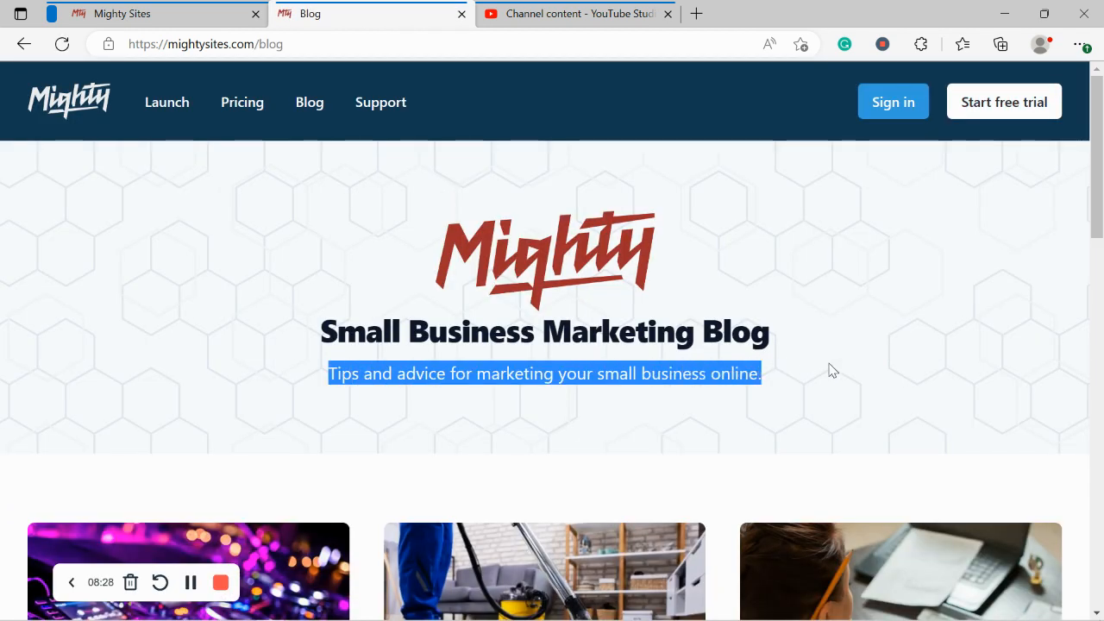
{"action": "scroll", "scroll_direction": "down", "scroll_amount": 3}
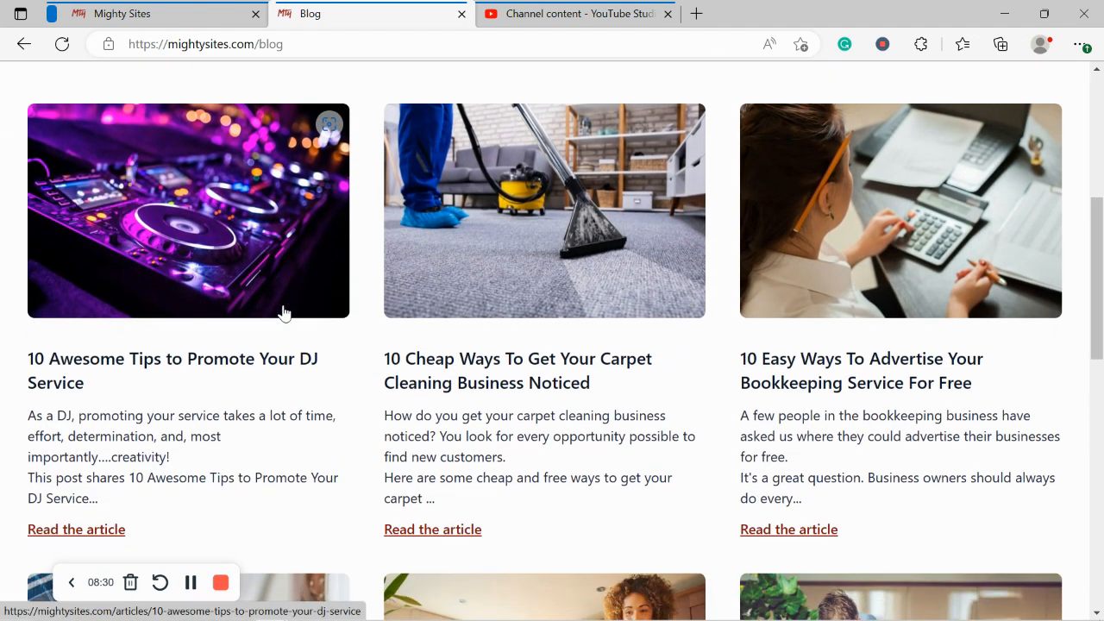
{"action": "scroll", "scroll_direction": "down", "scroll_amount": 3}
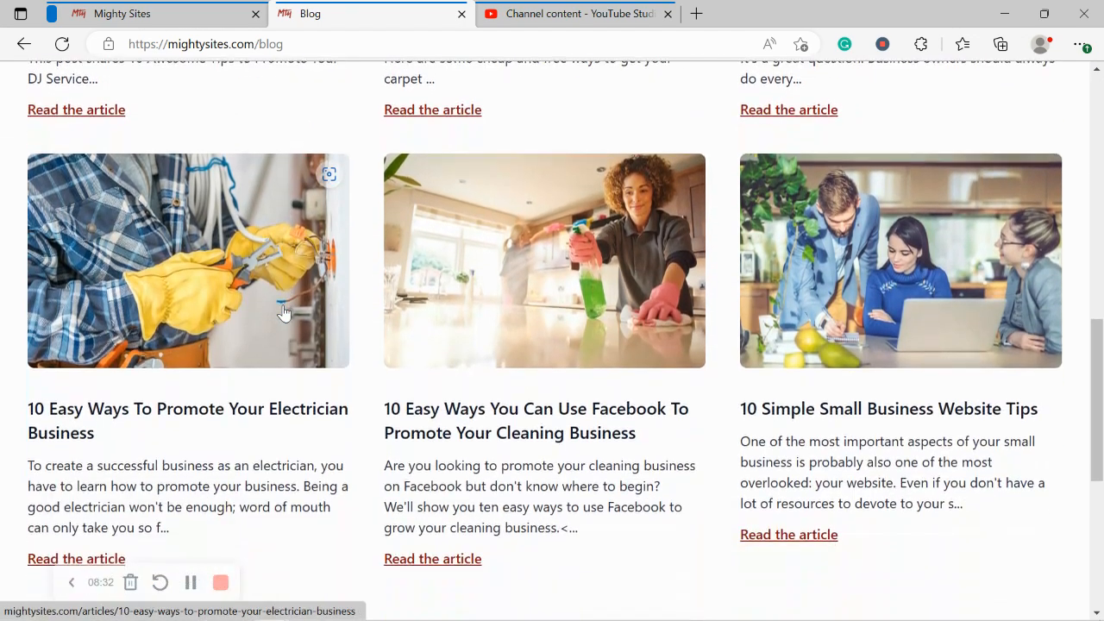
{"action": "scroll", "scroll_direction": "down", "scroll_amount": 3}
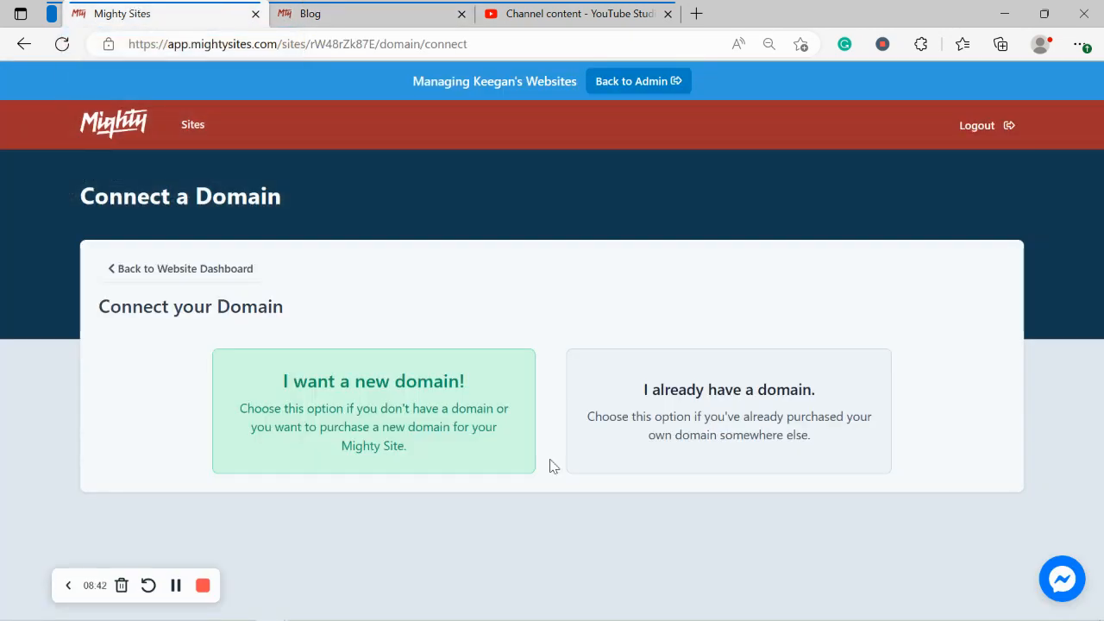
{"action": "mouse_move", "coordinate": [412, 366]}
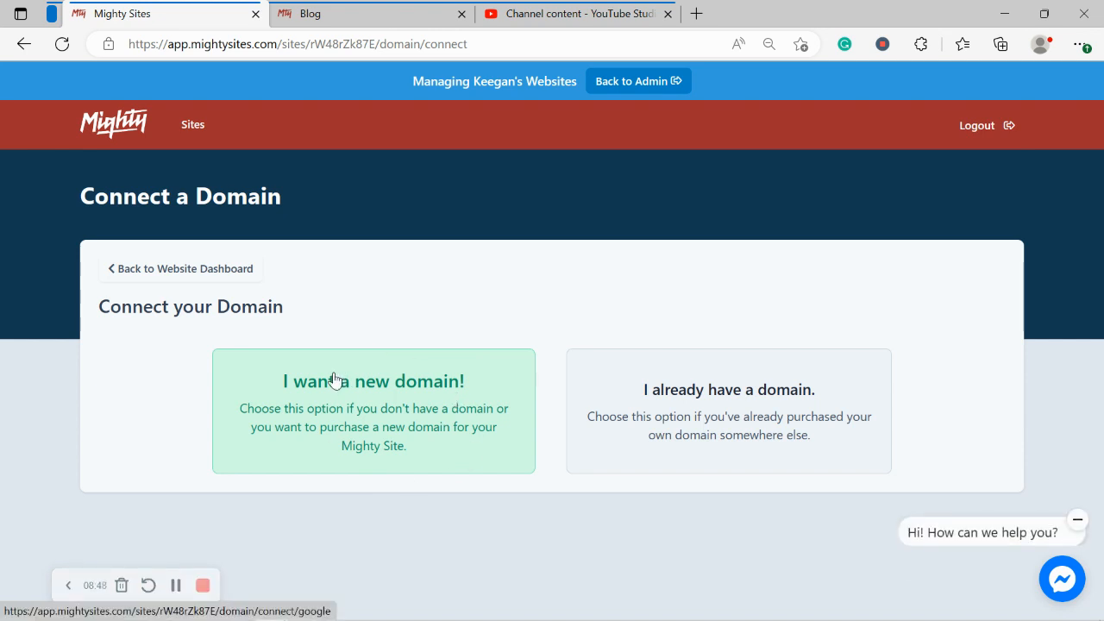
{"action": "mouse_move", "coordinate": [188, 270]}
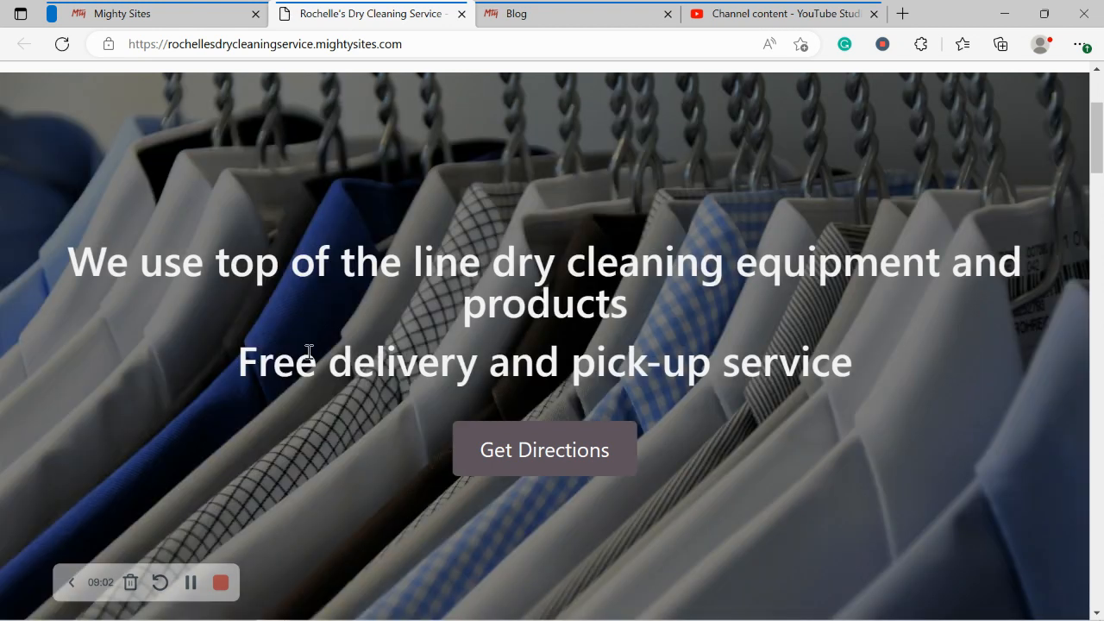
Scroll the live dry cleaning site from the shirts hero down to About Us.
{"action": "scroll", "scroll_direction": "down", "scroll_amount": 3}
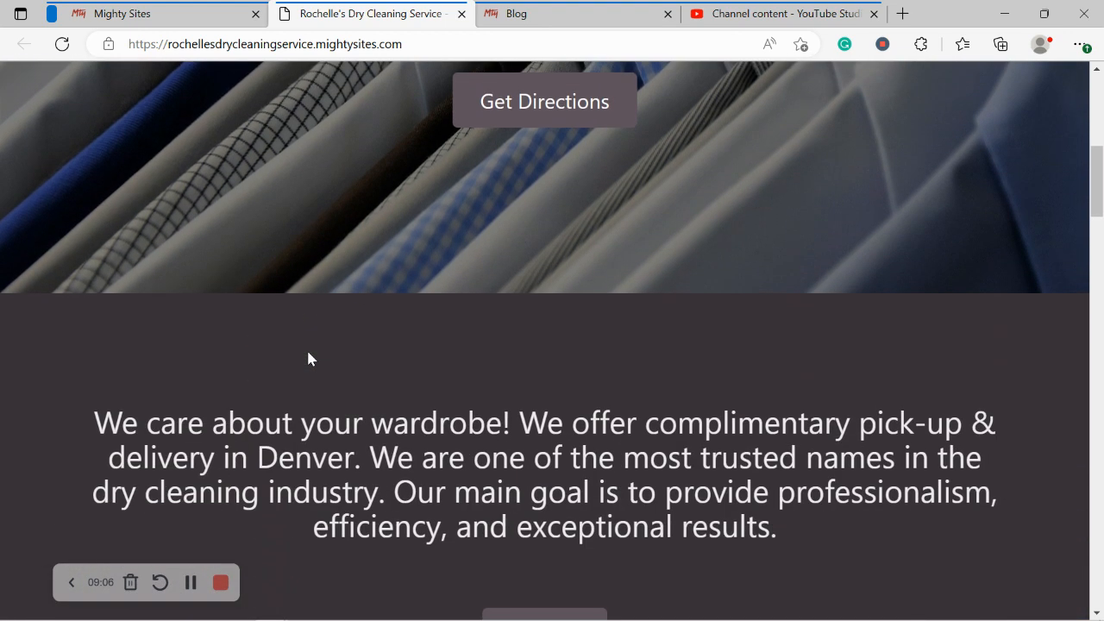
{"action": "scroll", "scroll_direction": "down", "scroll_amount": 3}
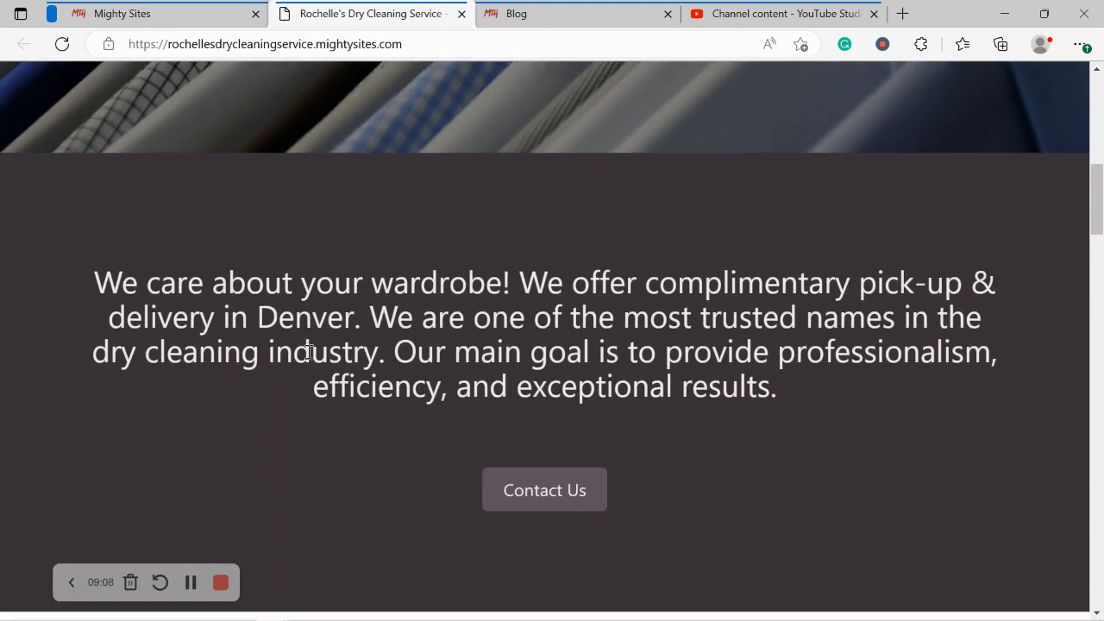
{"action": "scroll", "scroll_direction": "down", "scroll_amount": 3}
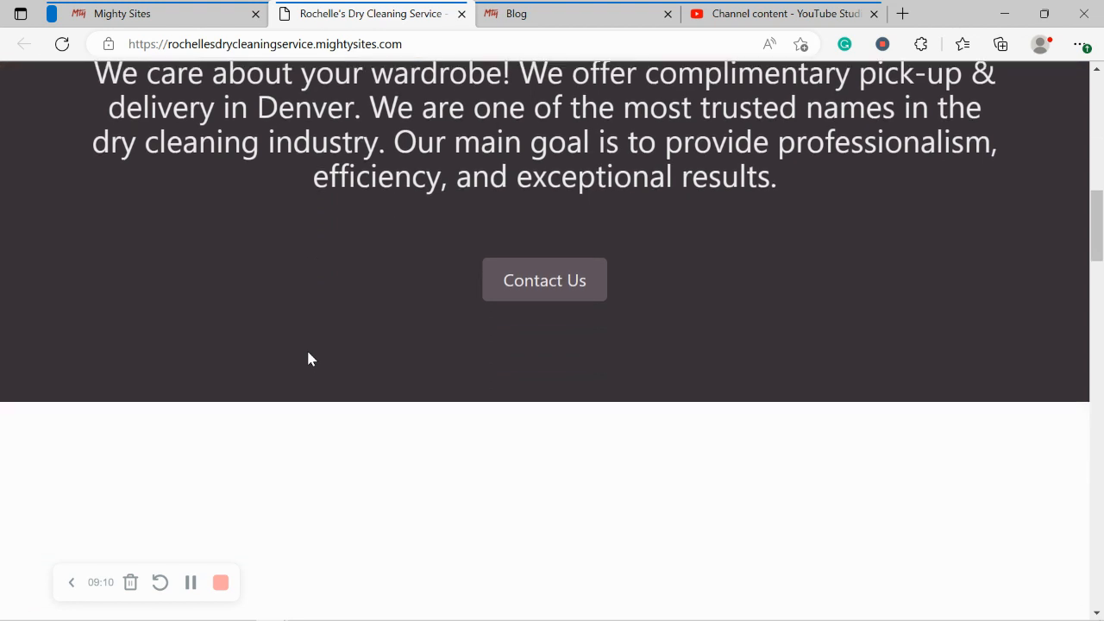
{"action": "scroll", "scroll_direction": "down", "scroll_amount": 3}
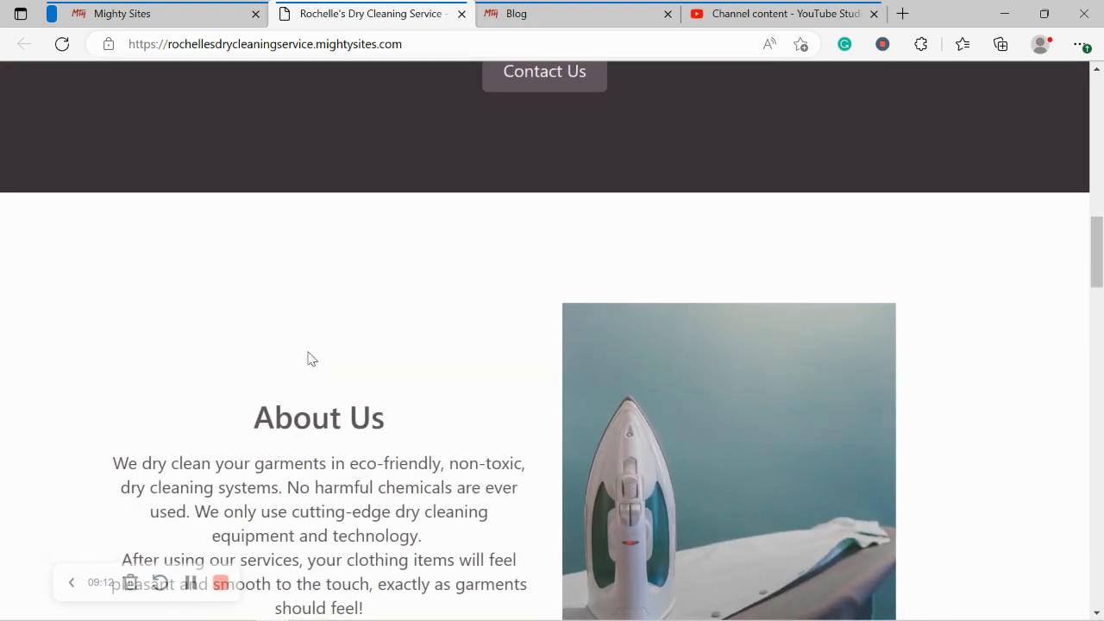